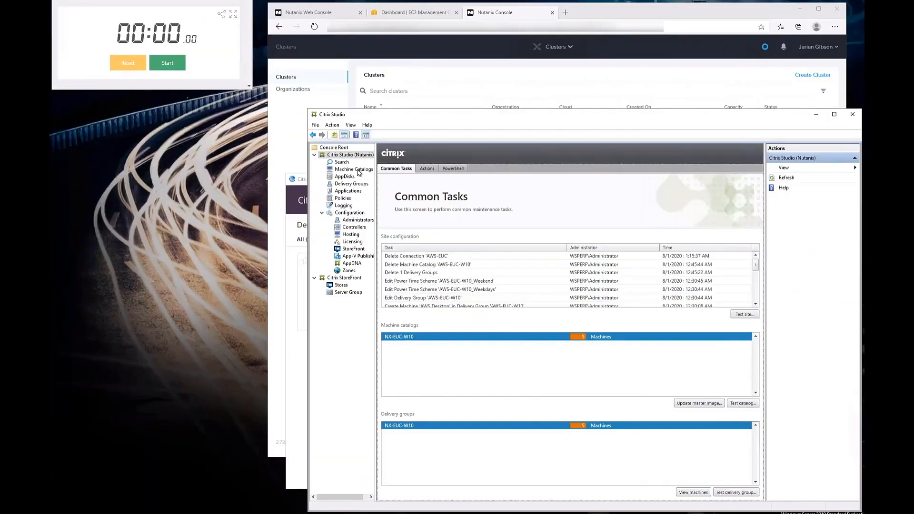
# - Review the NX-EUC-W10 machine catalog and its delivery group in Citrix Studio
pyautogui.click(352, 169)
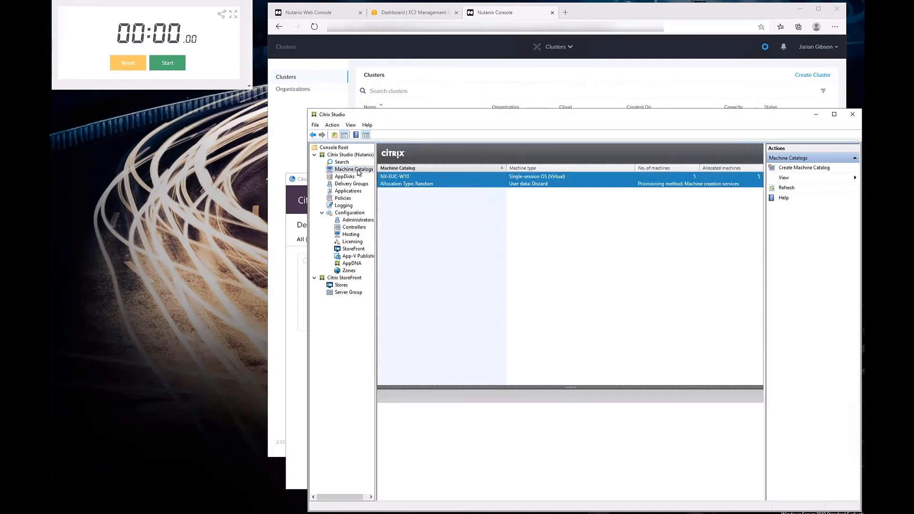
pyautogui.click(394, 176)
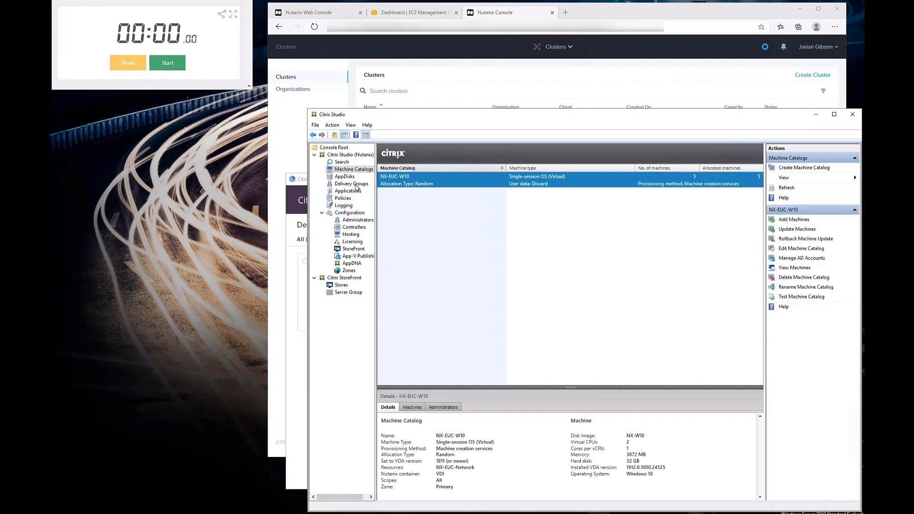
pyautogui.click(351, 184)
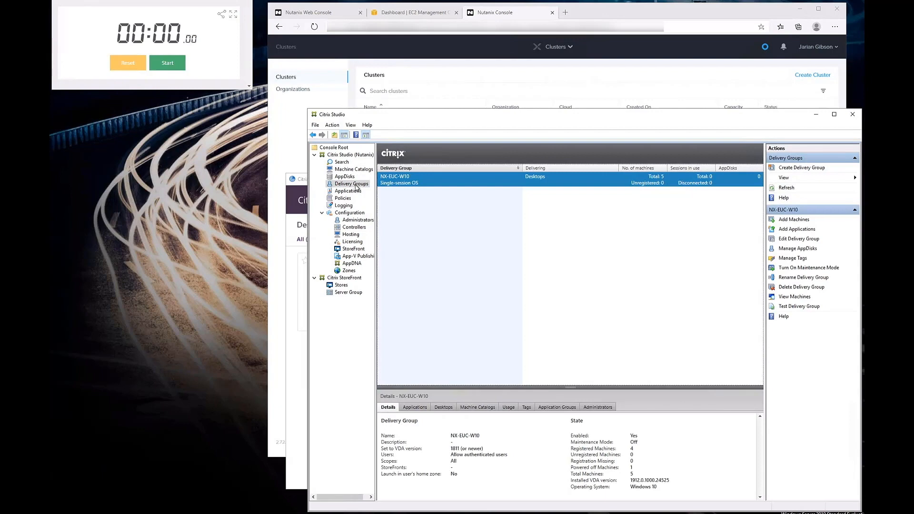
pyautogui.moveTo(353, 233)
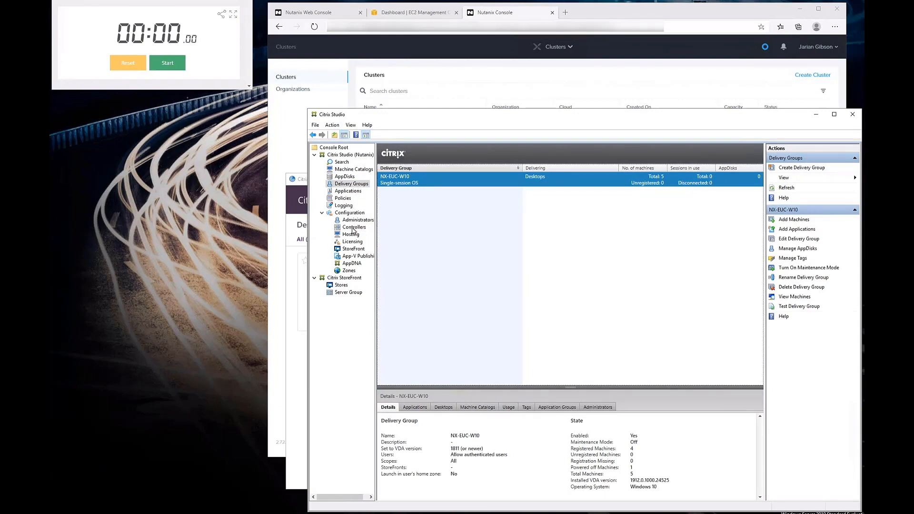
# - Review the NX-EUC Nutanix AHV hosting connection and its actions
pyautogui.click(351, 234)
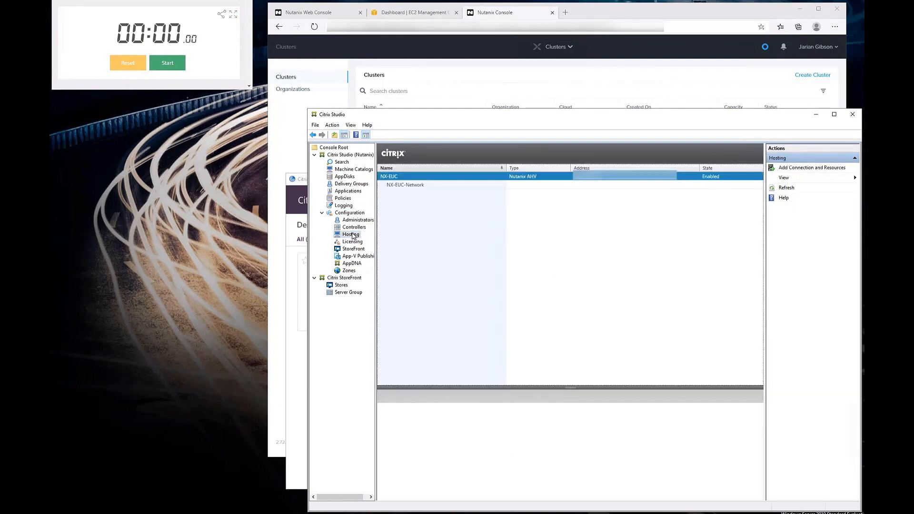
pyautogui.click(389, 176)
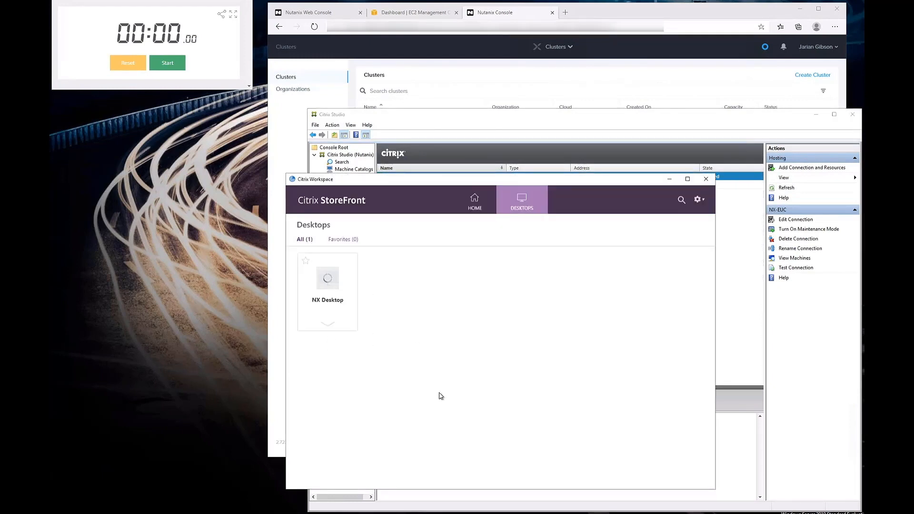
pyautogui.click(327, 278)
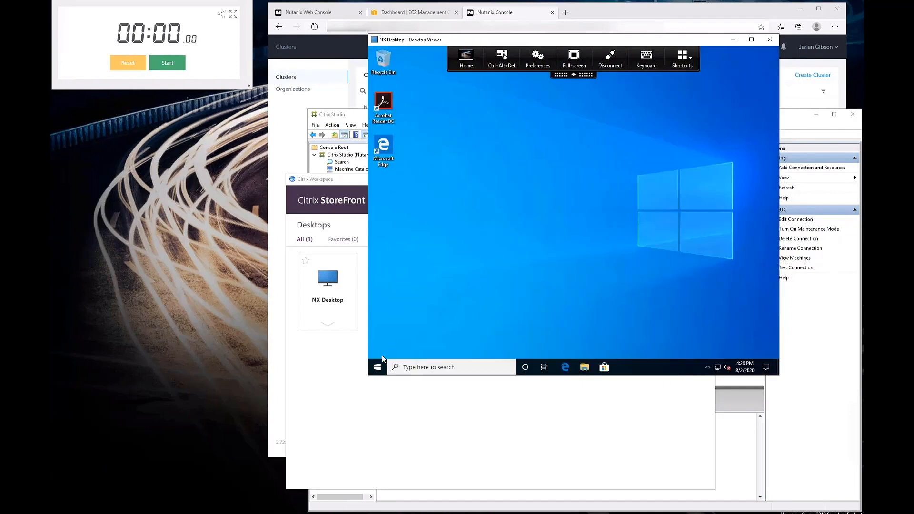
pyautogui.click(377, 366)
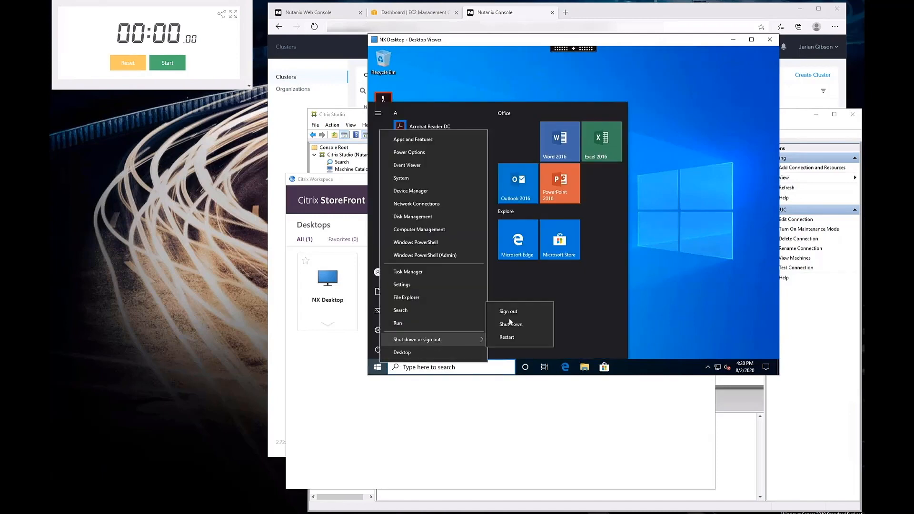
pyautogui.click(507, 310)
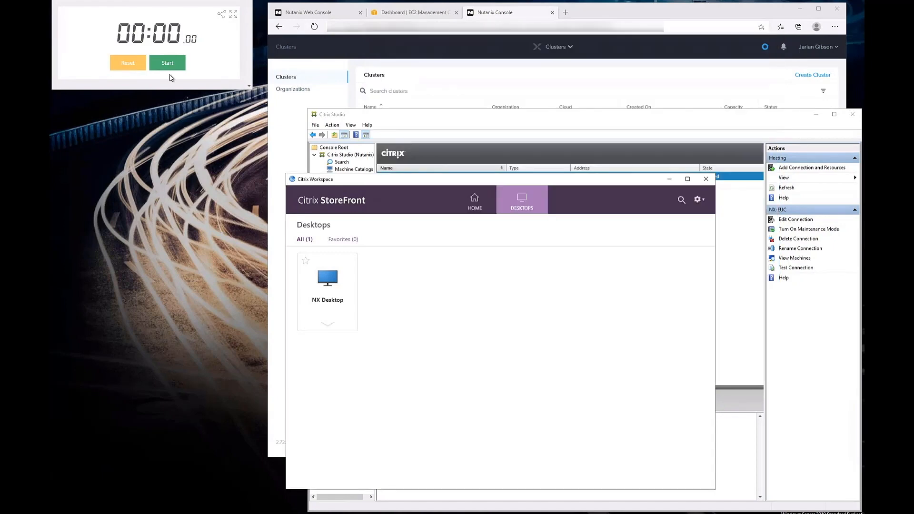
# - Start a new cluster named AWS-EUC on the EUC Engineering Clusters cloud account
pyautogui.click(168, 63)
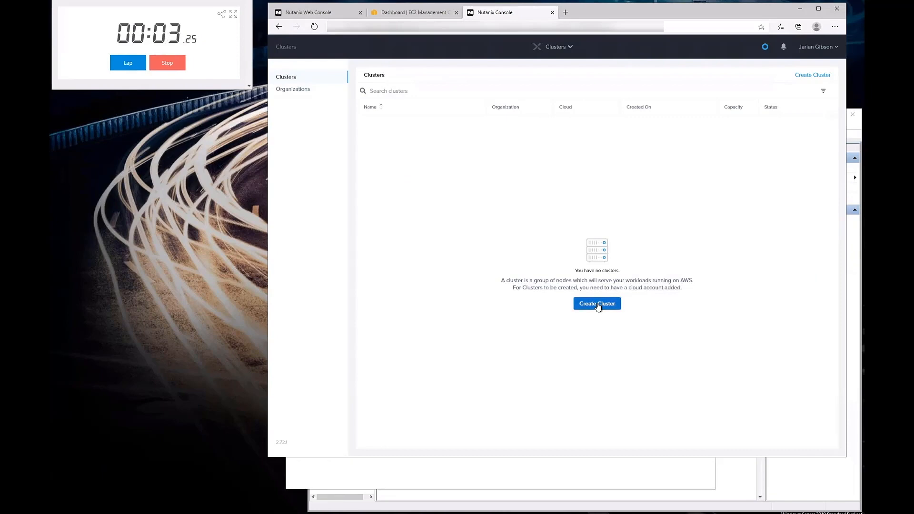
pyautogui.click(596, 304)
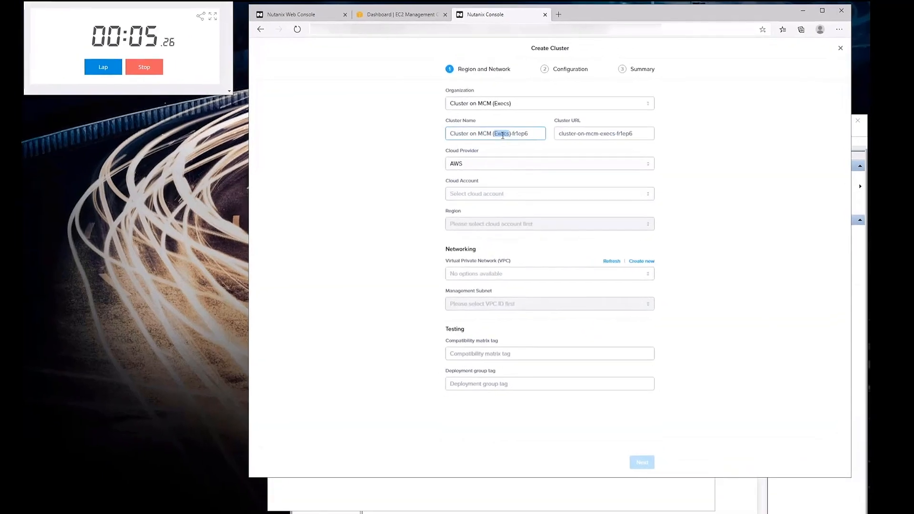
pyautogui.write('AWS-EUC')
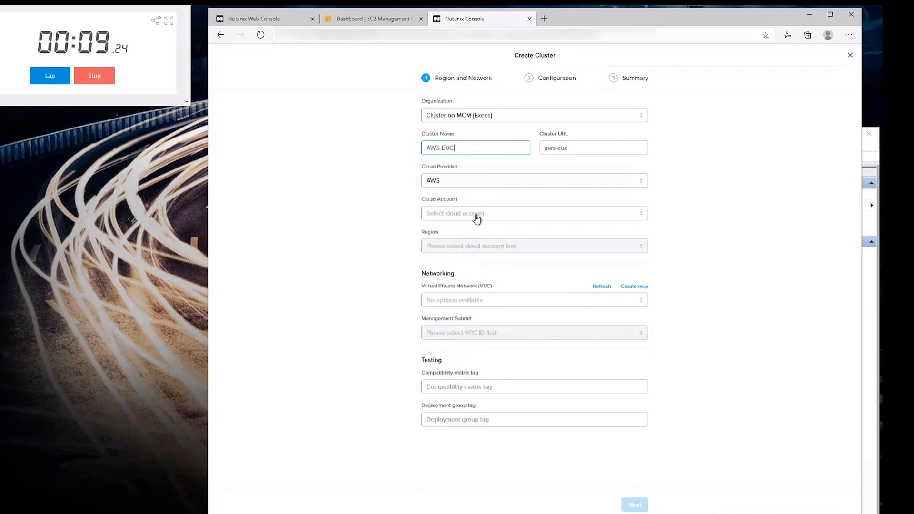
pyautogui.click(530, 212)
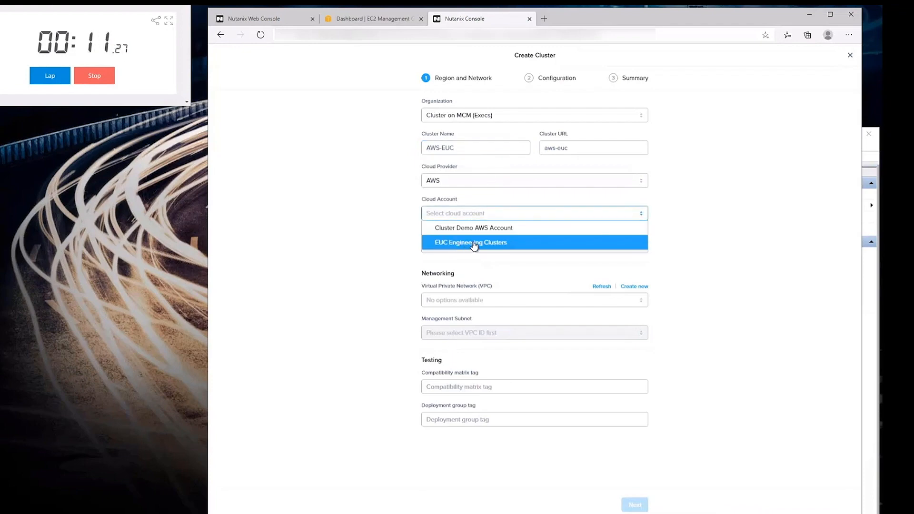
pyautogui.click(470, 242)
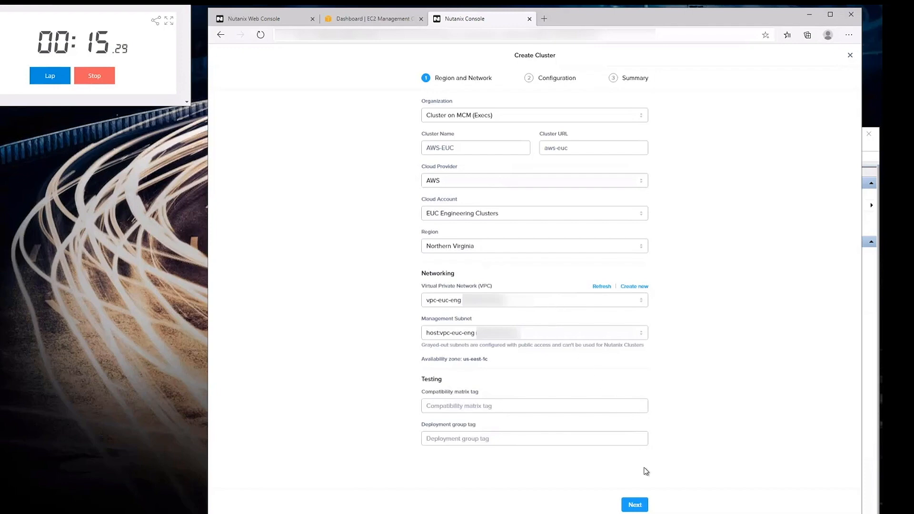
pyautogui.click(634, 505)
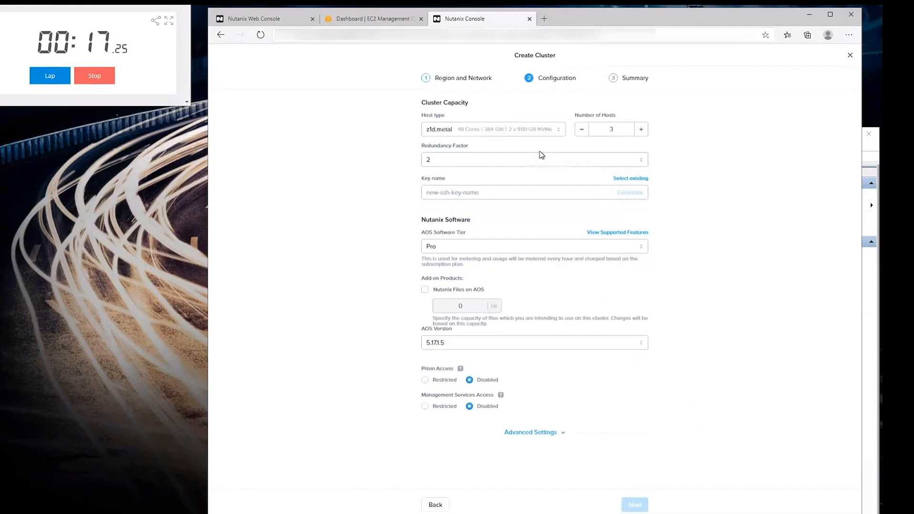
# - Configure 16 i3.metal hosts in Northern Virginia with Prism access restricted to listed IPs
pyautogui.click(492, 129)
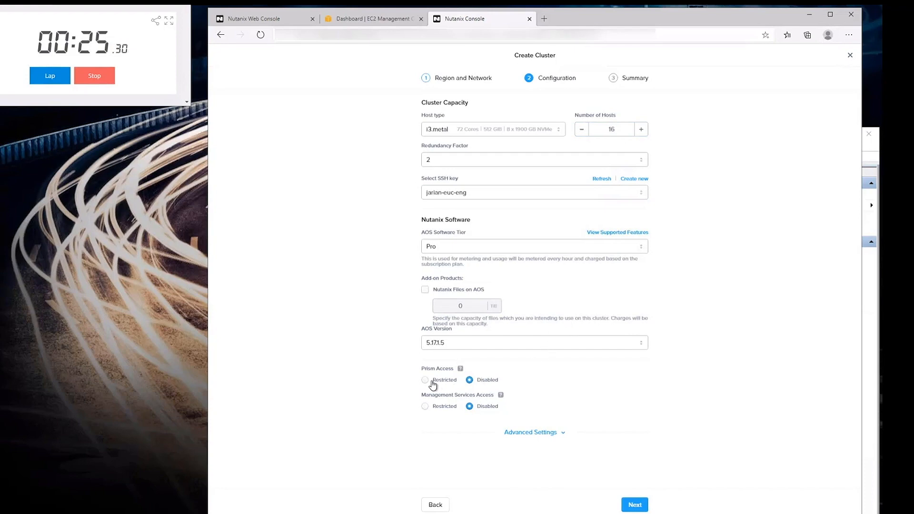
pyautogui.click(425, 380)
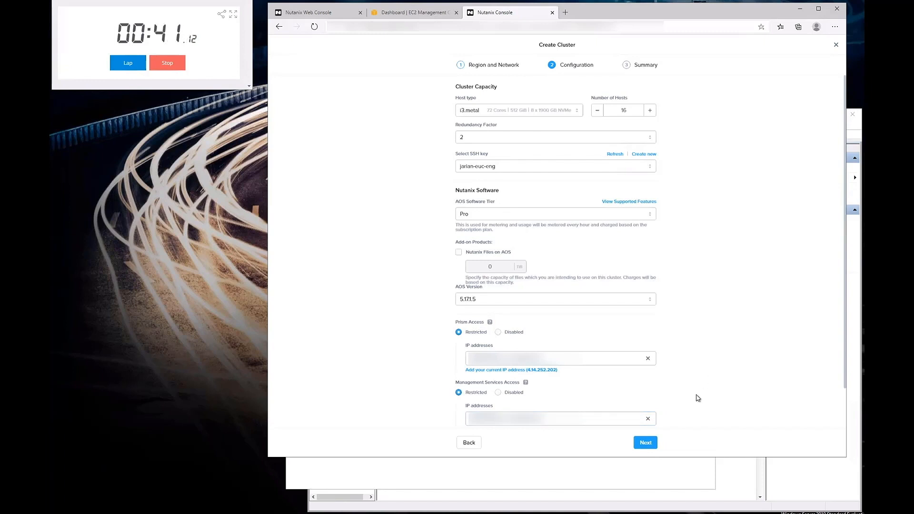
pyautogui.click(645, 443)
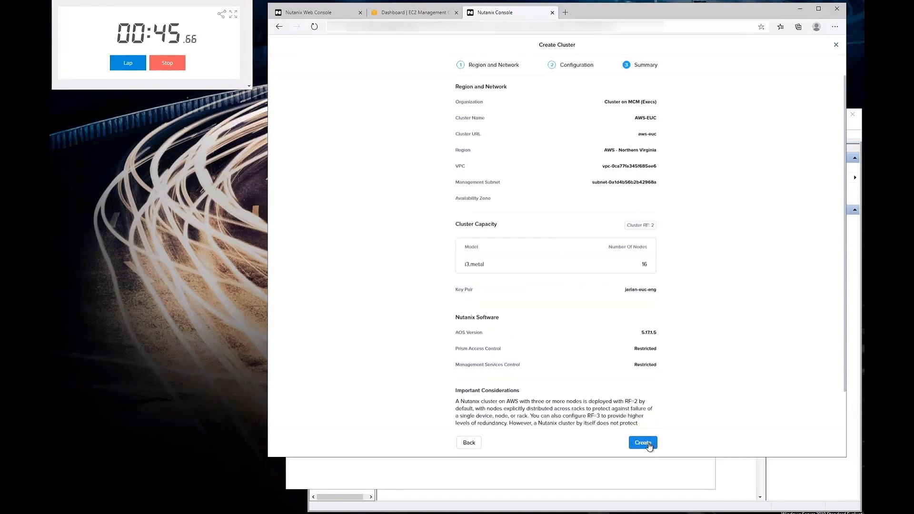
# - Create the AWS-EUC cluster, refresh until all 16 hosts are running, then launch its Prism console
pyautogui.click(643, 442)
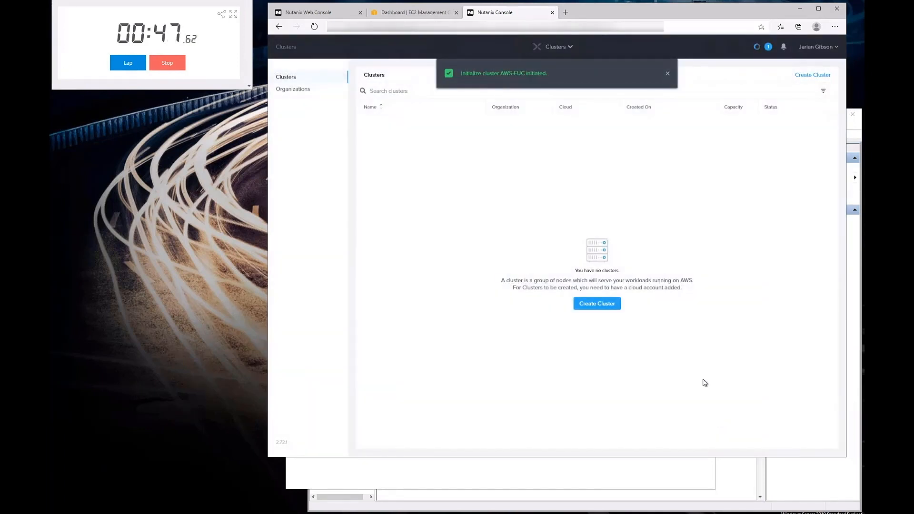
pyautogui.moveTo(515, 206)
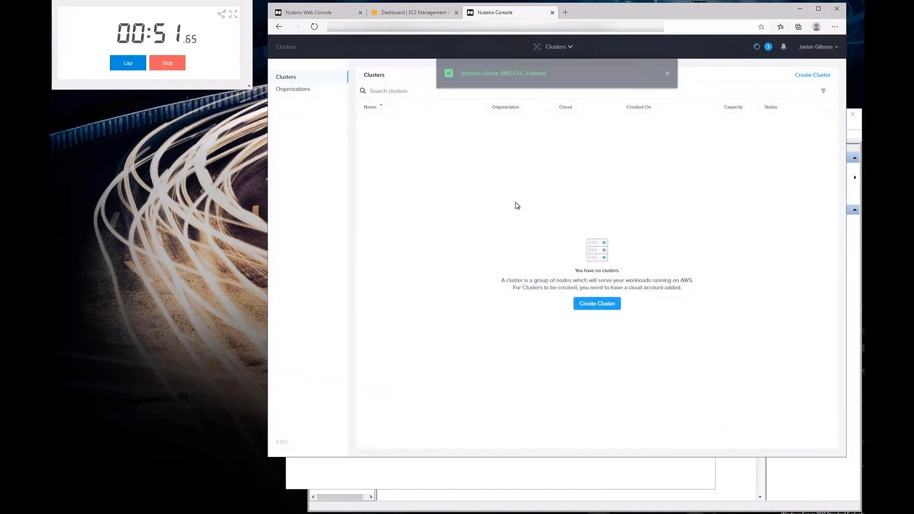
pyautogui.click(596, 303)
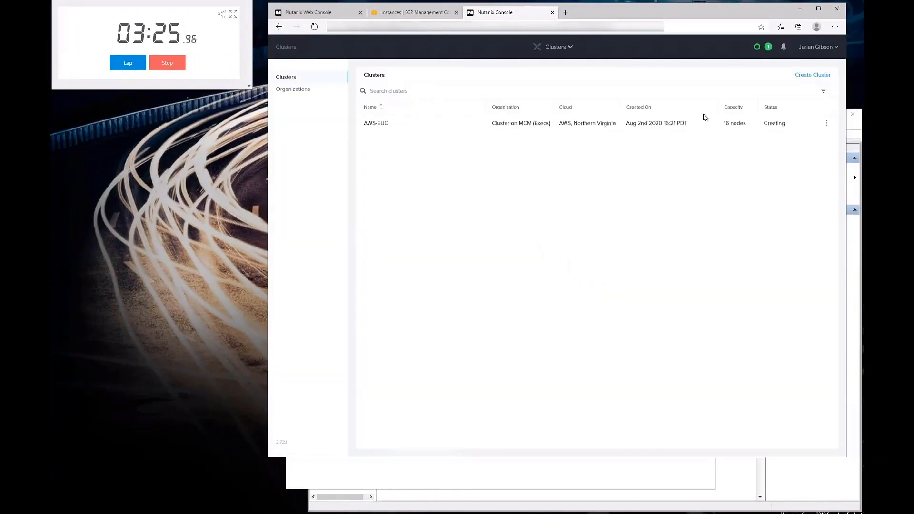
pyautogui.click(769, 47)
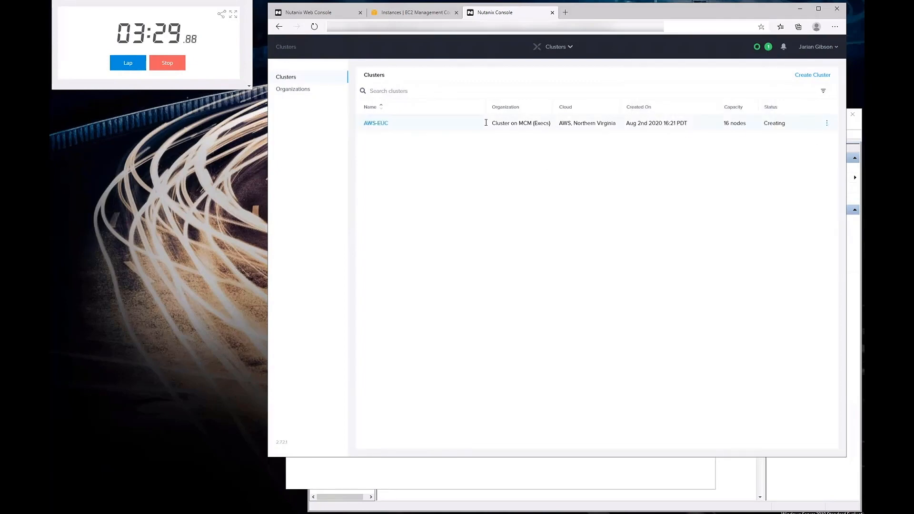
pyautogui.click(376, 123)
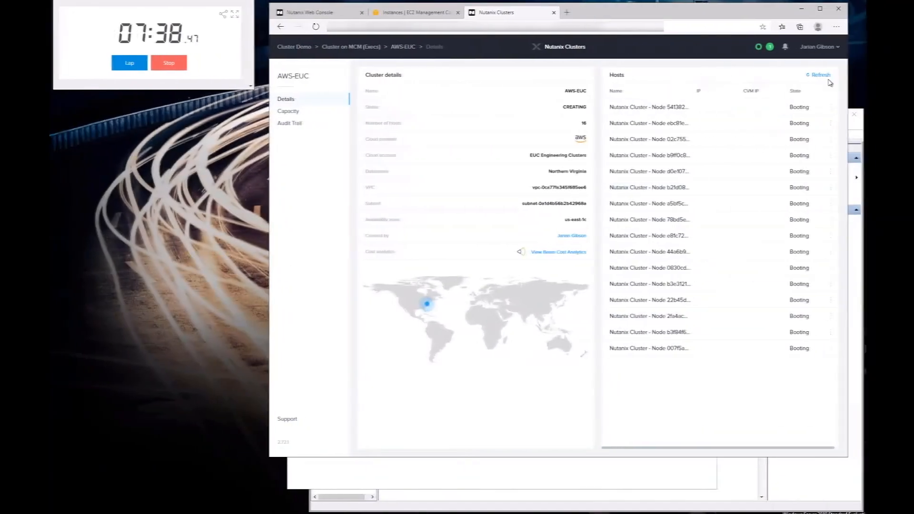
pyautogui.click(819, 74)
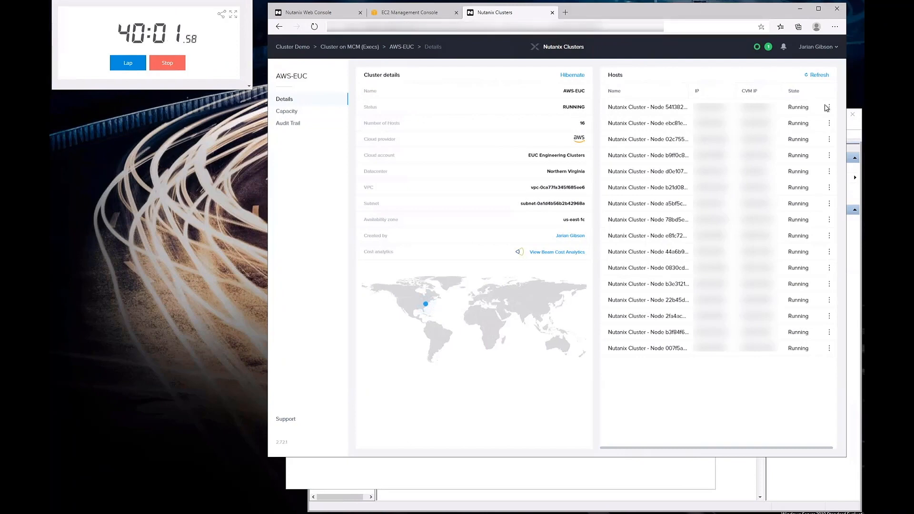
pyautogui.click(829, 107)
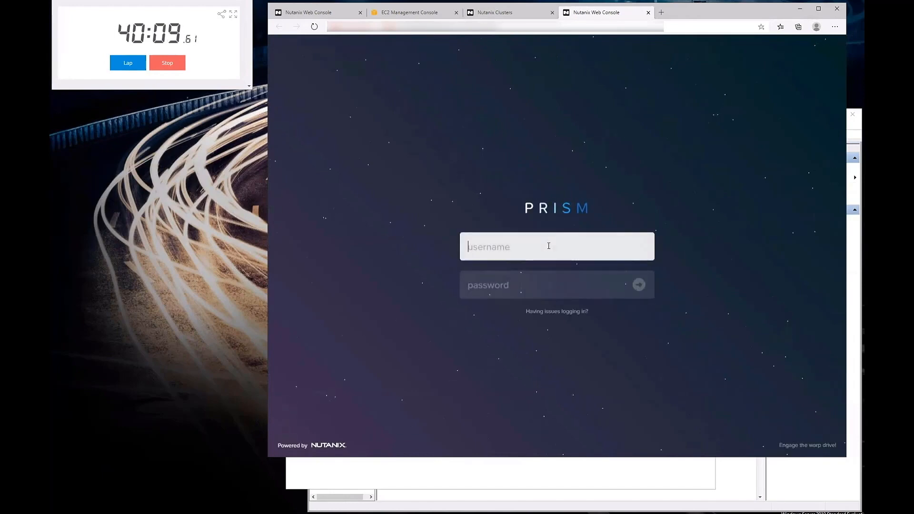
# - Log in to Prism as admin and set a new admin password
pyautogui.write('admin')
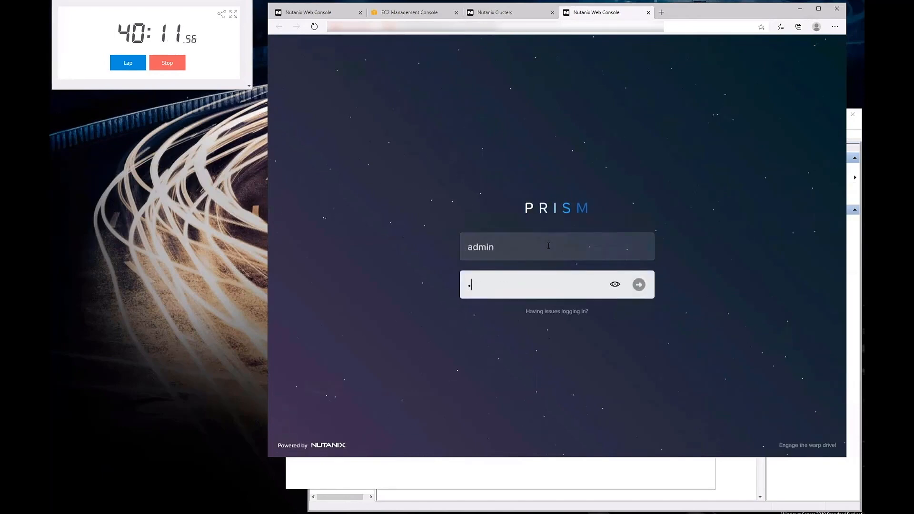
pyautogui.write('password')
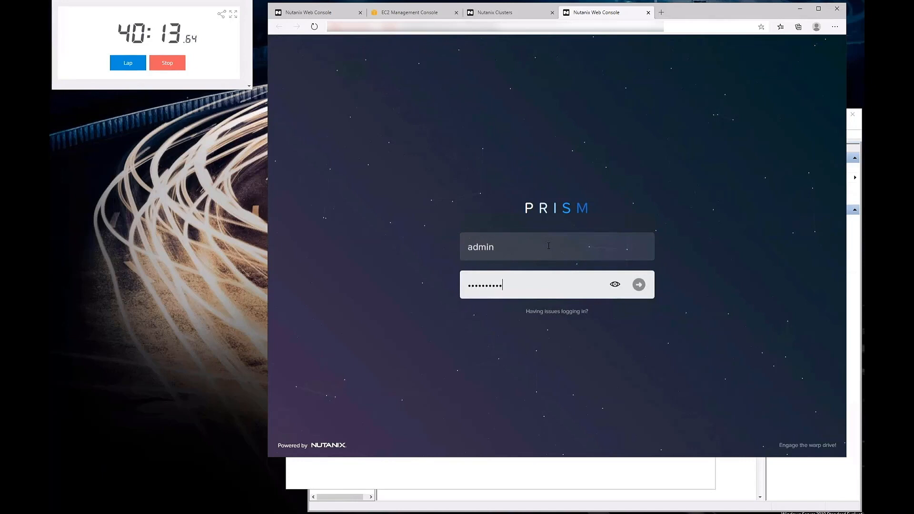
pyautogui.click(637, 285)
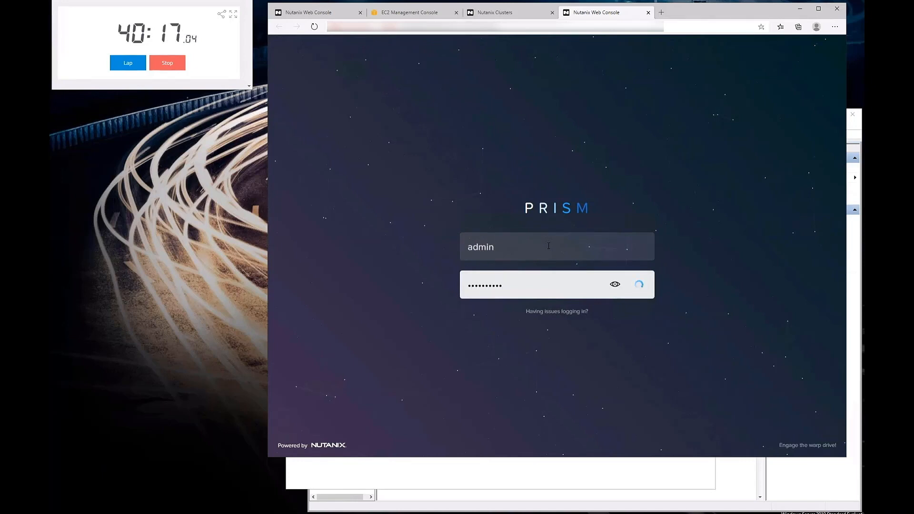
pyautogui.click(638, 284)
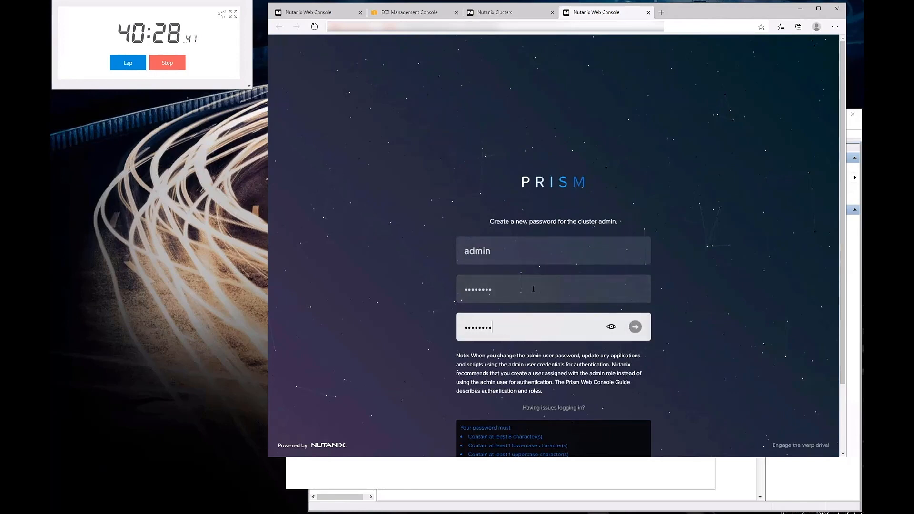
pyautogui.click(634, 326)
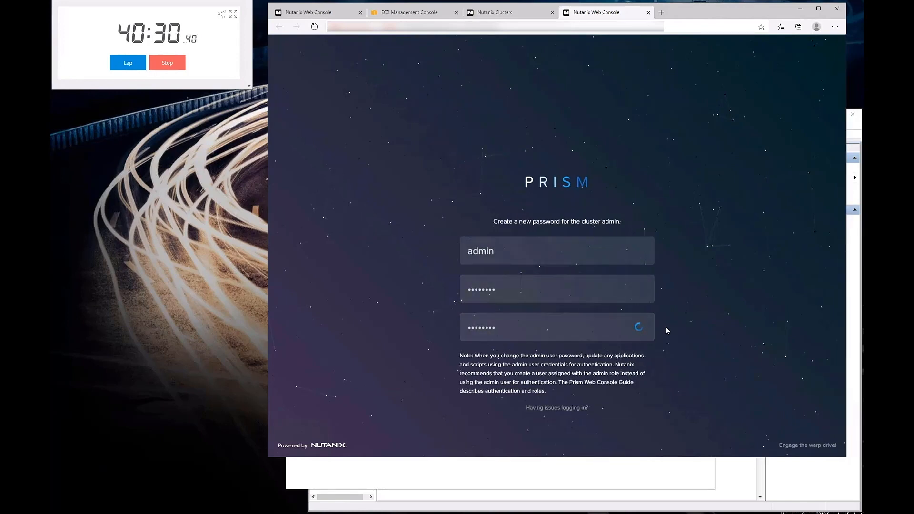
pyautogui.click(638, 326)
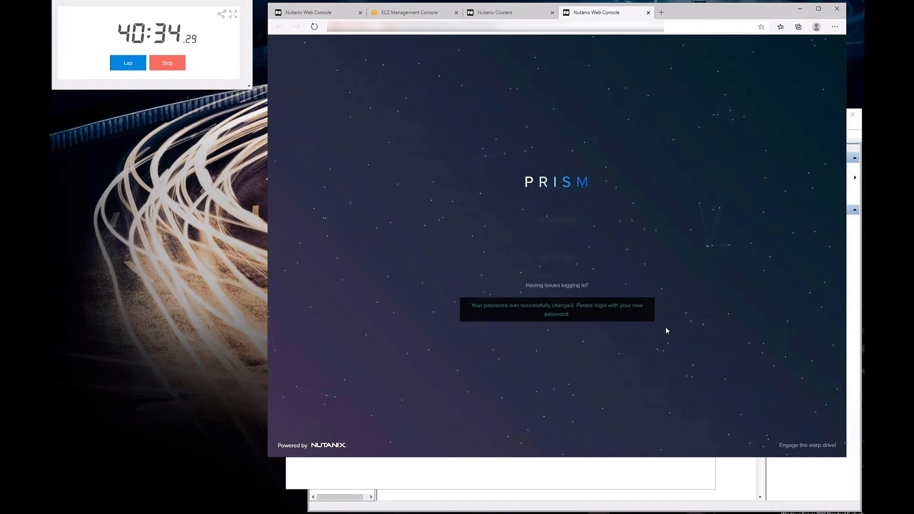
# - Fill in Nutanix user details, accept the EULA and continue with Pulse enabled to the dashboard
pyautogui.click(556, 220)
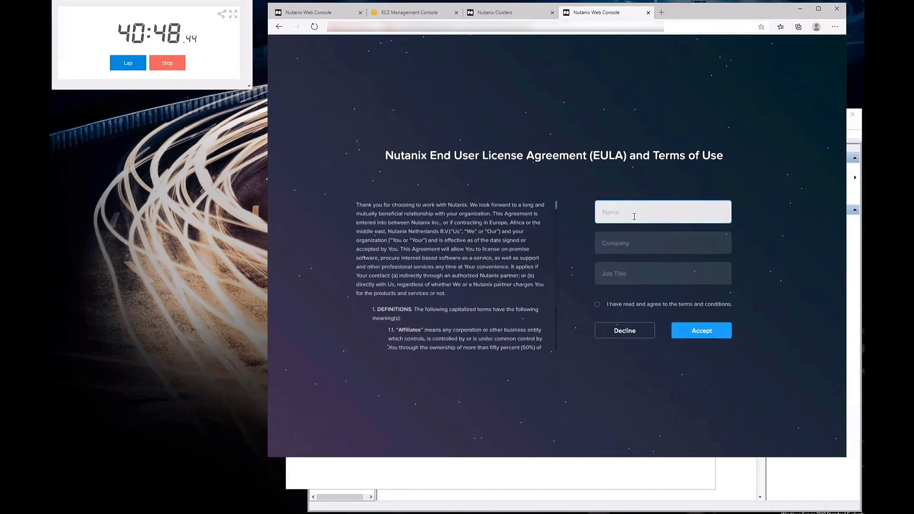
pyautogui.write('N')
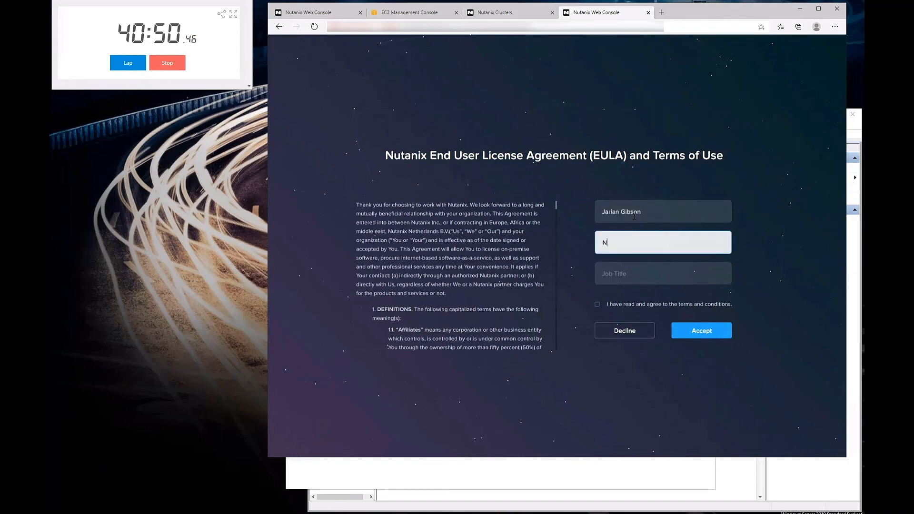
pyautogui.write('utanix')
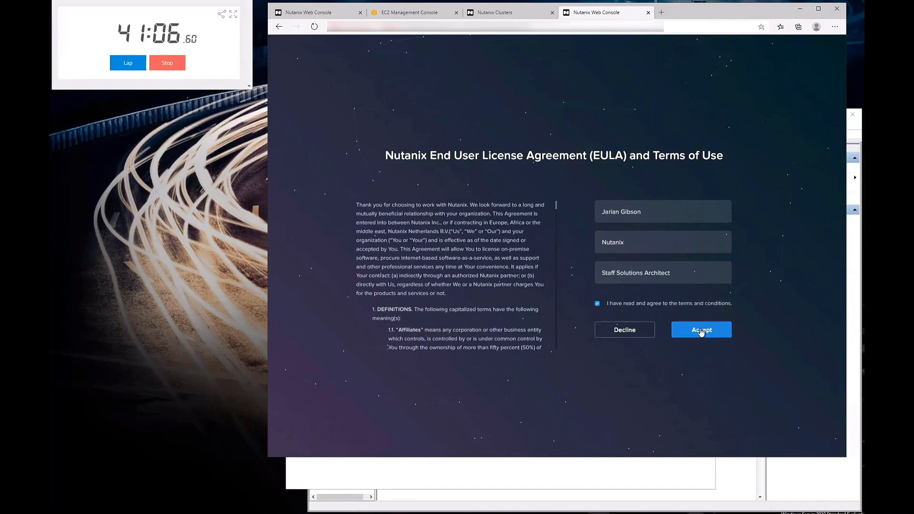
pyautogui.click(702, 330)
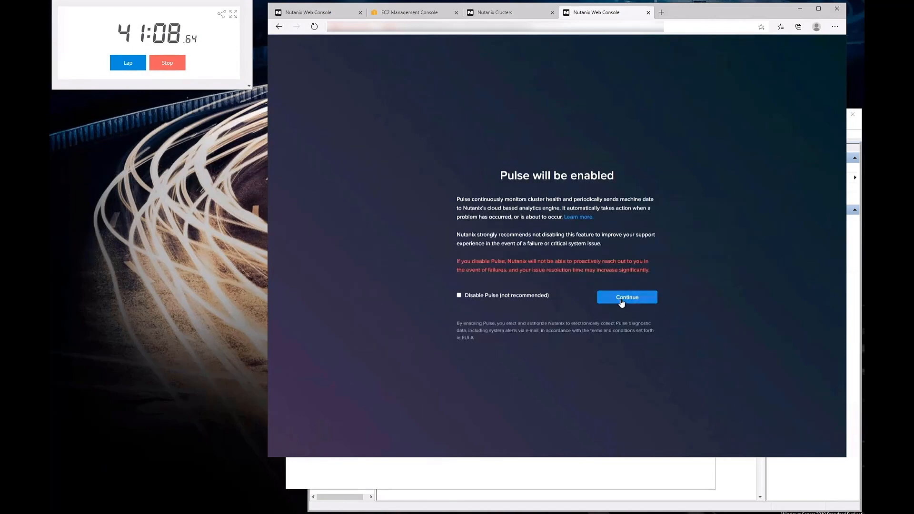
pyautogui.click(626, 297)
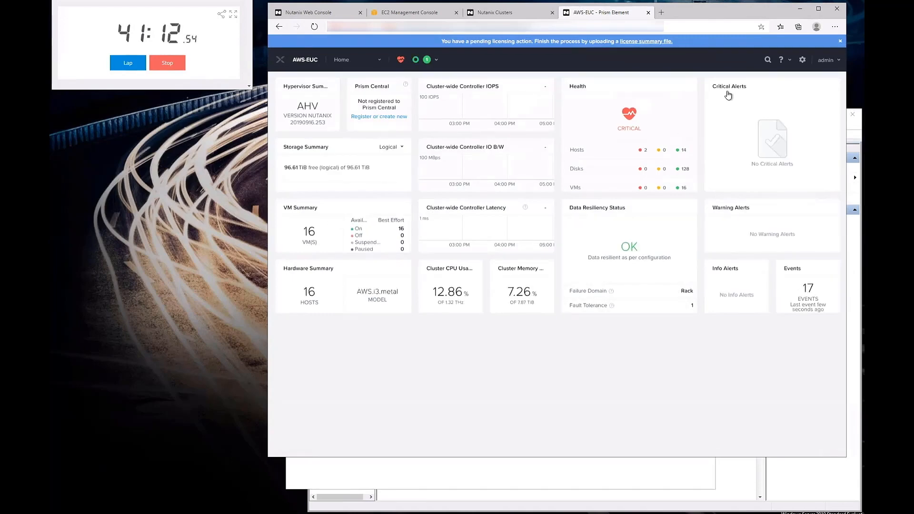
# - Save the cluster details from the Prism settings
pyautogui.click(802, 59)
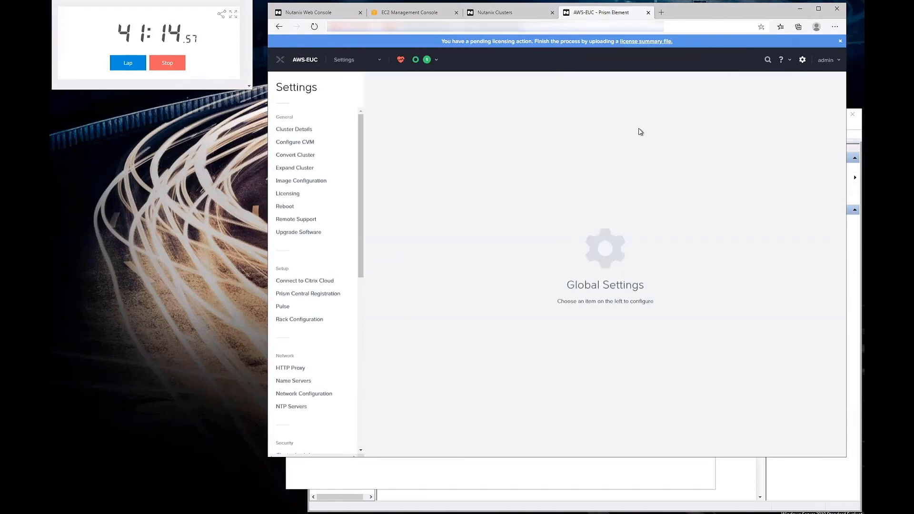
pyautogui.click(294, 128)
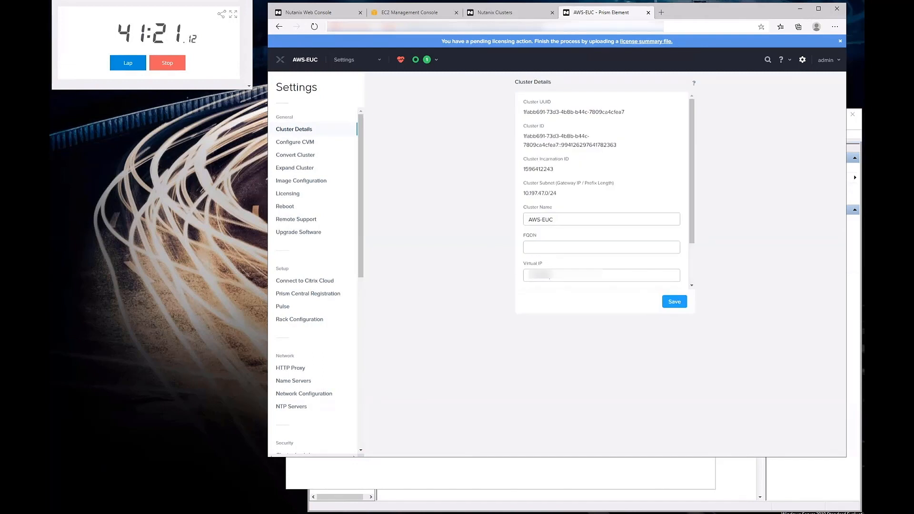
pyautogui.click(674, 302)
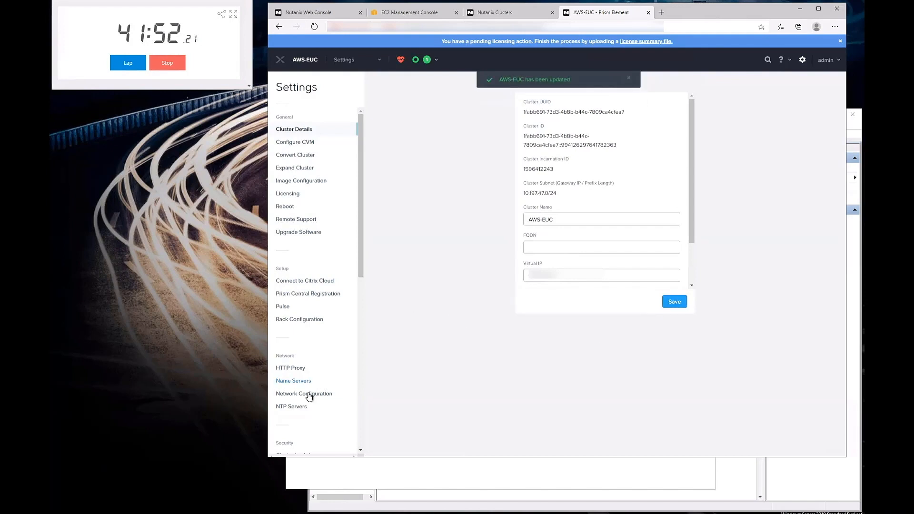
# - Create a new UVM network with an IP address pool
pyautogui.click(304, 393)
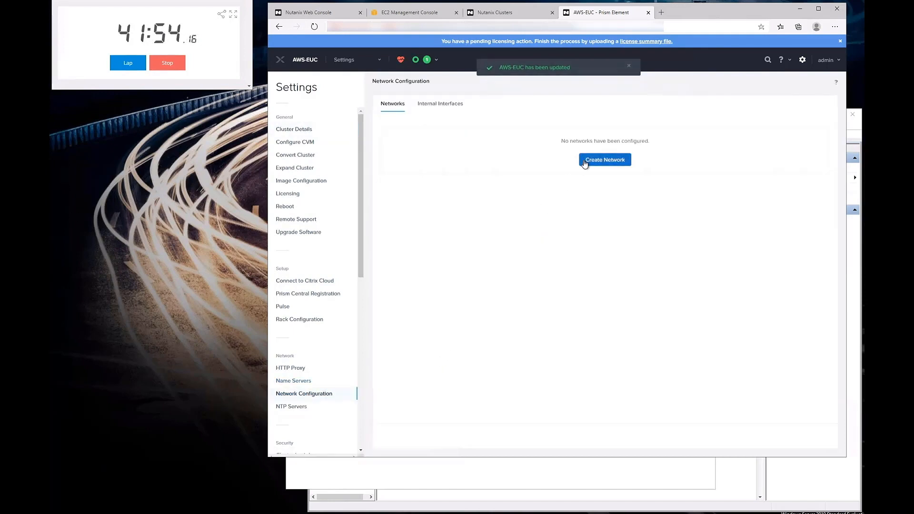
pyautogui.click(604, 160)
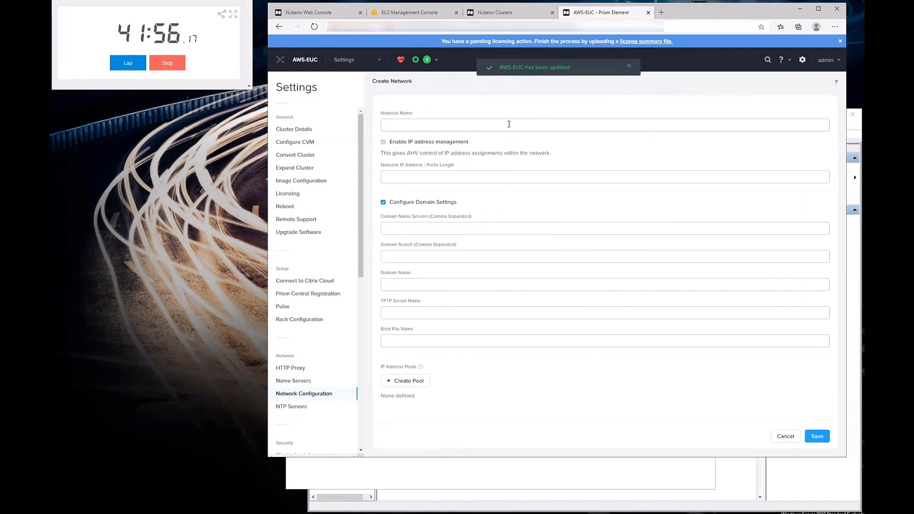
pyautogui.write('UVM')
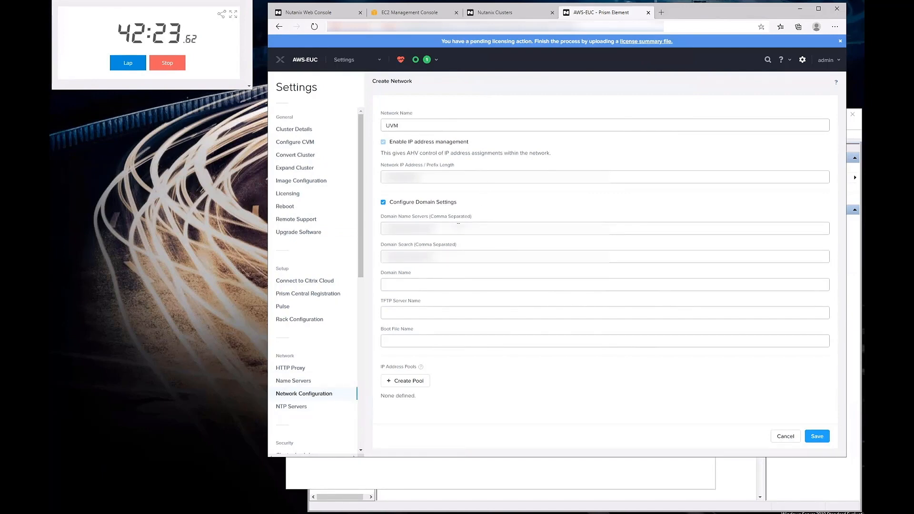
pyautogui.click(405, 381)
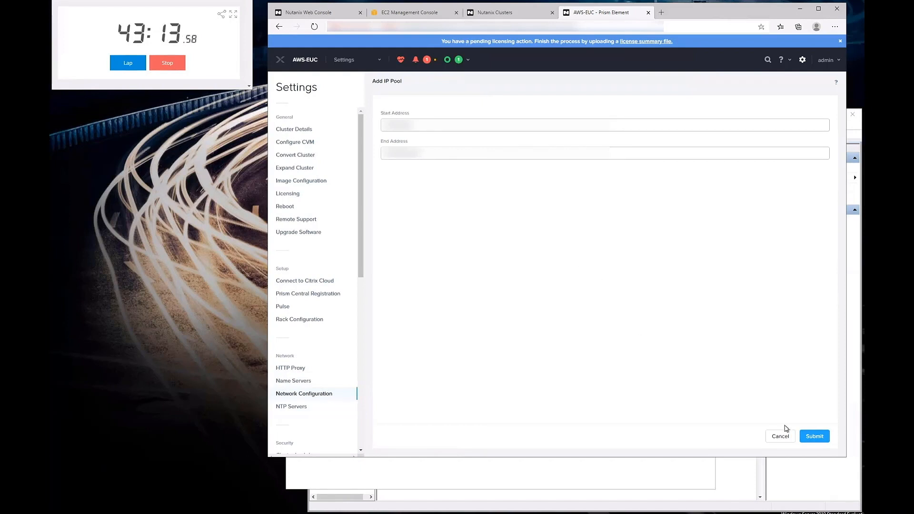
pyautogui.click(814, 436)
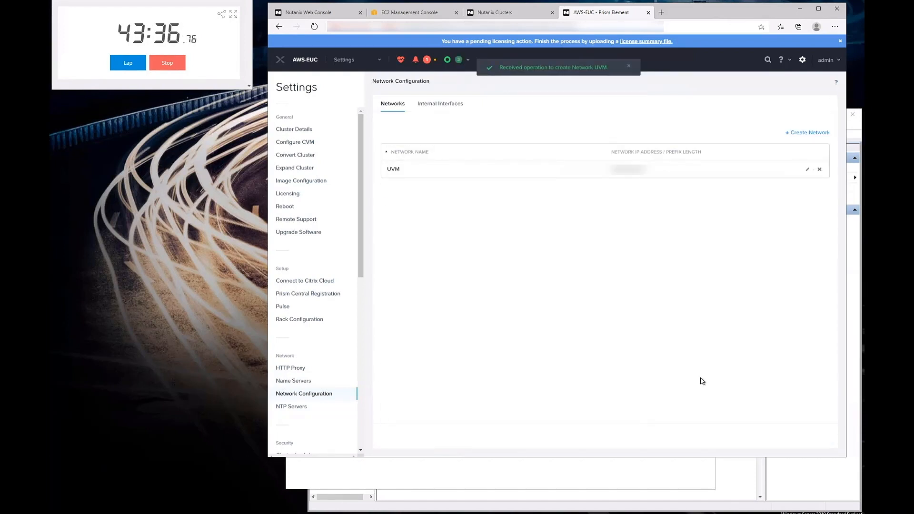
# - Go to the Storage section overview
pyautogui.click(356, 59)
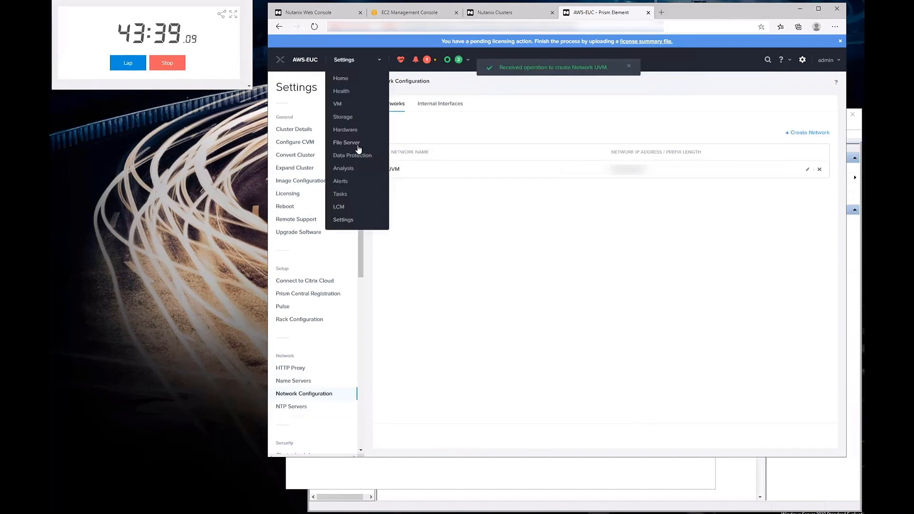
pyautogui.click(343, 116)
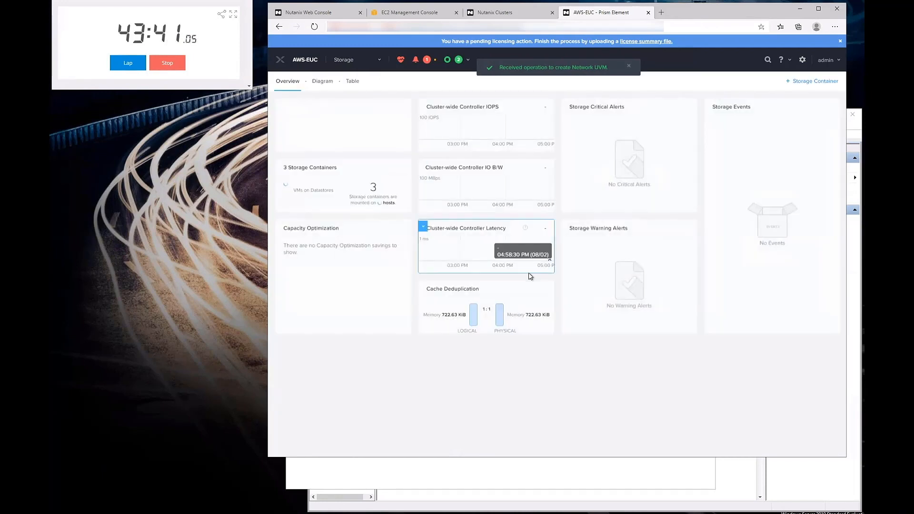
# - Add a VDI storage container with compression delay 0 from the storage table
pyautogui.click(352, 81)
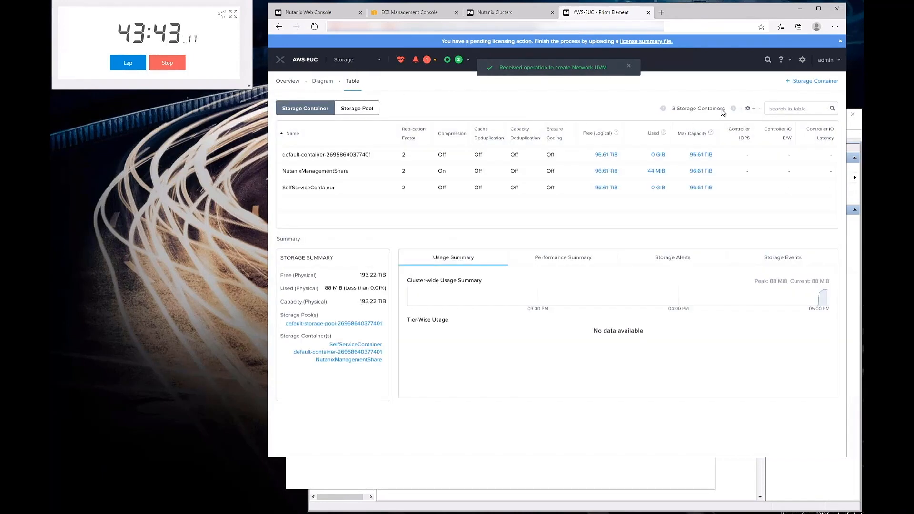
pyautogui.click(811, 80)
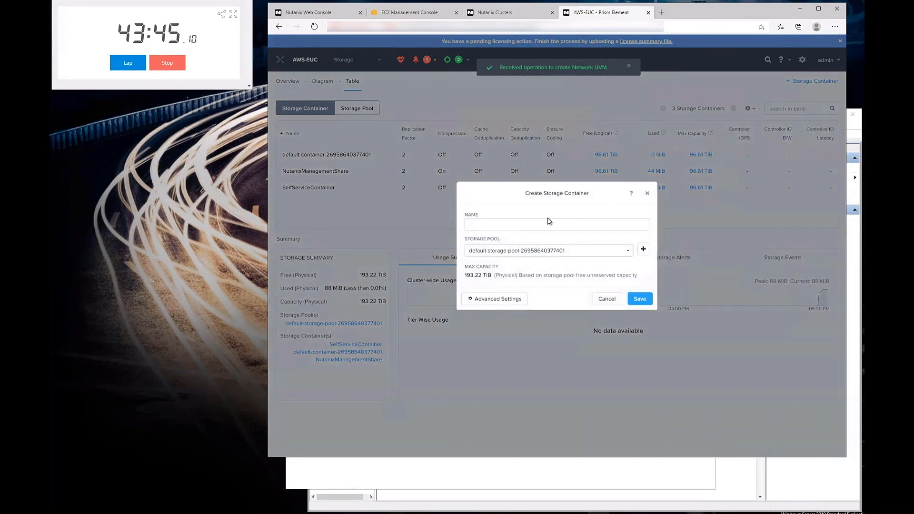
pyautogui.write('V')
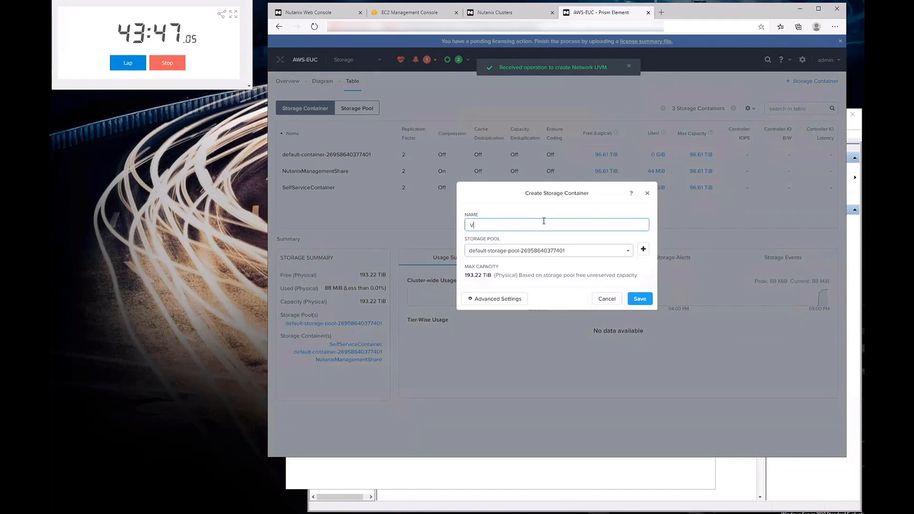
pyautogui.click(497, 298)
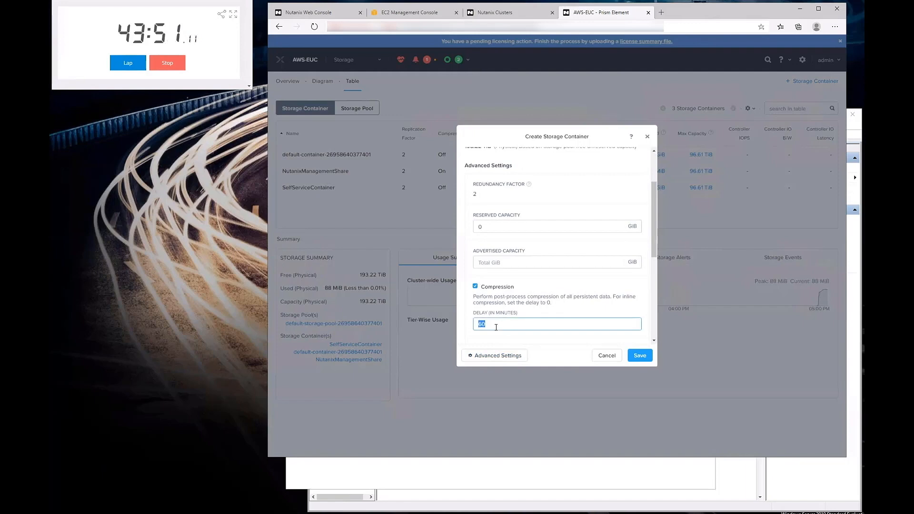
pyautogui.write('0')
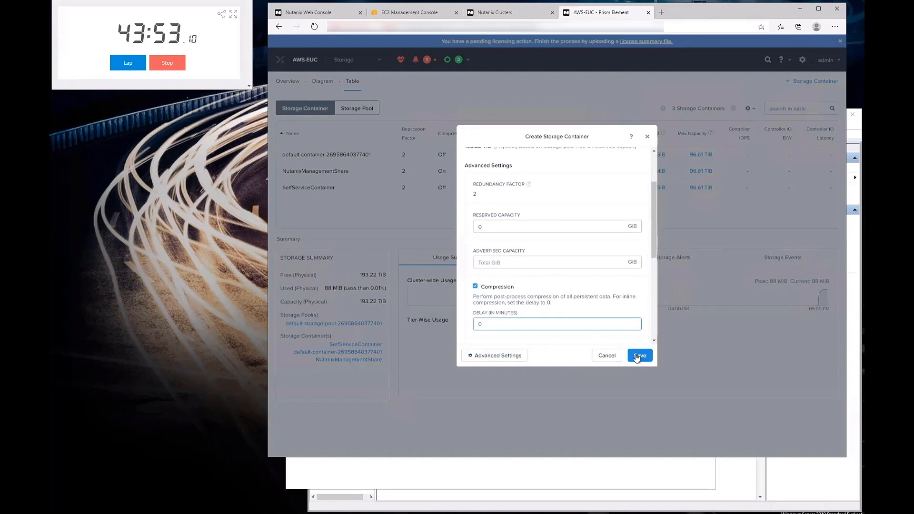
pyautogui.click(639, 355)
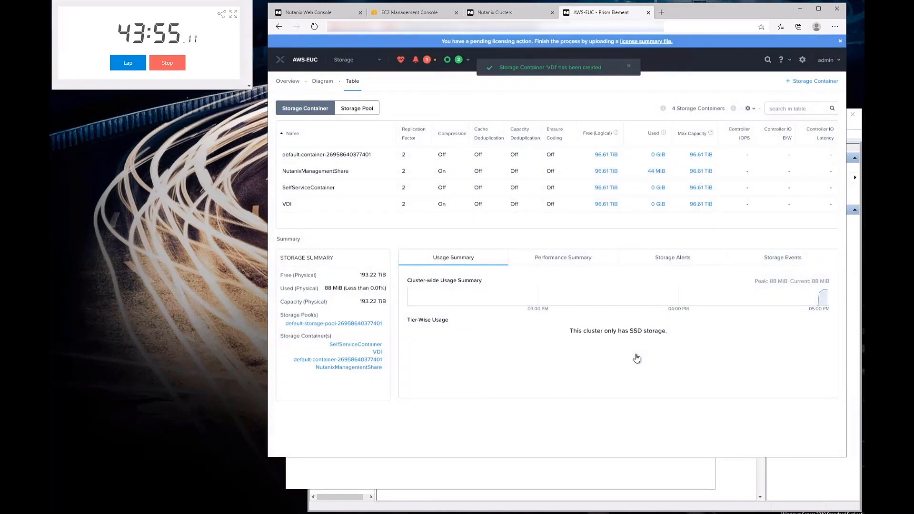
# - Go to Data Protection and dismiss the protection domain warning
pyautogui.click(344, 59)
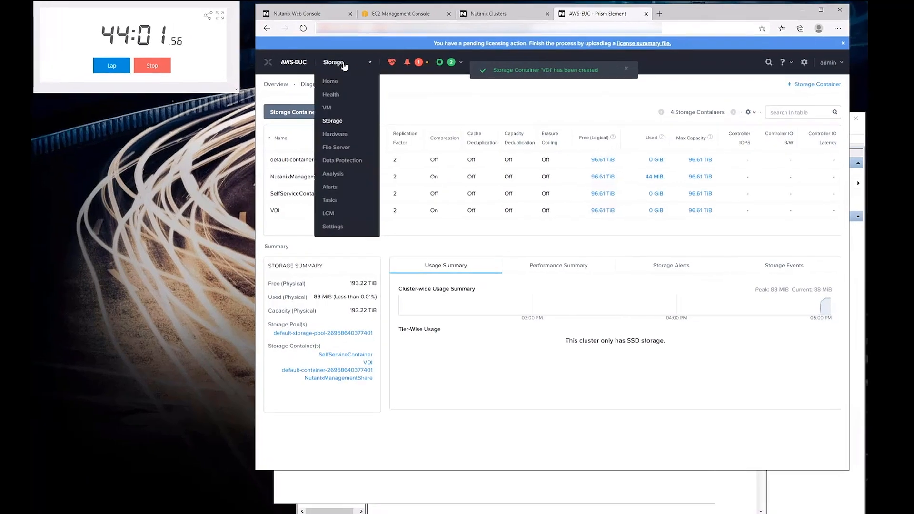
pyautogui.click(342, 160)
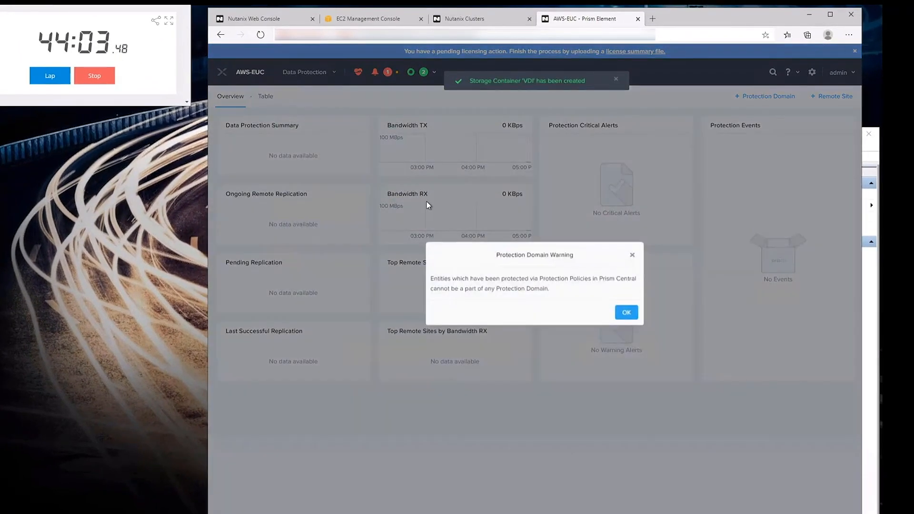
pyautogui.click(625, 312)
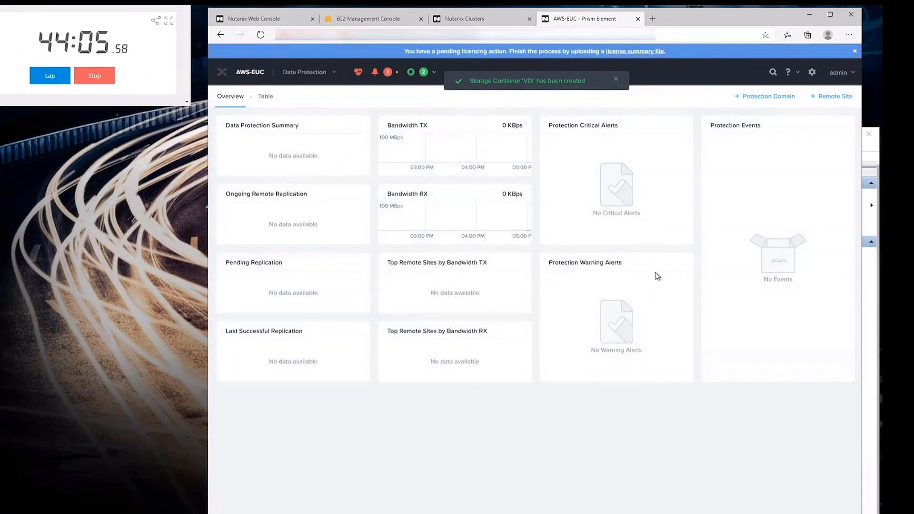
# - Add a physical-cluster remote site named NX-EUX with Backup capability and its virtual IP
pyautogui.click(835, 96)
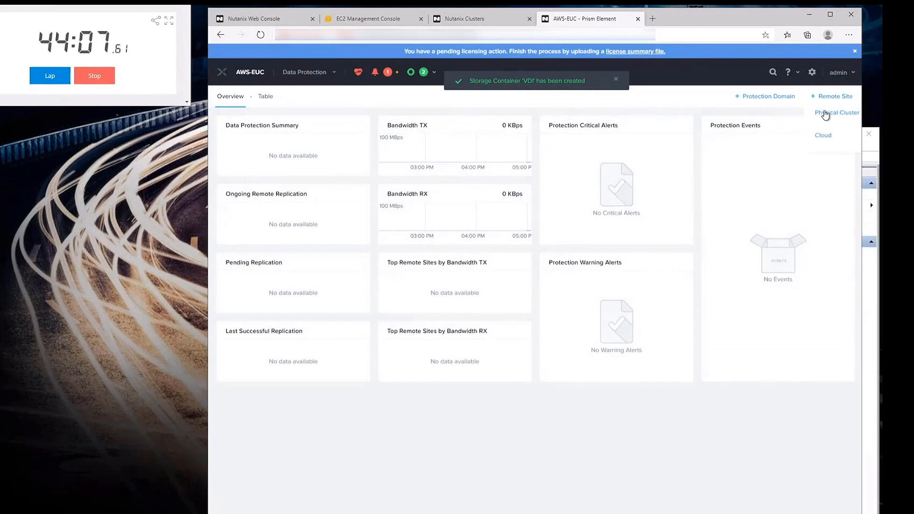
pyautogui.click(836, 112)
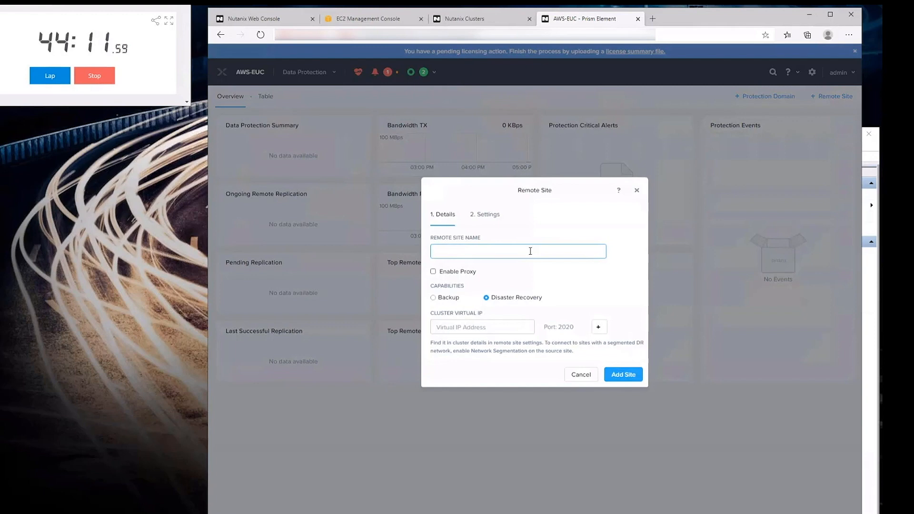
pyautogui.write('NX-EUX')
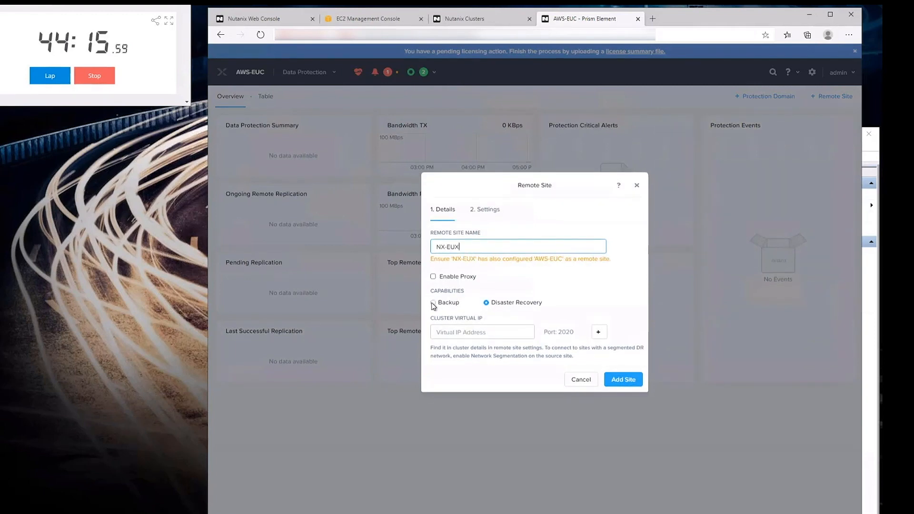
pyautogui.click(434, 302)
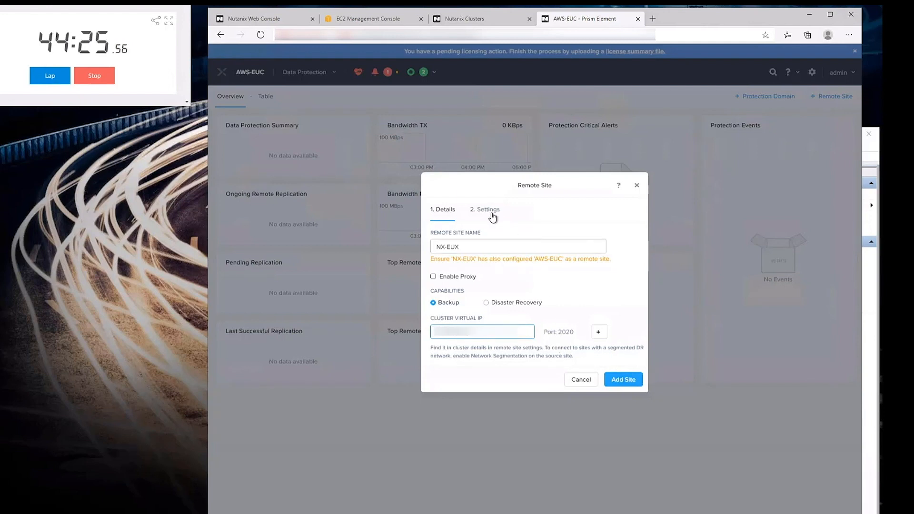
# - Create the NX-EUX site, map UVM network and VDI-to-VDI vStore, and save the remote site
pyautogui.click(622, 380)
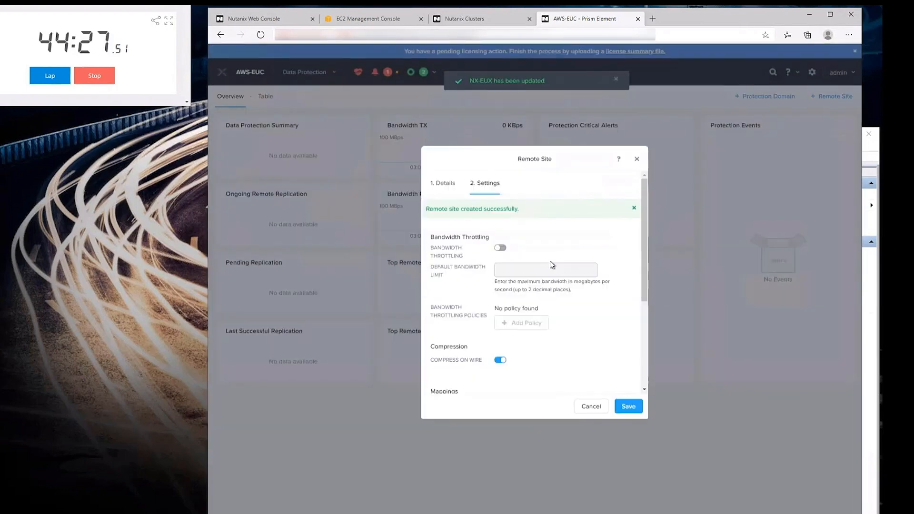
pyautogui.scroll(-3)
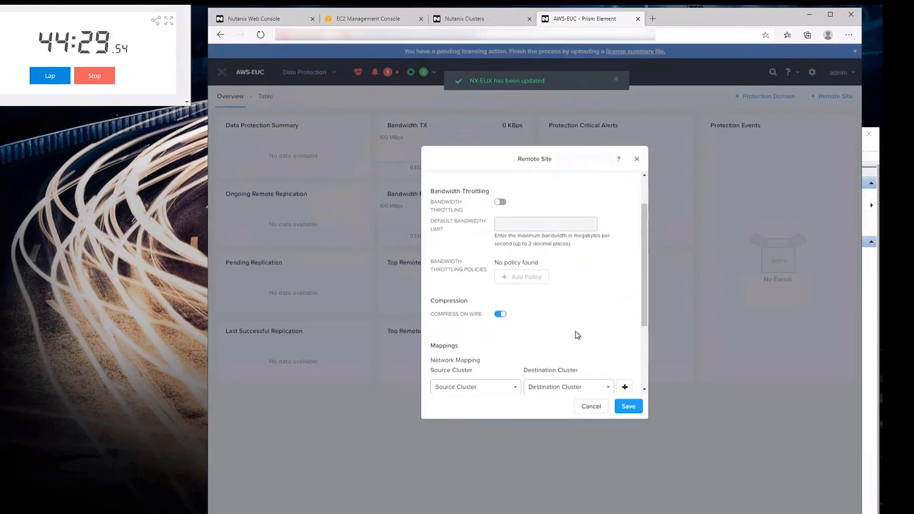
pyautogui.scroll(-3)
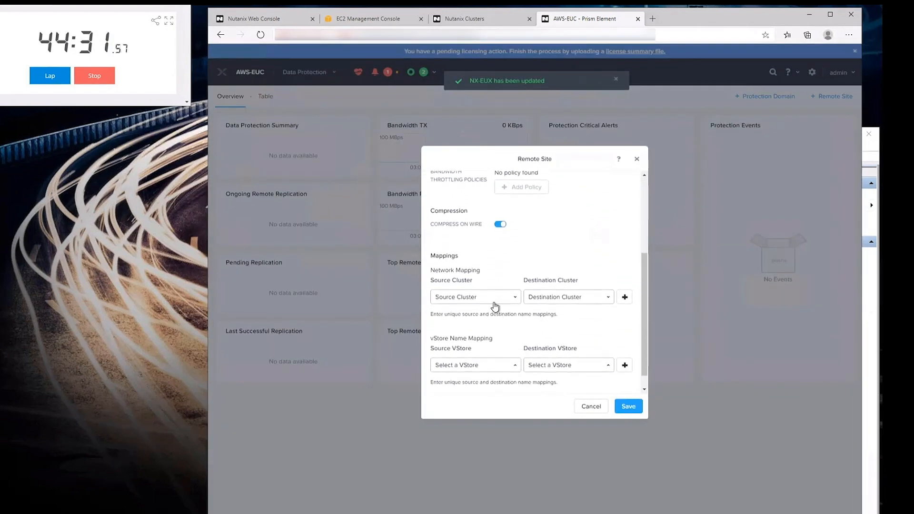
pyautogui.click(474, 297)
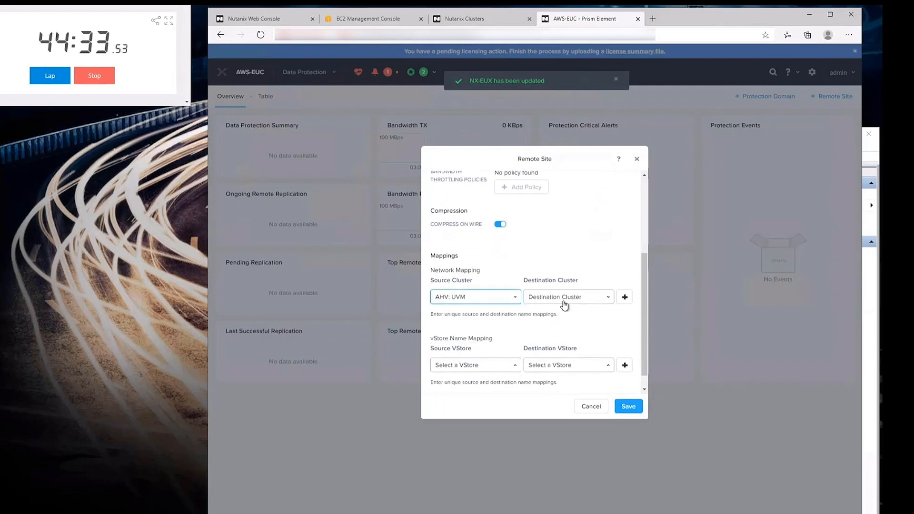
pyautogui.click(568, 297)
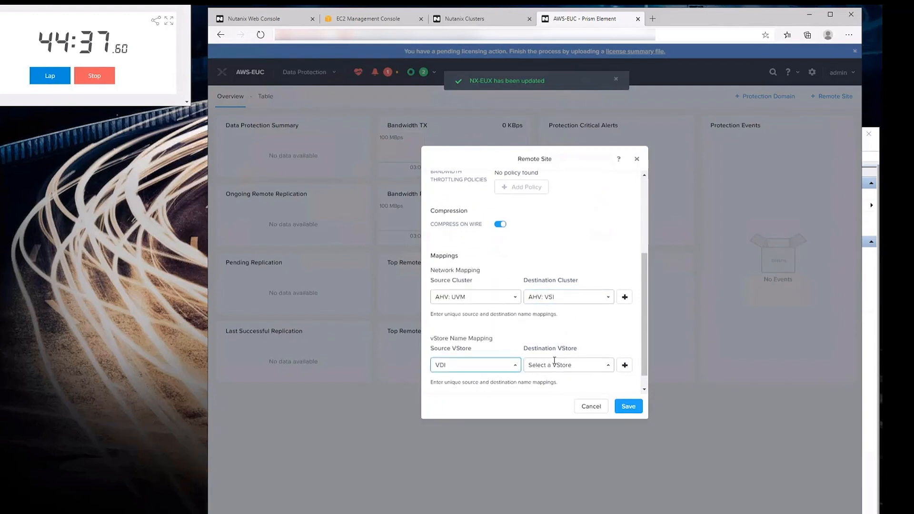
pyautogui.click(566, 365)
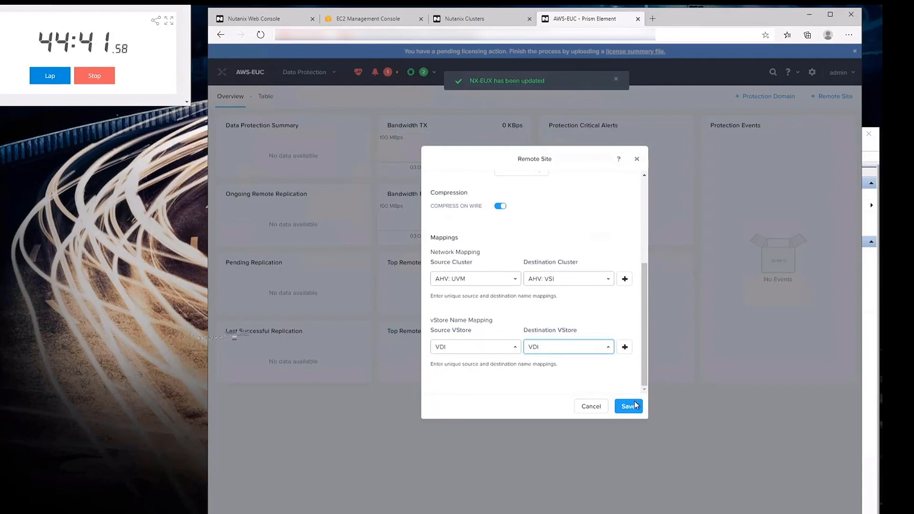
pyautogui.click(628, 406)
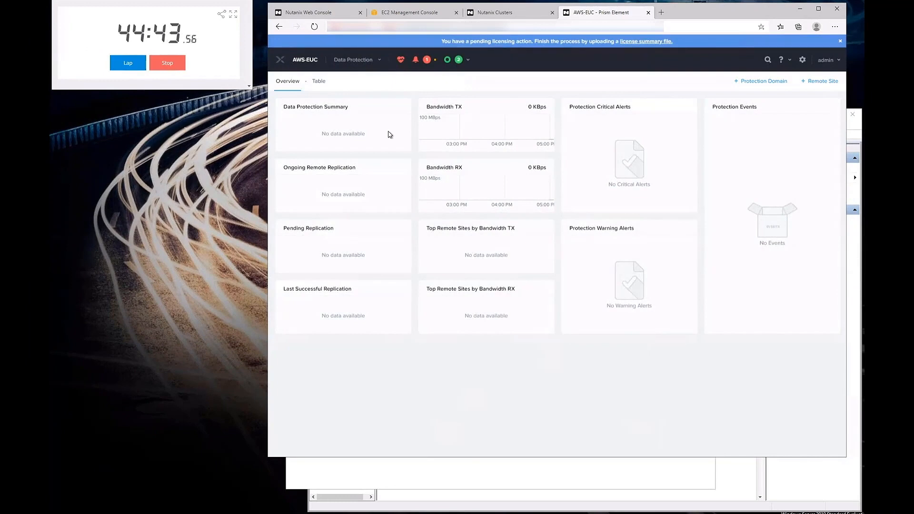
# - Log in to the RTP-Test83 web console as admin and go to its Data Protection remote sites
pyautogui.click(318, 81)
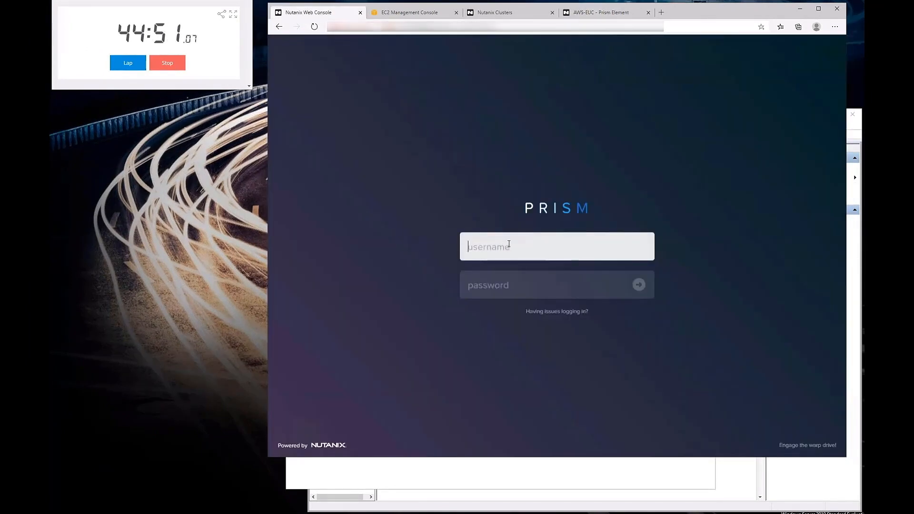
pyautogui.write('admin')
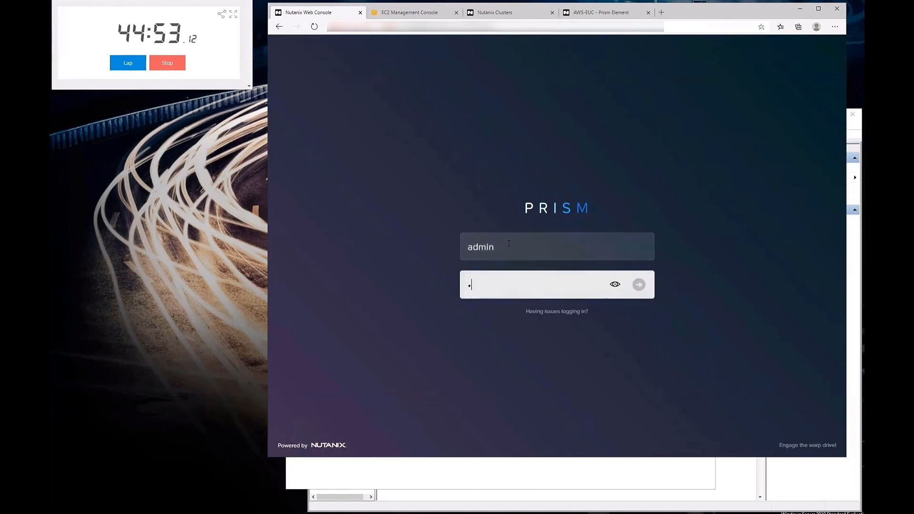
pyautogui.write('password')
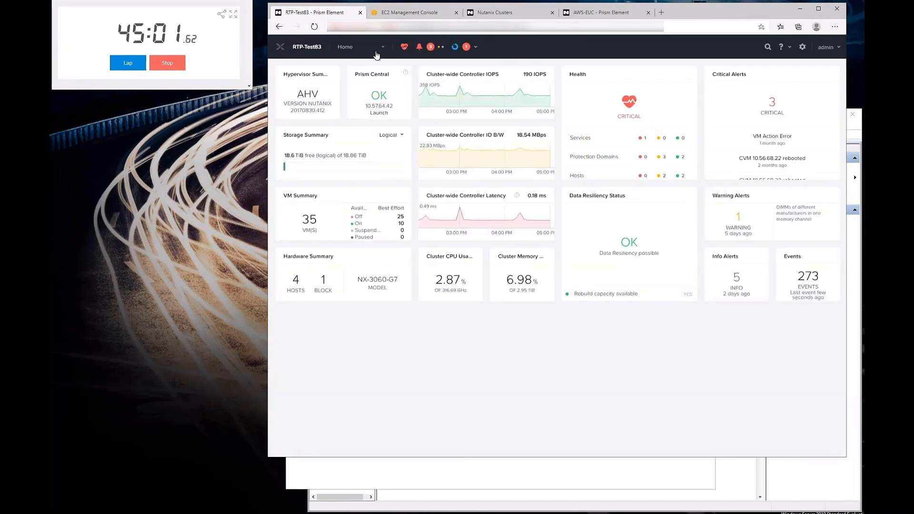
pyautogui.click(345, 47)
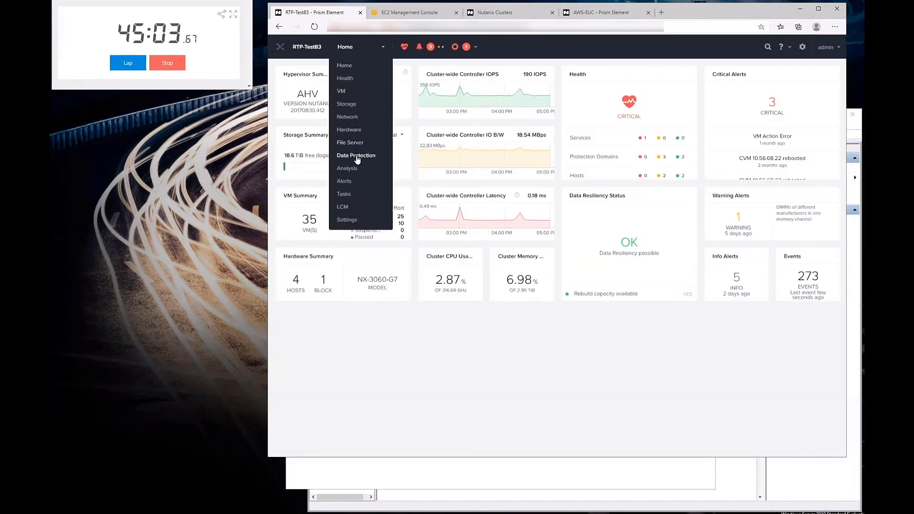
pyautogui.click(355, 155)
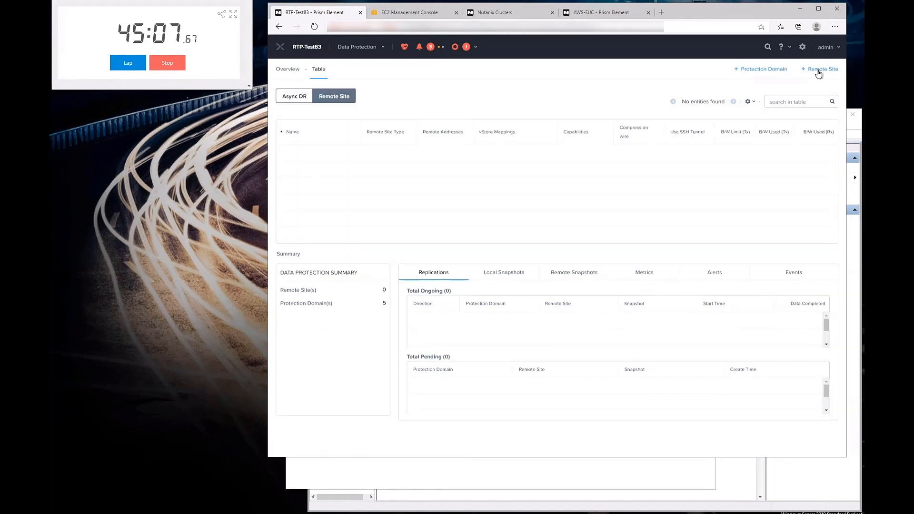
# - Add a disaster-recovery remote site named AWS-EUC and enter its virtual IP address
pyautogui.click(820, 68)
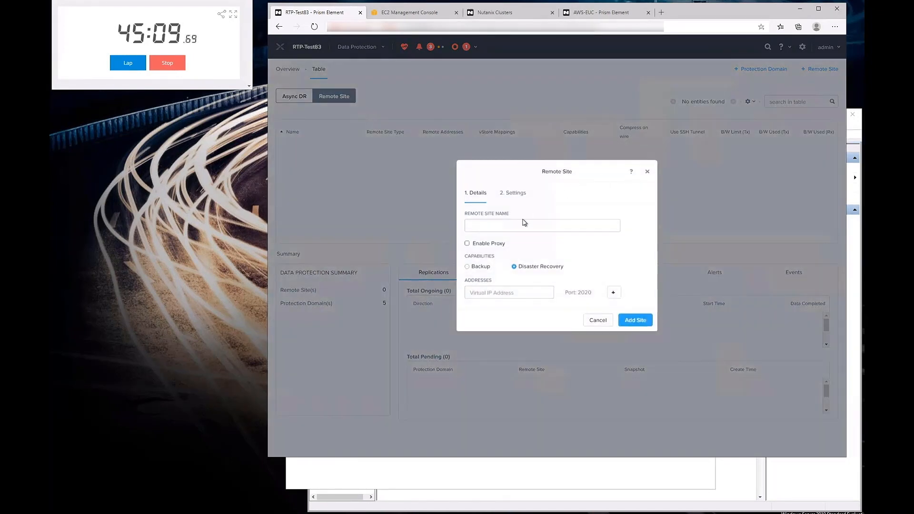
pyautogui.write('AWS-EUC')
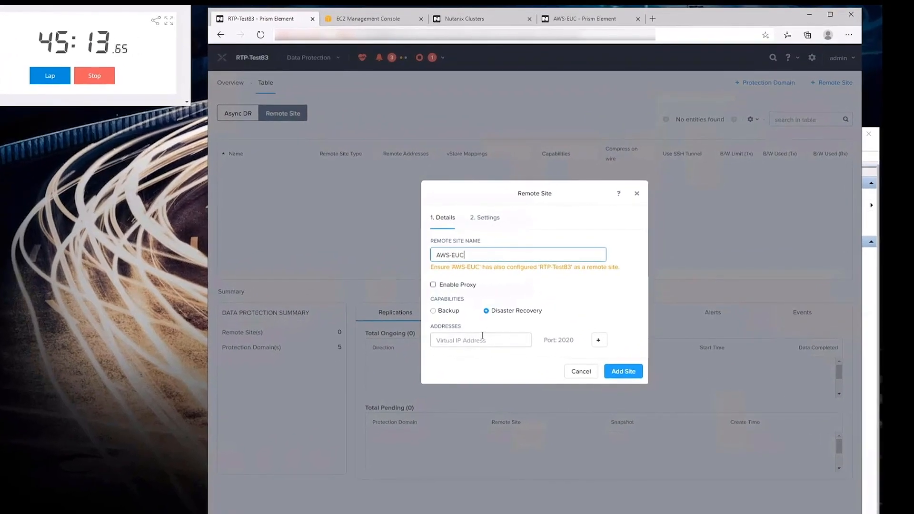
pyautogui.click(480, 340)
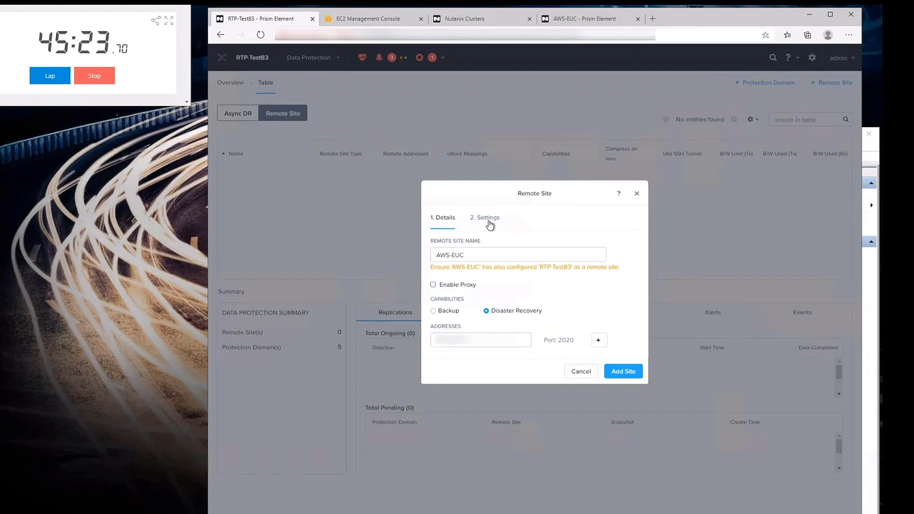
# - Add the AWS-EUC remote site with network AHV: VSI → AHV: UVM and vStore VDI → VDI, then save it
pyautogui.click(622, 371)
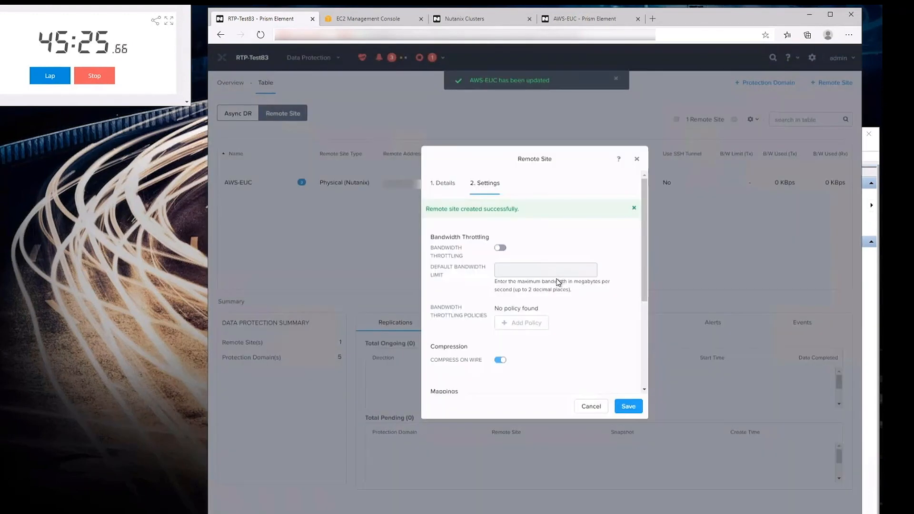
pyautogui.scroll(-3)
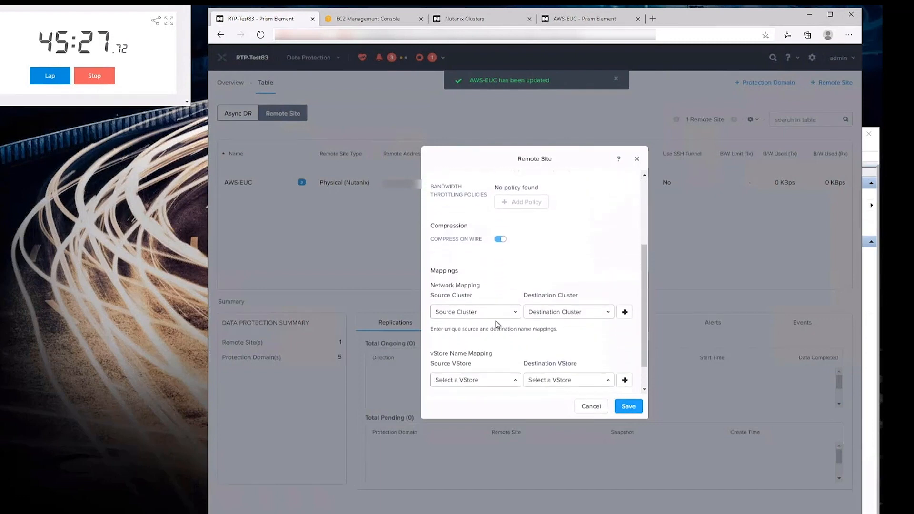
pyautogui.click(474, 313)
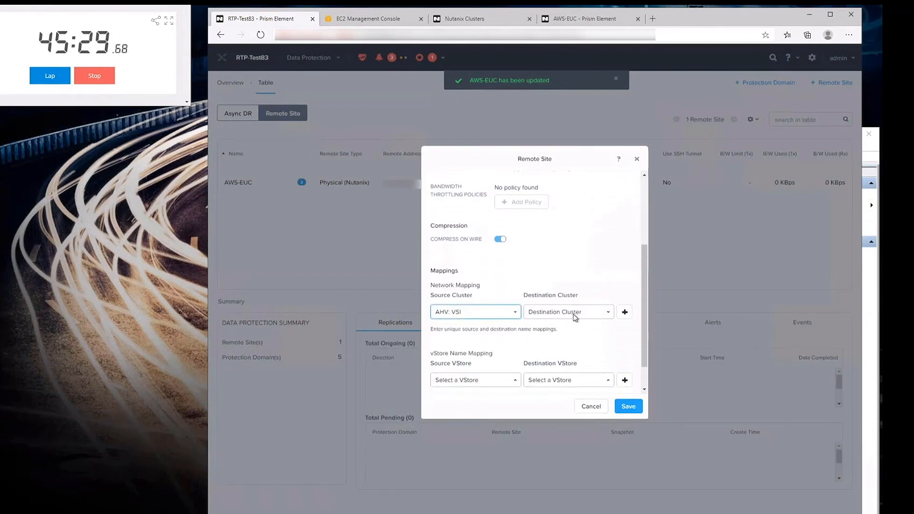
pyautogui.click(567, 312)
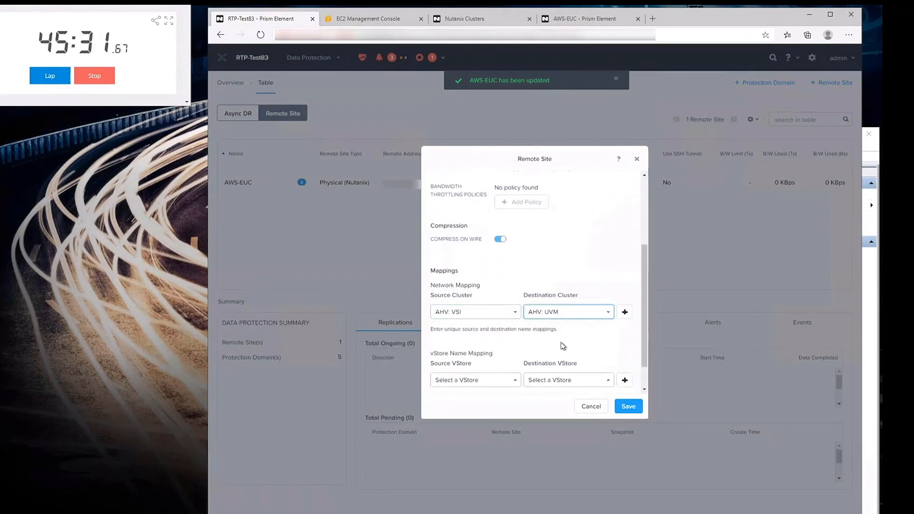
pyautogui.click(473, 380)
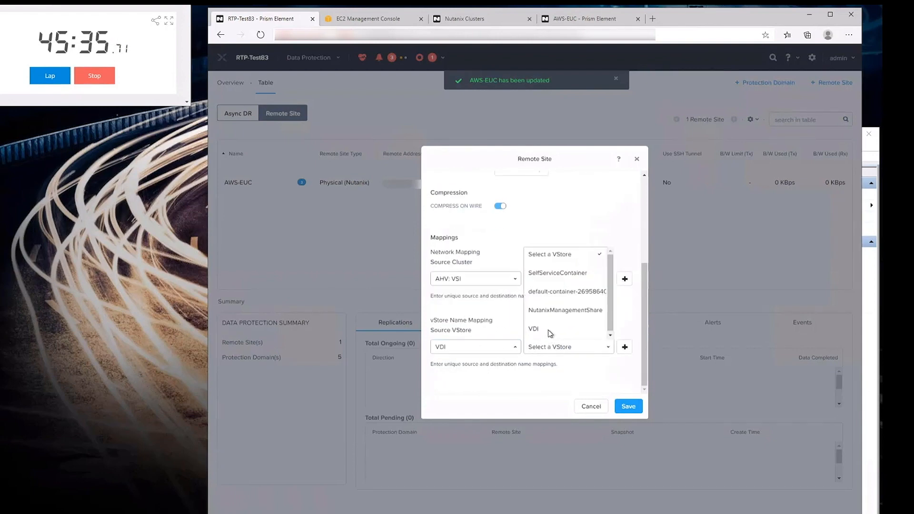
pyautogui.click(627, 407)
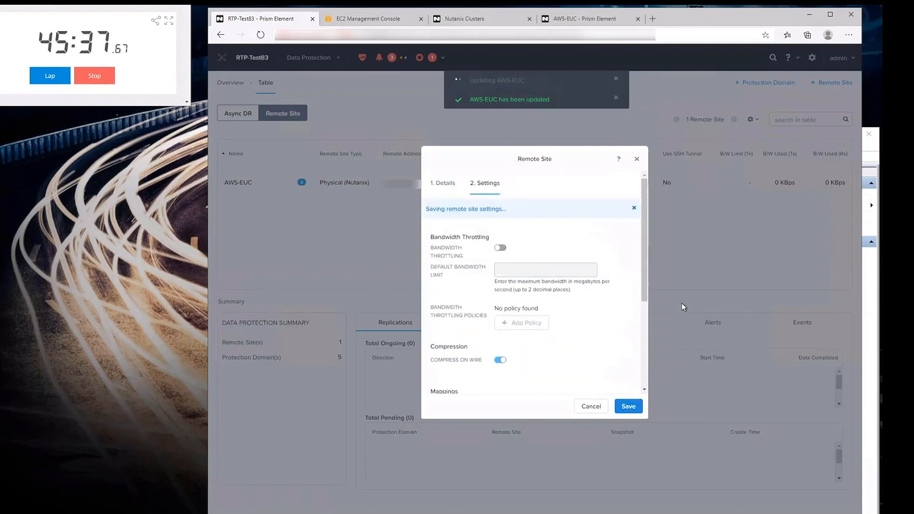
pyautogui.click(628, 406)
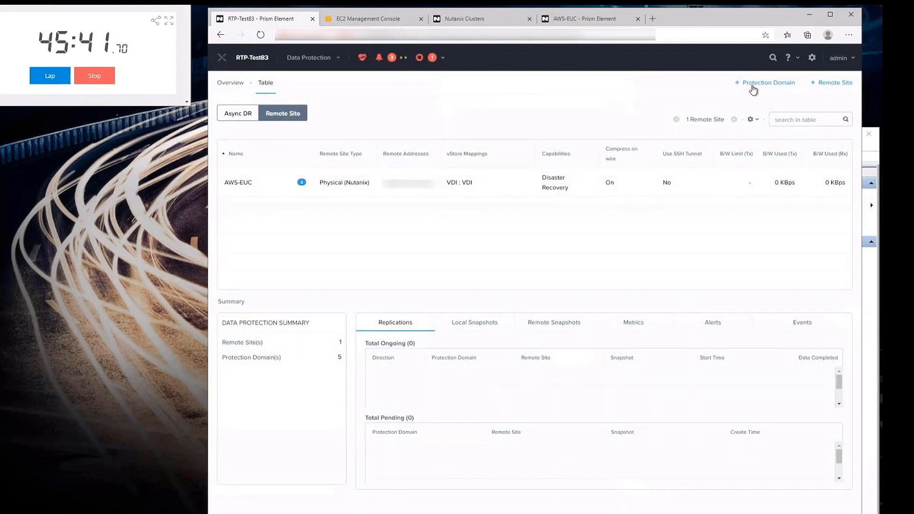
# - Create a new protection domain named MCS-Image
pyautogui.click(766, 82)
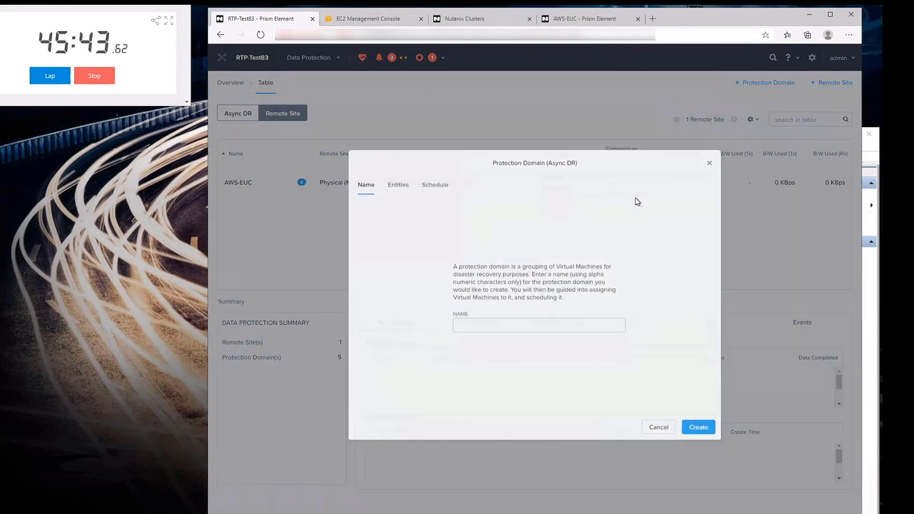
pyautogui.write('MCS-Image')
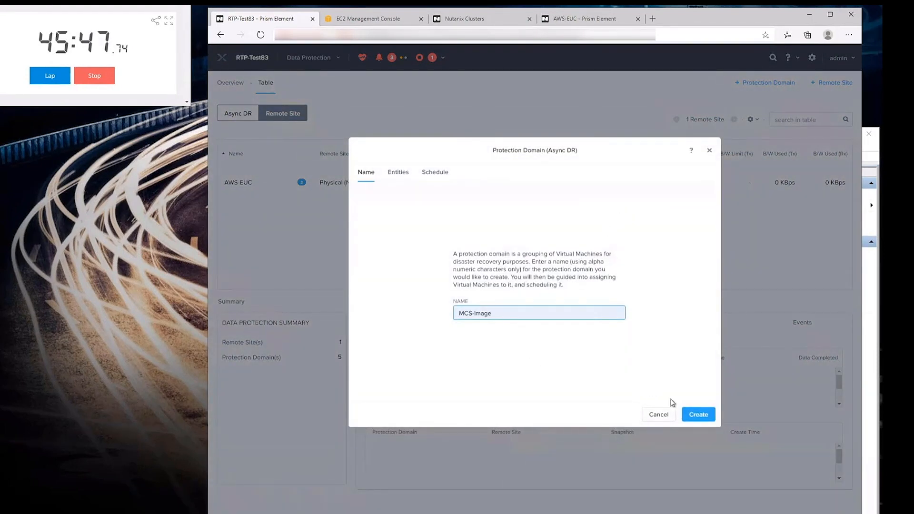
pyautogui.click(697, 414)
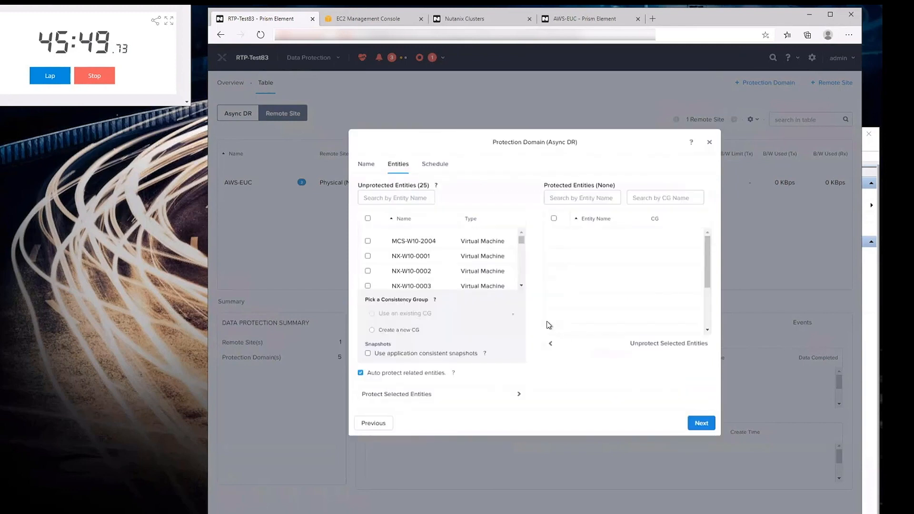
# - Protect VM MCS-W10-2004 in a new MCS-Image consistency group with auto-protect of related entities off
pyautogui.click(367, 241)
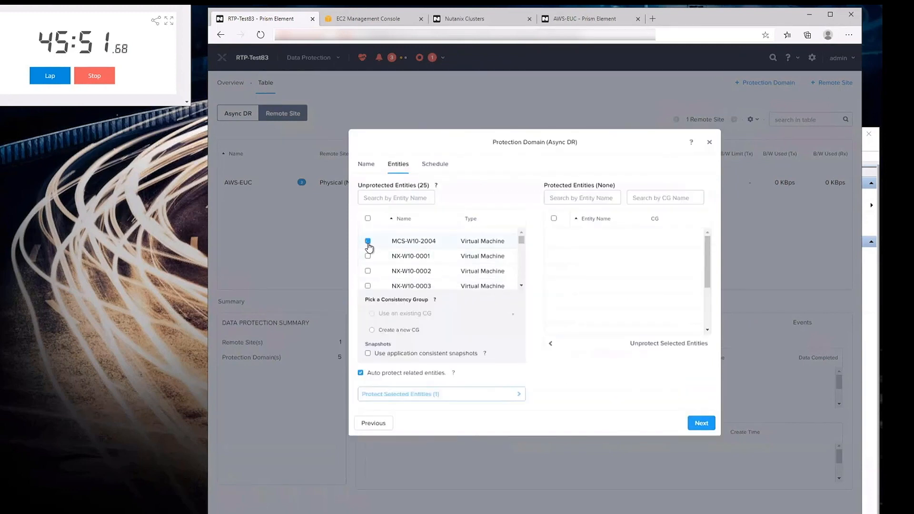
pyautogui.click(368, 241)
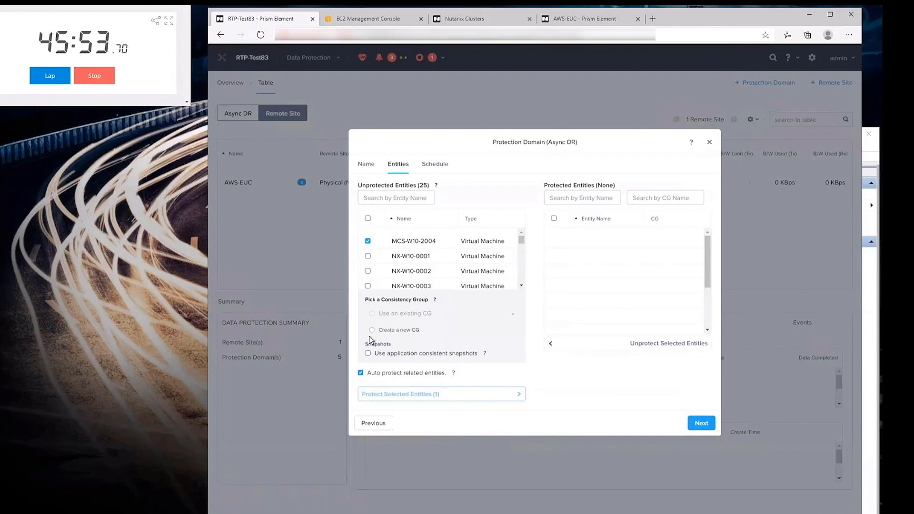
pyautogui.click(372, 329)
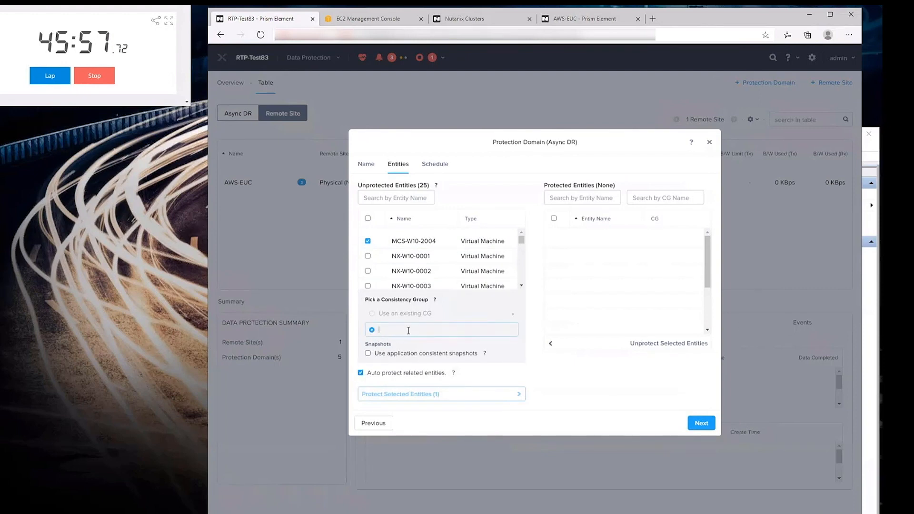
pyautogui.write('MCS Image')
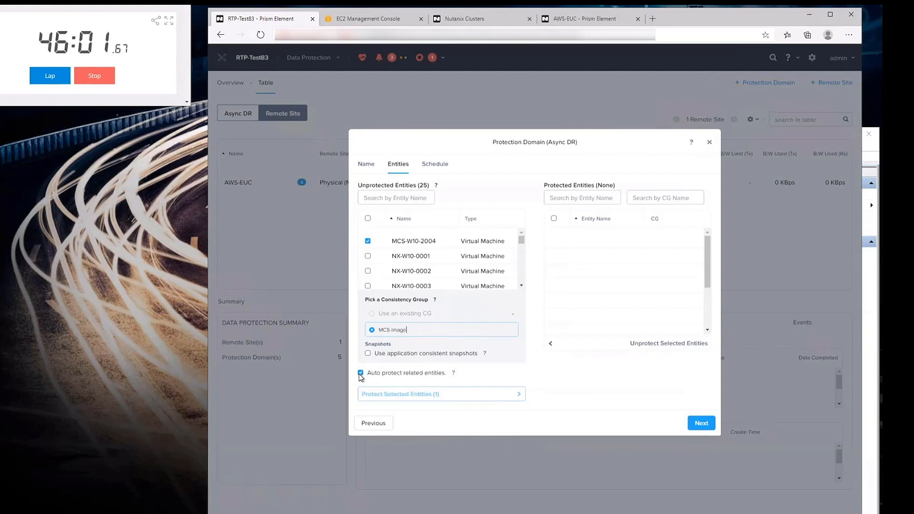
pyautogui.click(360, 372)
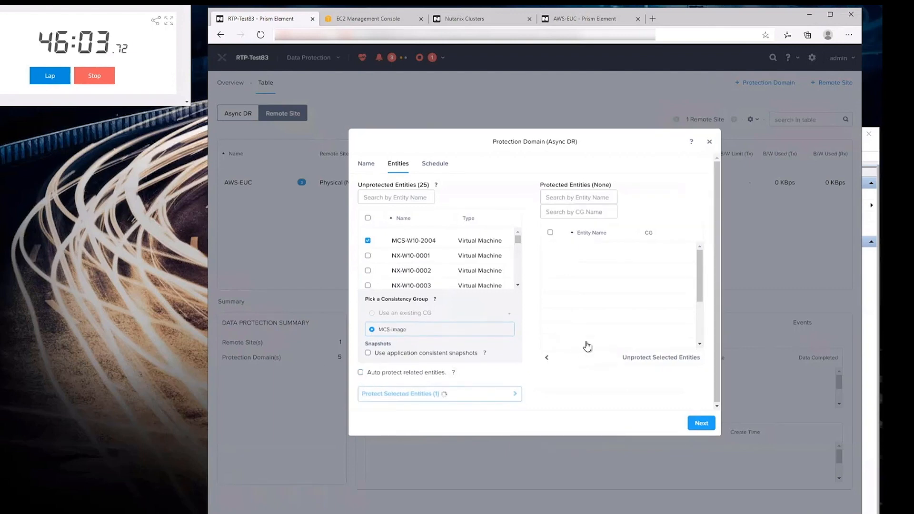
pyautogui.click(439, 393)
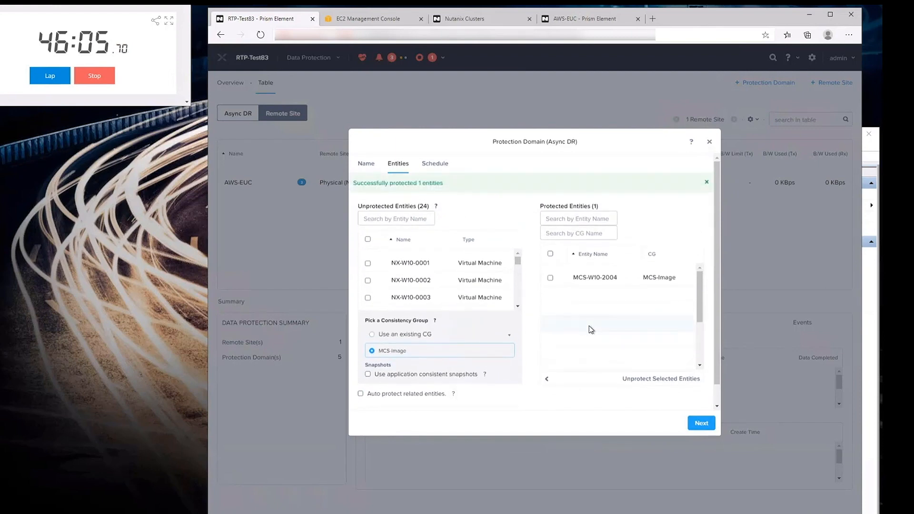
pyautogui.click(549, 277)
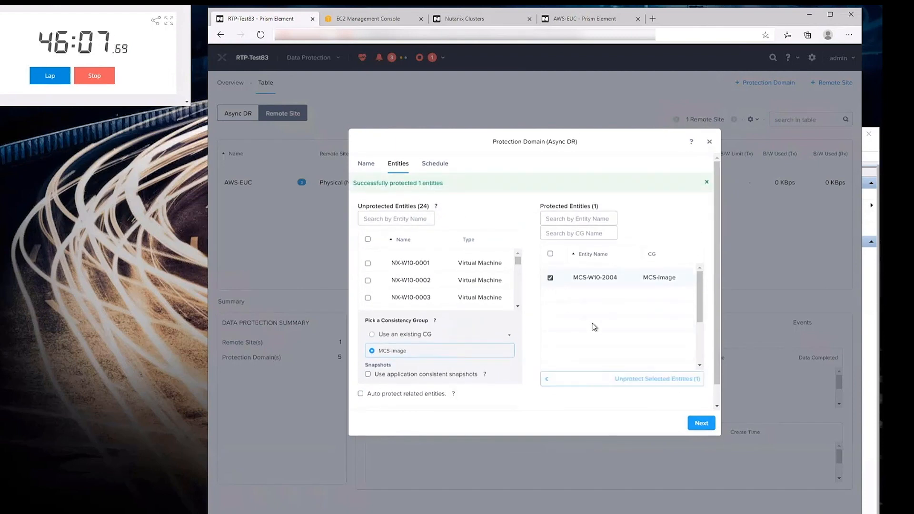
# - Create a schedule repeating every 1 hour that retains snapshots locally and on the AWS-EUC remote site
pyautogui.click(701, 422)
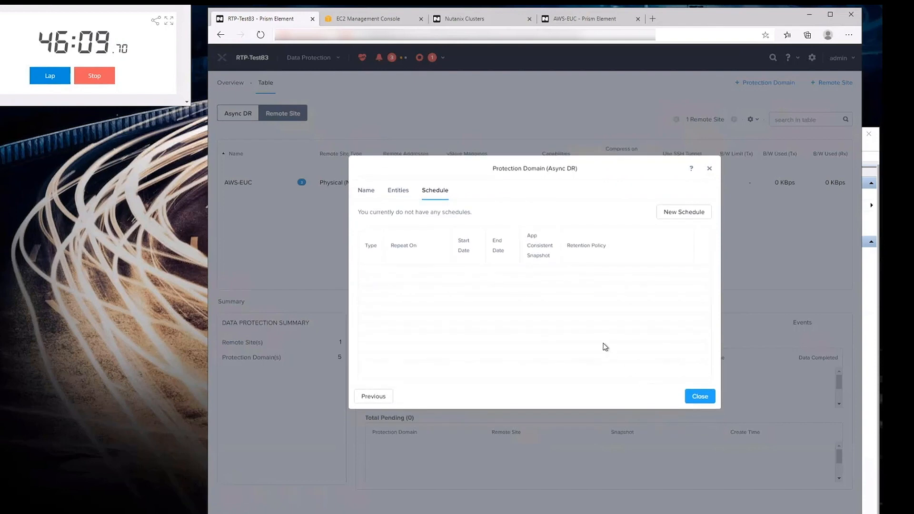
pyautogui.click(684, 211)
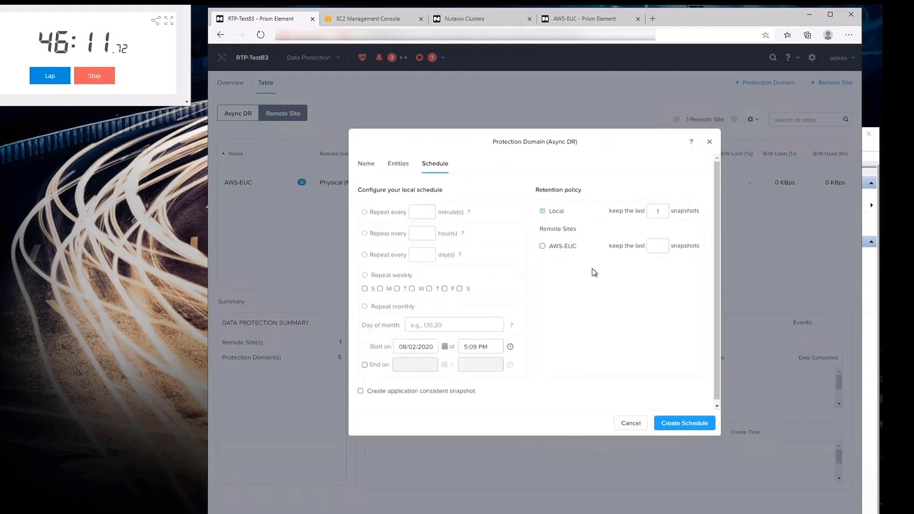
pyautogui.click(365, 233)
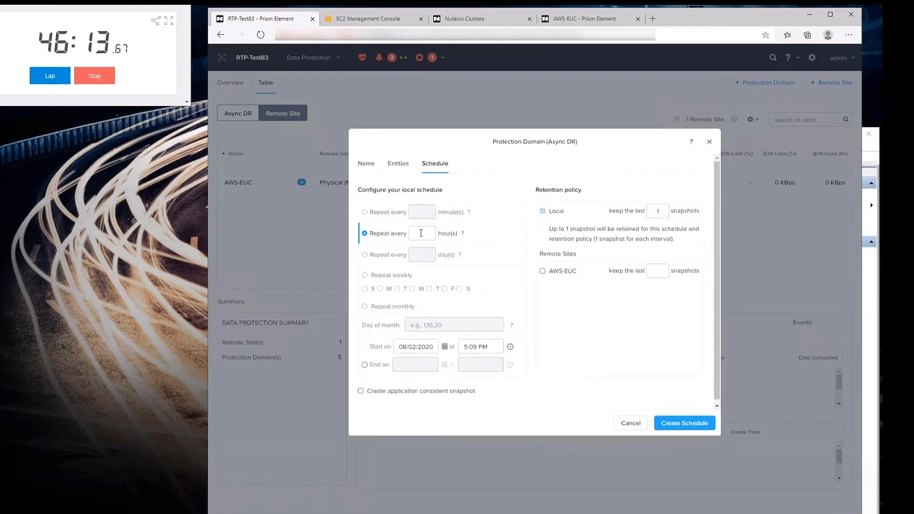
pyautogui.write('1')
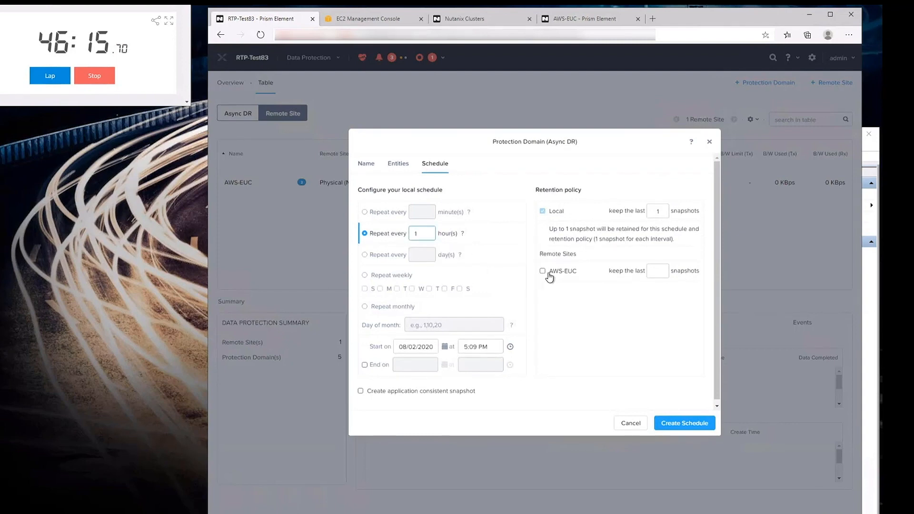
pyautogui.click(542, 271)
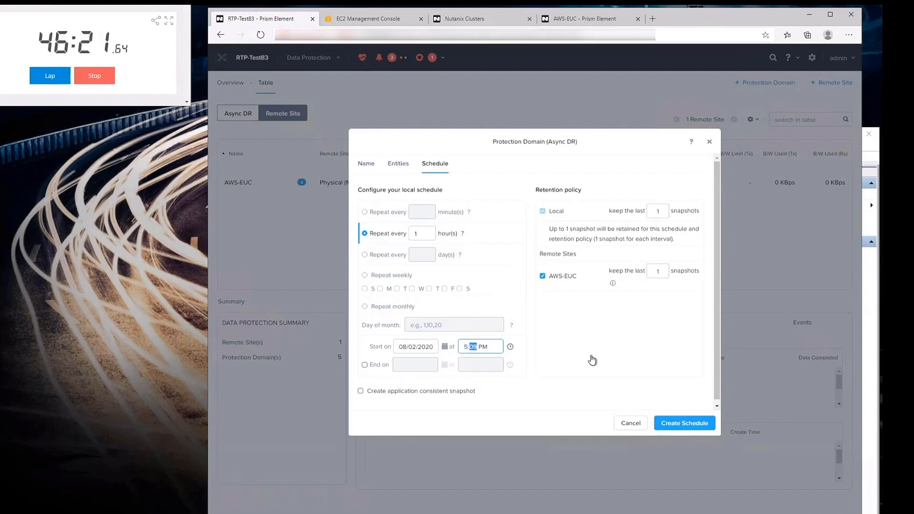
pyautogui.moveTo(520, 355)
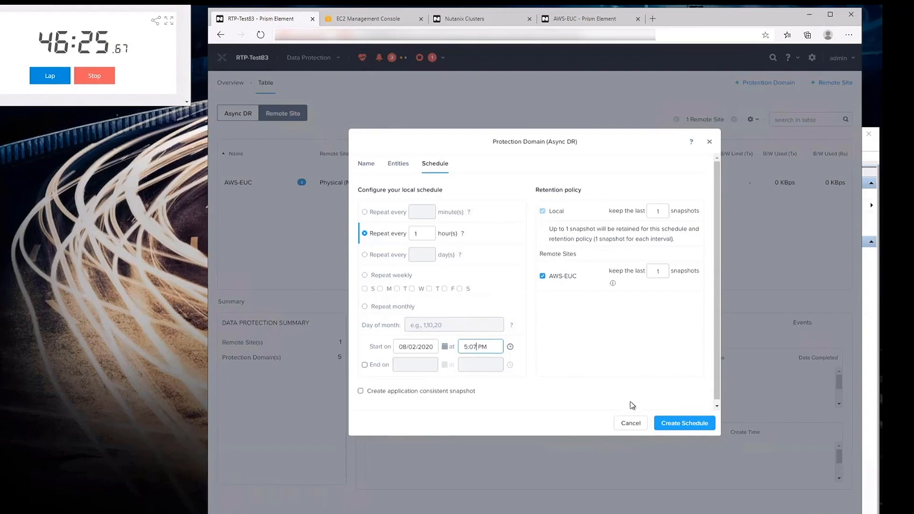
pyautogui.click(683, 422)
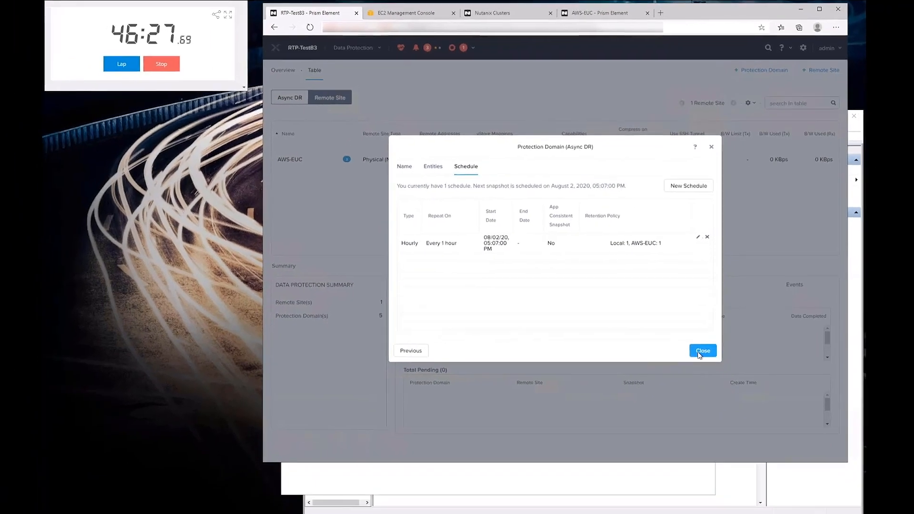
# - Close the setup, check AWS-EUC's ongoing replications, and view the MCS-Image domain under Async DR
pyautogui.click(702, 351)
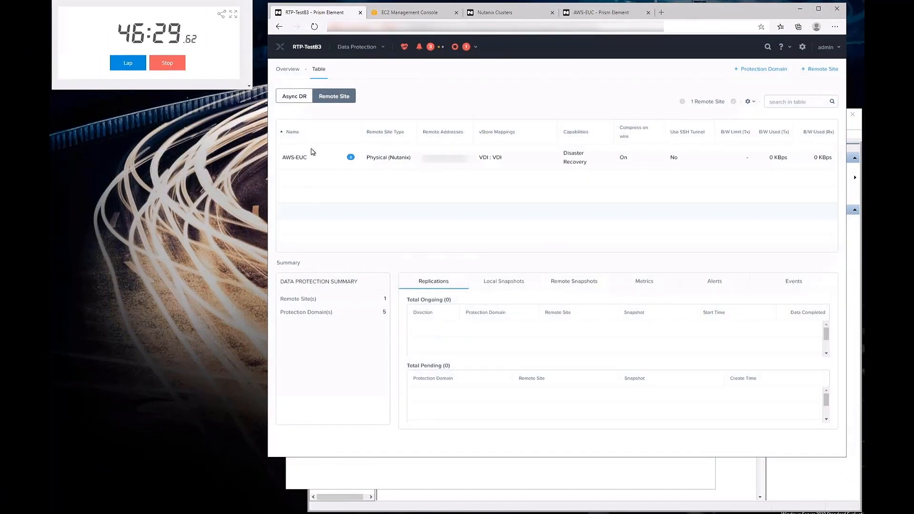
pyautogui.click(294, 157)
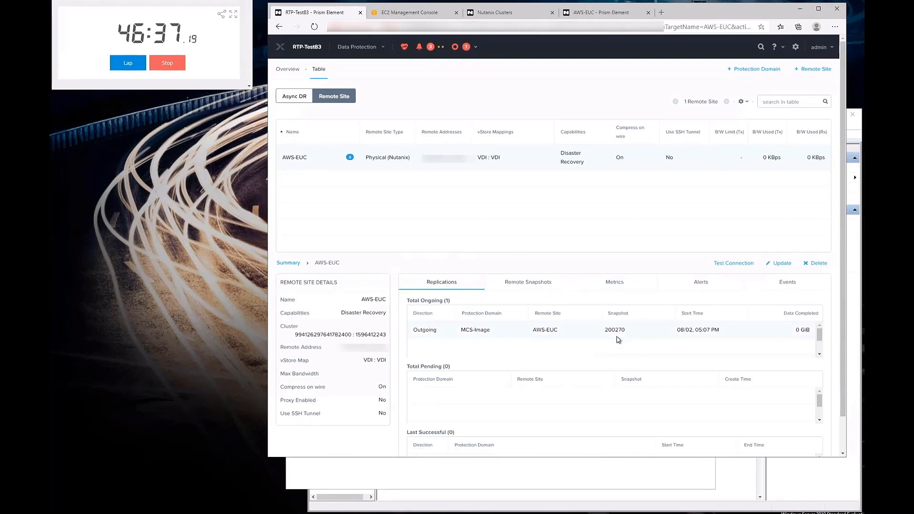
pyautogui.click(294, 95)
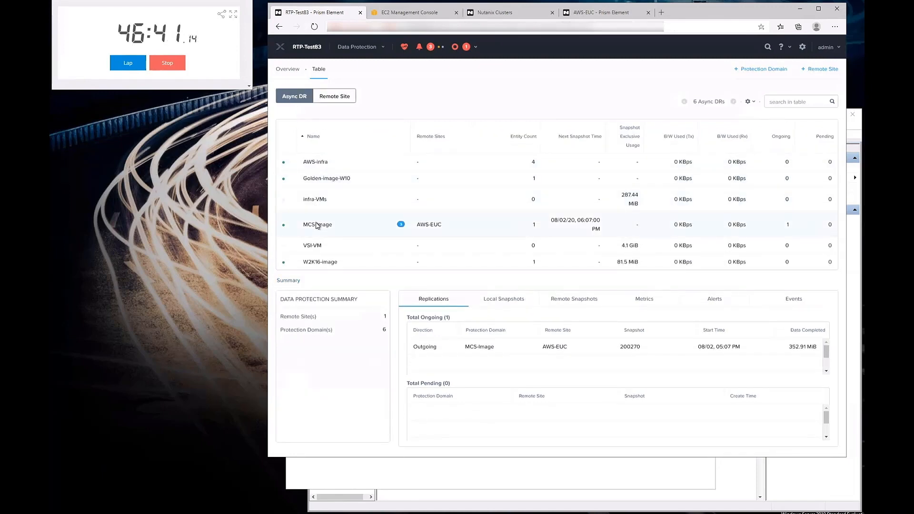
pyautogui.click(317, 225)
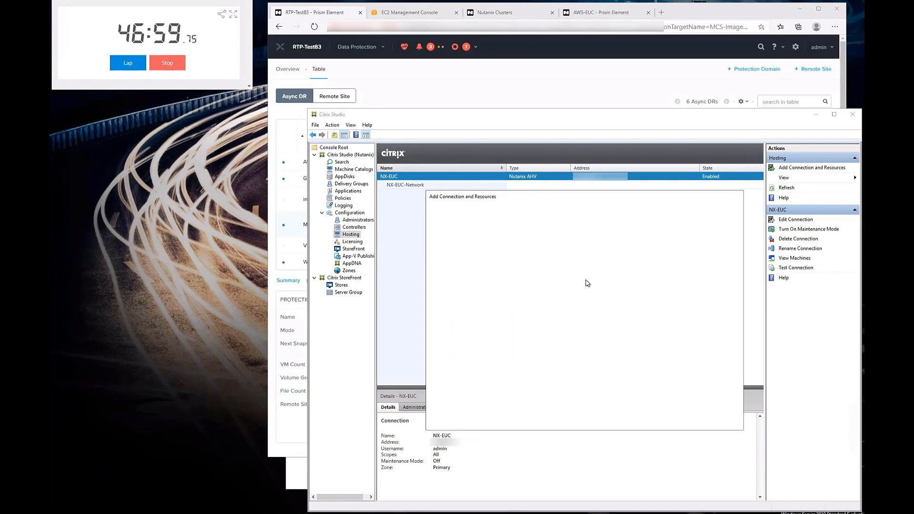
# - Start a new Nutanix AHV hosting connection with credentials entered and the name AWS-EUC
pyautogui.click(812, 168)
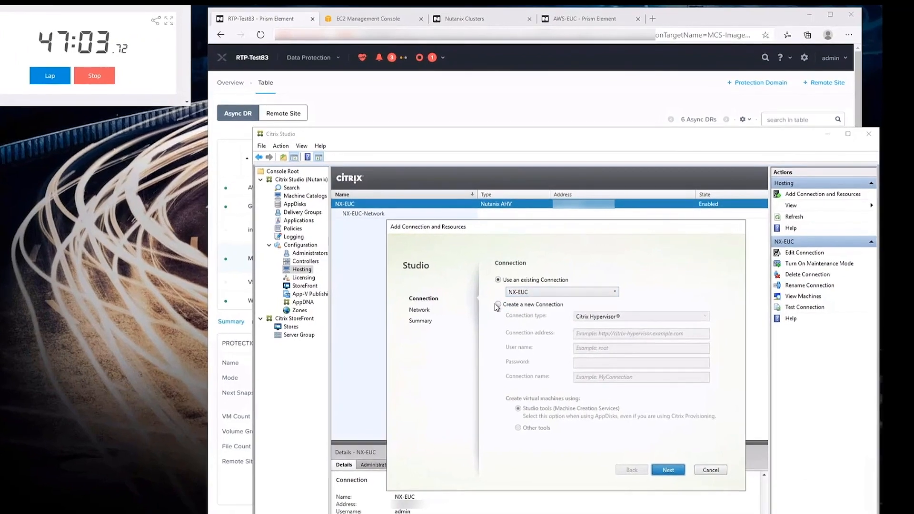
pyautogui.click(705, 315)
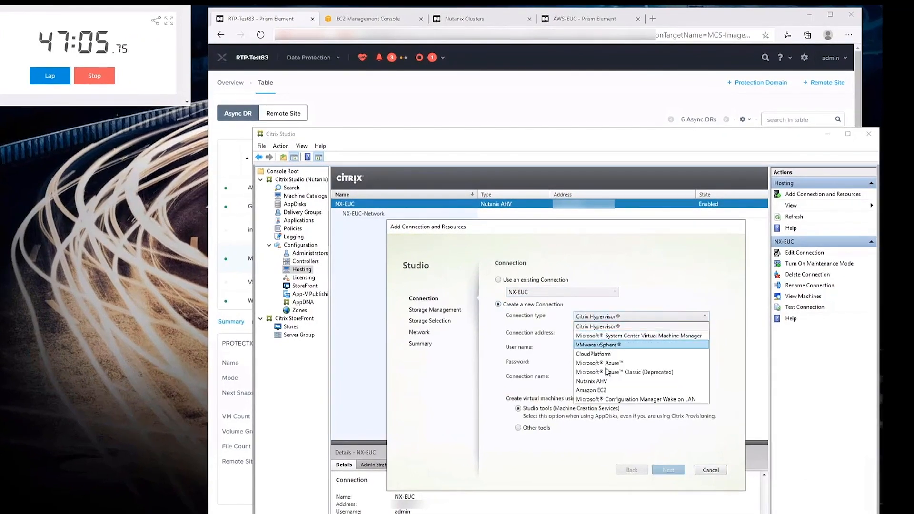
pyautogui.click(590, 381)
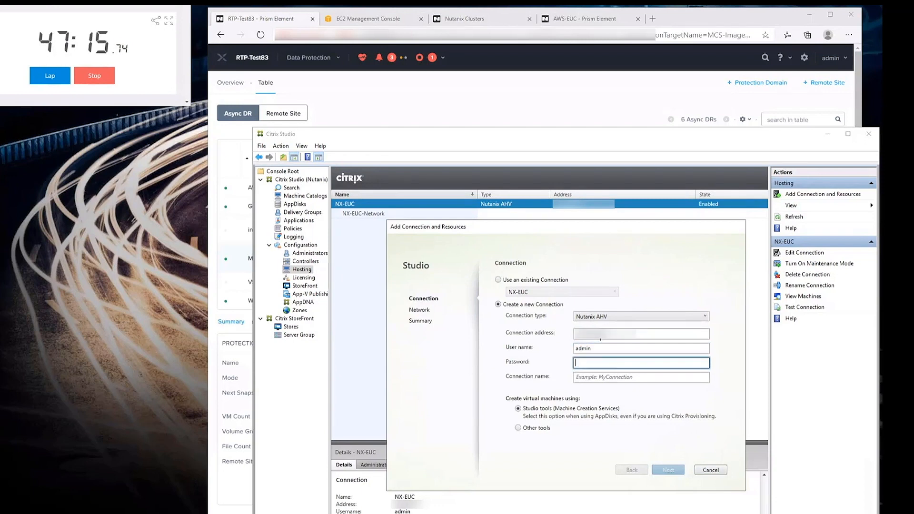
pyautogui.write('••••')
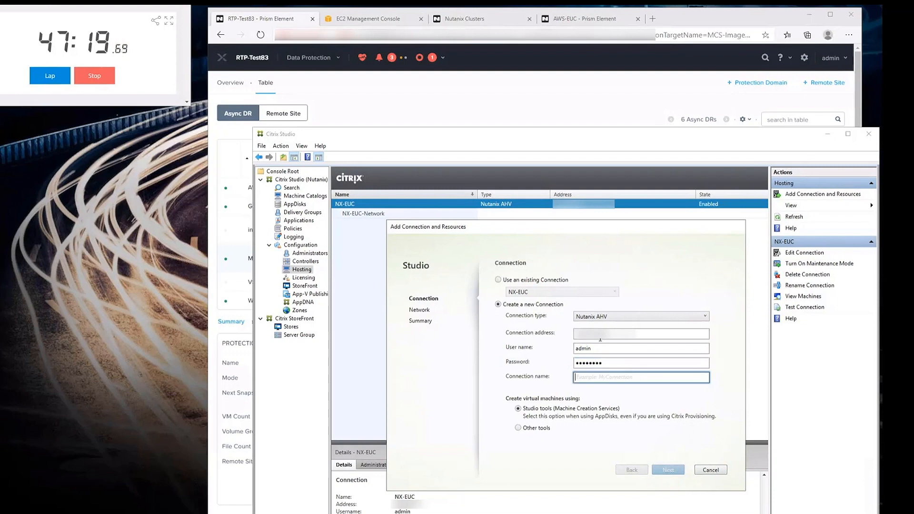
pyautogui.write('AWS-EUC')
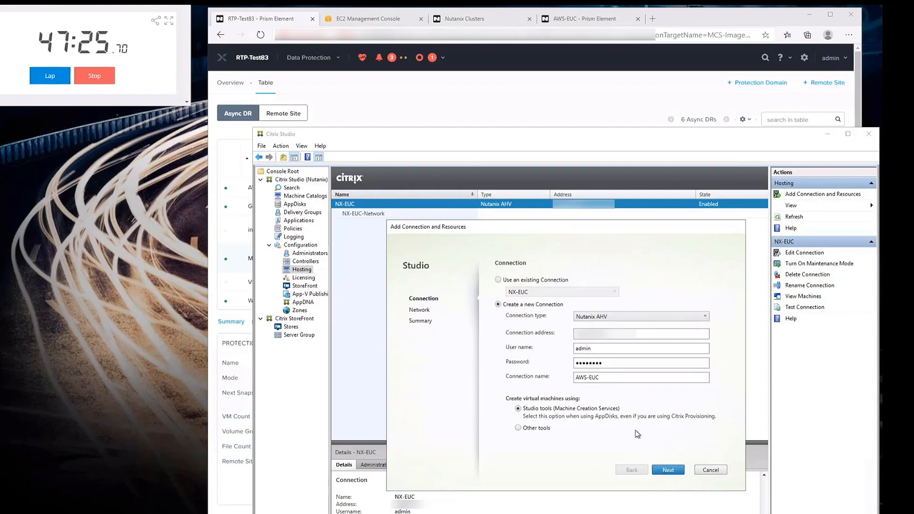
pyautogui.click(668, 469)
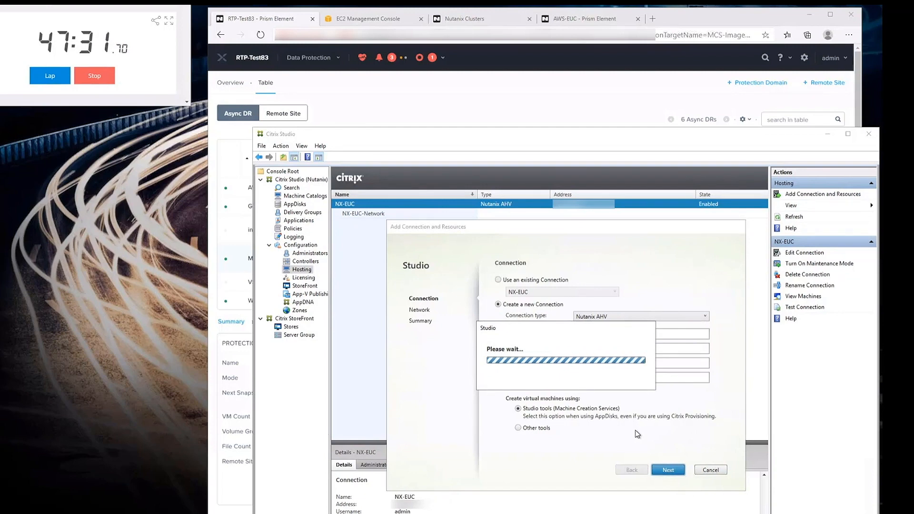
# - Name the network resources AWS-EUC-Network and finish creating the connection
pyautogui.click(667, 469)
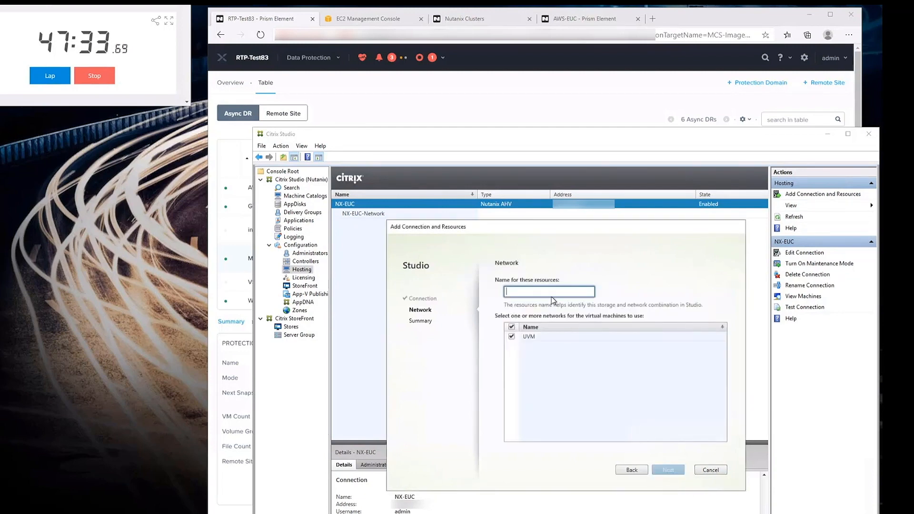
pyautogui.write('A')
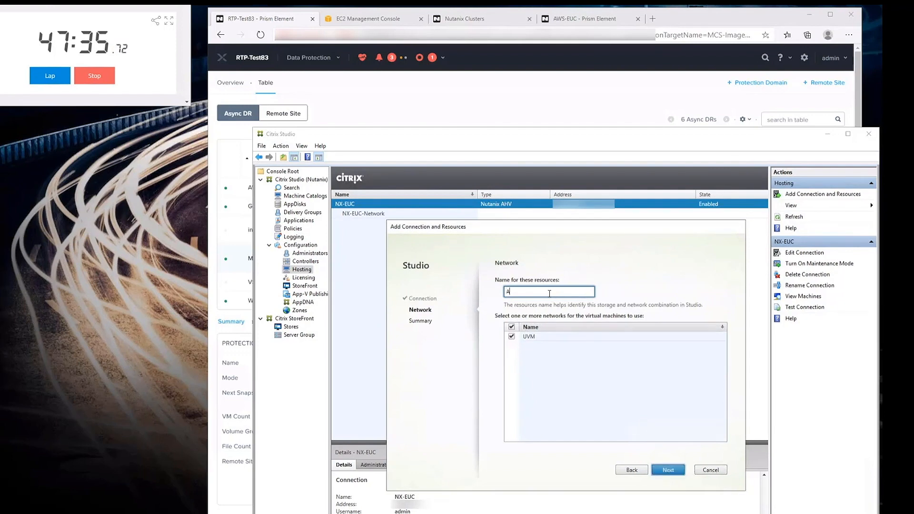
pyautogui.write('WS-EUC')
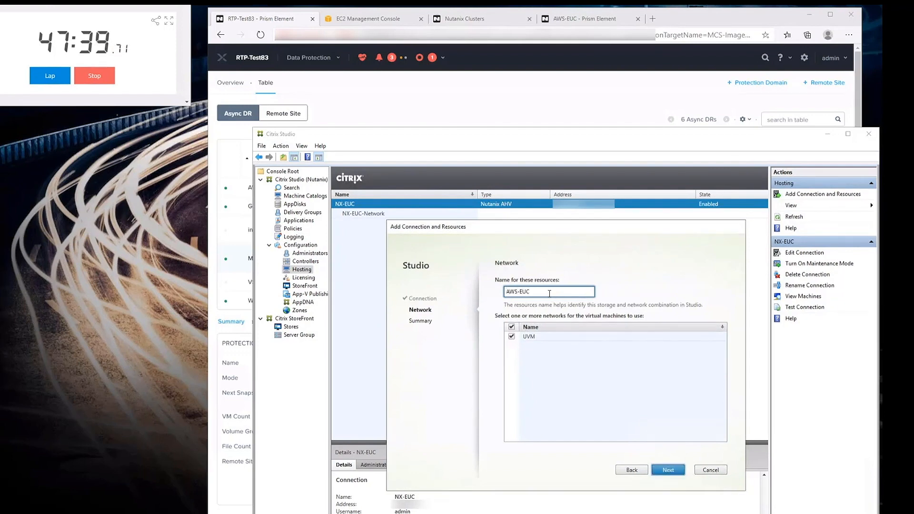
pyautogui.write('-Network')
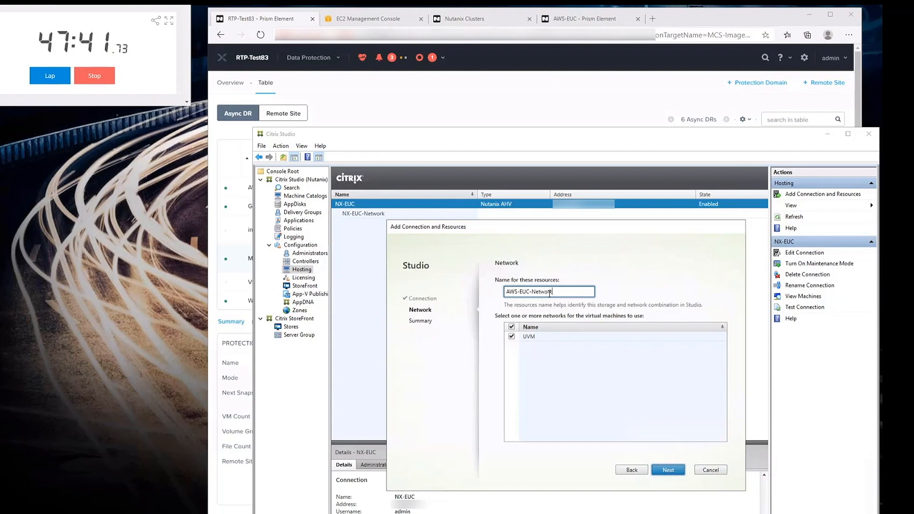
pyautogui.click(667, 469)
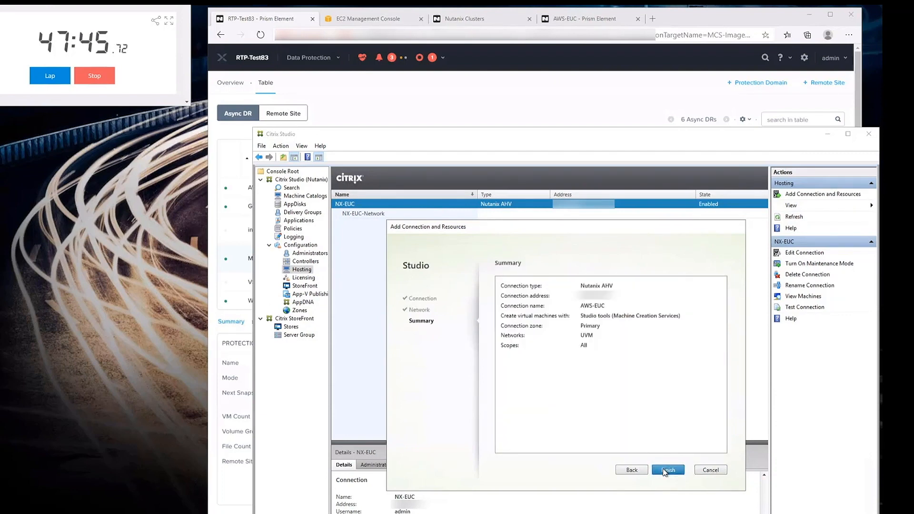
pyautogui.click(667, 469)
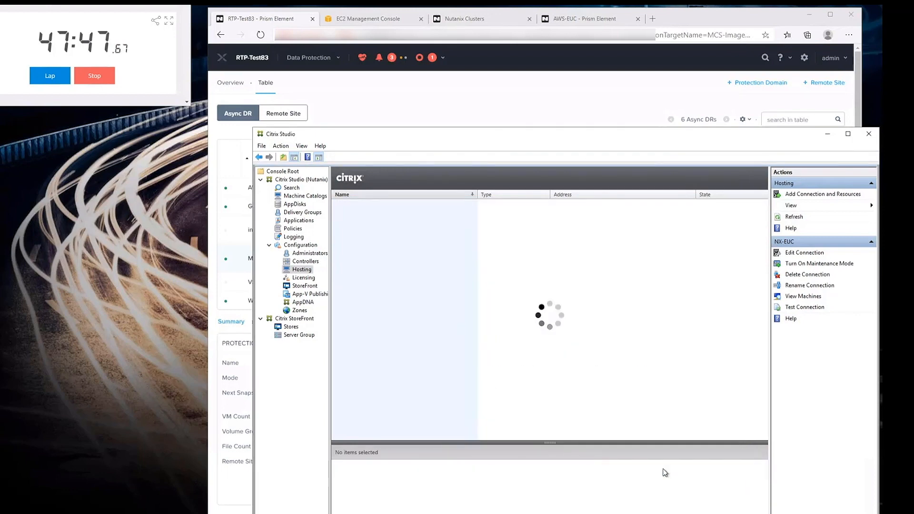
# - Edit the AWS-EUC connection's advanced settings to allow a maximum of 50 new actions per minute
pyautogui.click(362, 223)
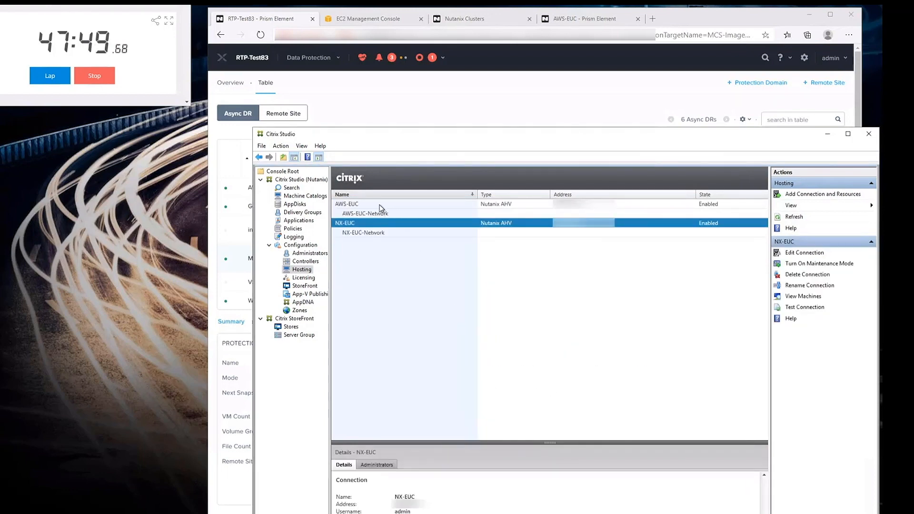
pyautogui.click(346, 204)
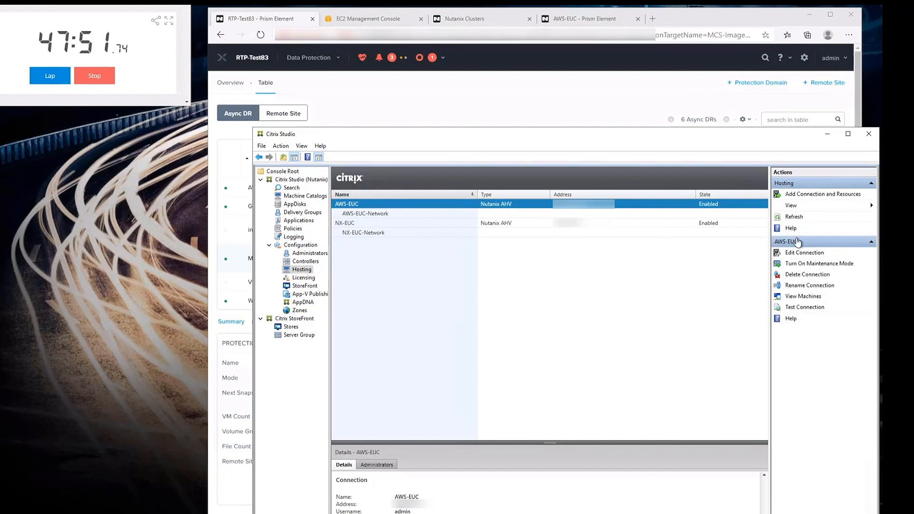
pyautogui.click(804, 252)
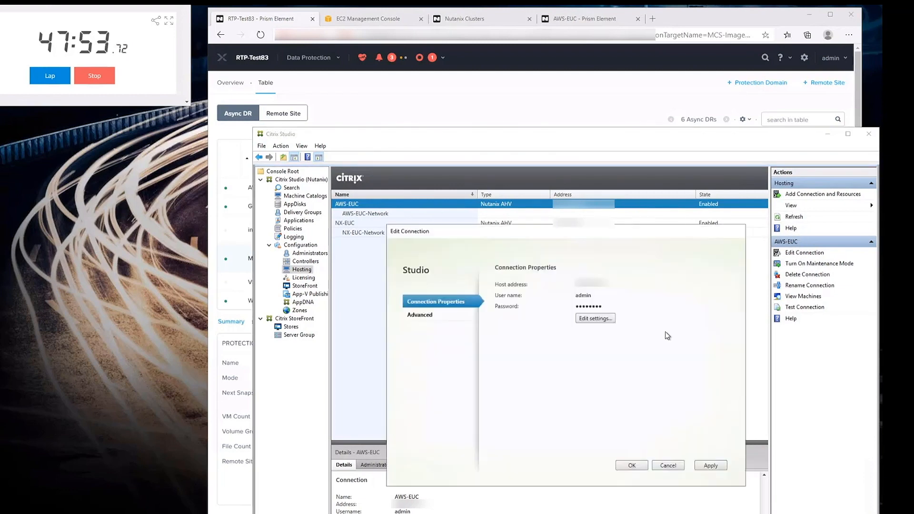
pyautogui.click(419, 315)
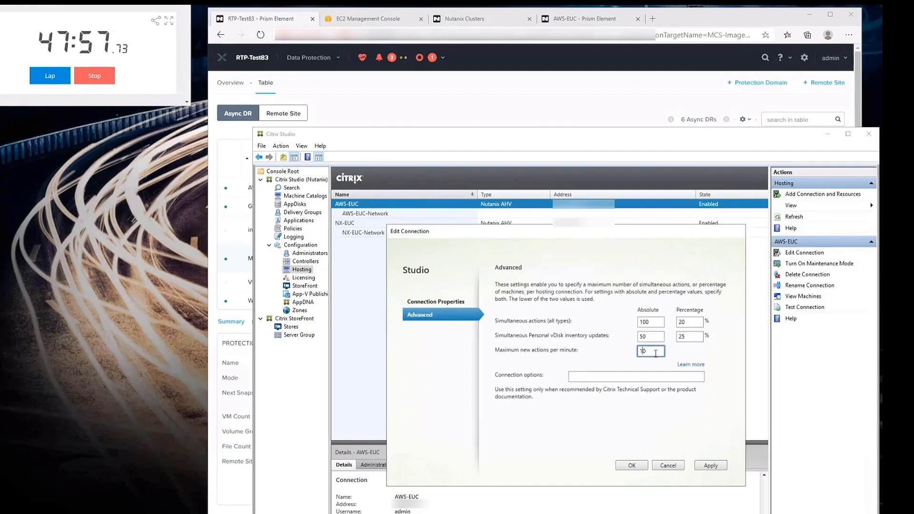
pyautogui.write('50')
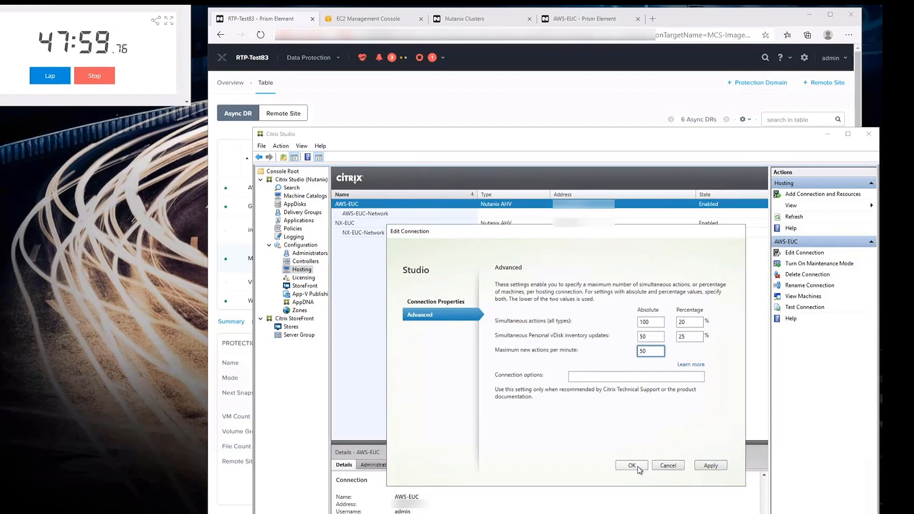
pyautogui.click(631, 466)
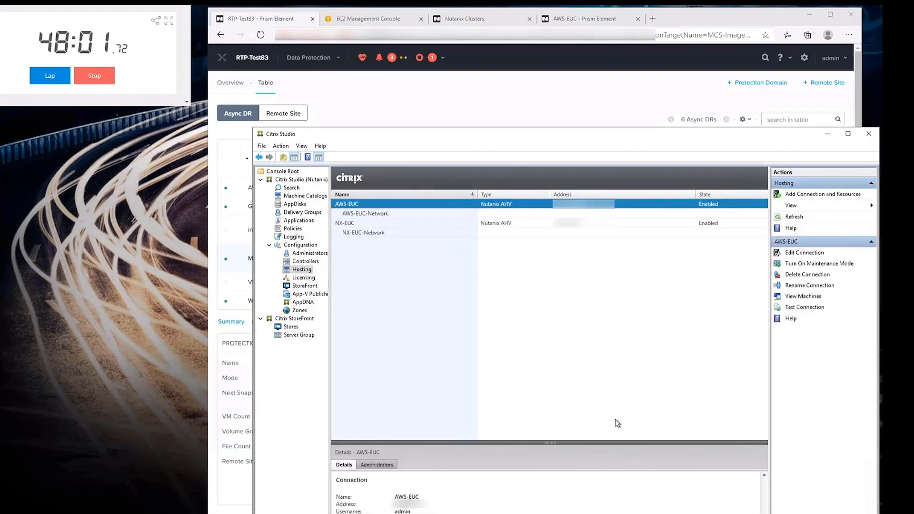
pyautogui.moveTo(518, 149)
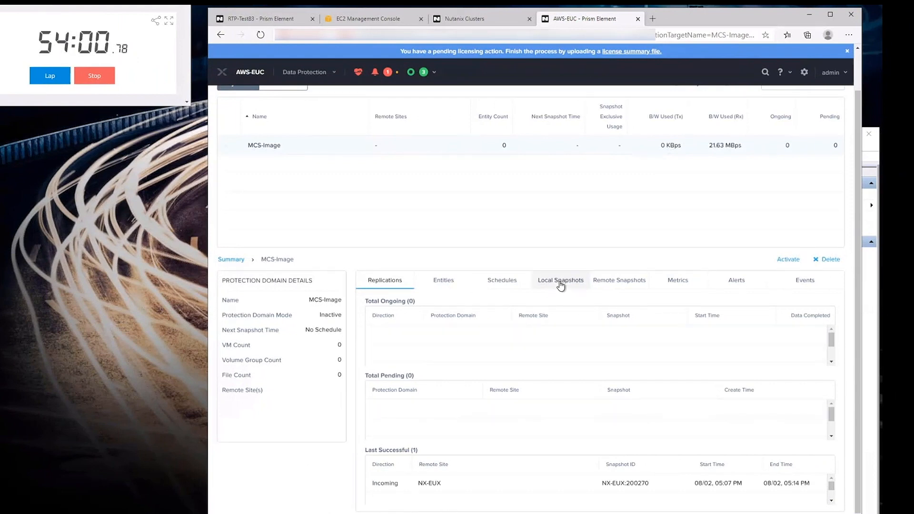
# - Restore MCS-W10-2004 from local snapshot NX-EUX:200270 as a new entity with the AWS- prefix
pyautogui.click(560, 280)
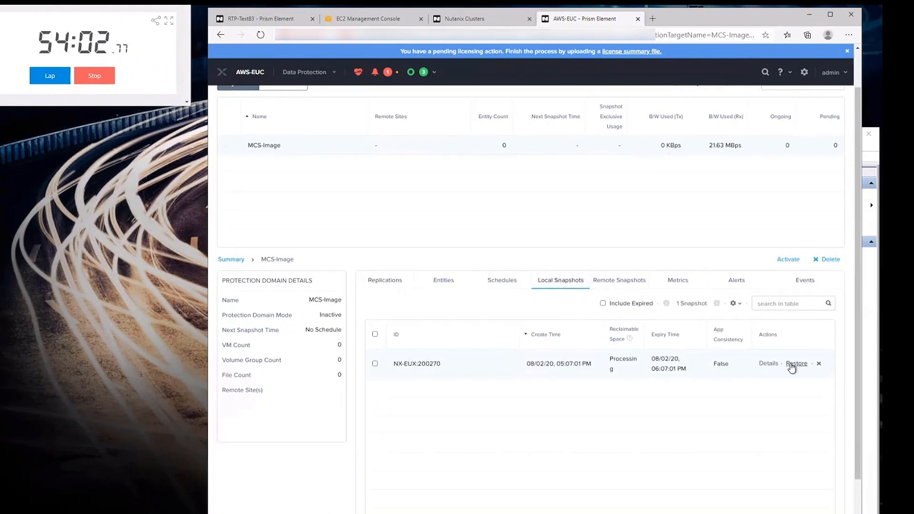
pyautogui.click(796, 363)
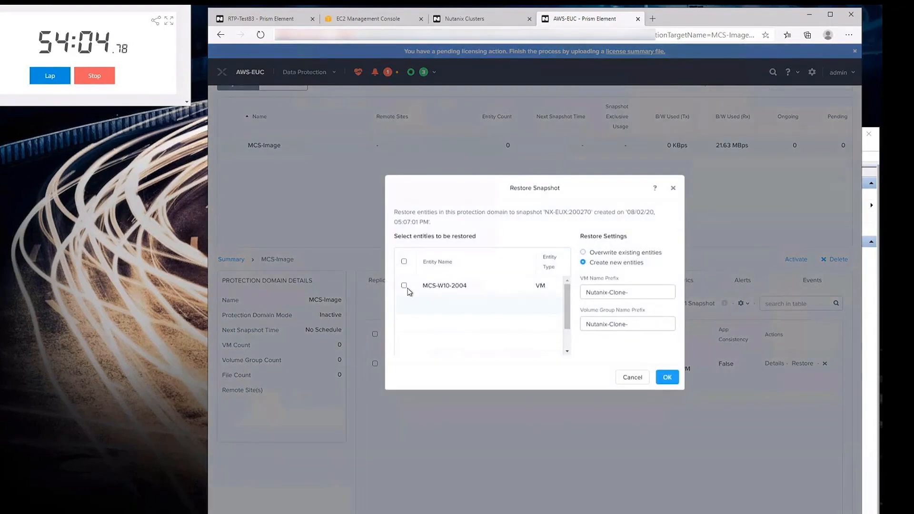
pyautogui.click(404, 286)
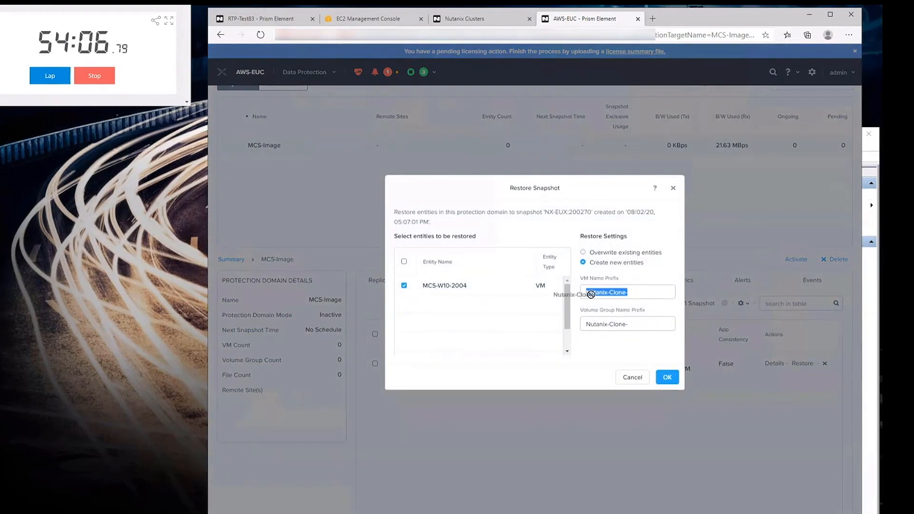
pyautogui.write('AWS-')
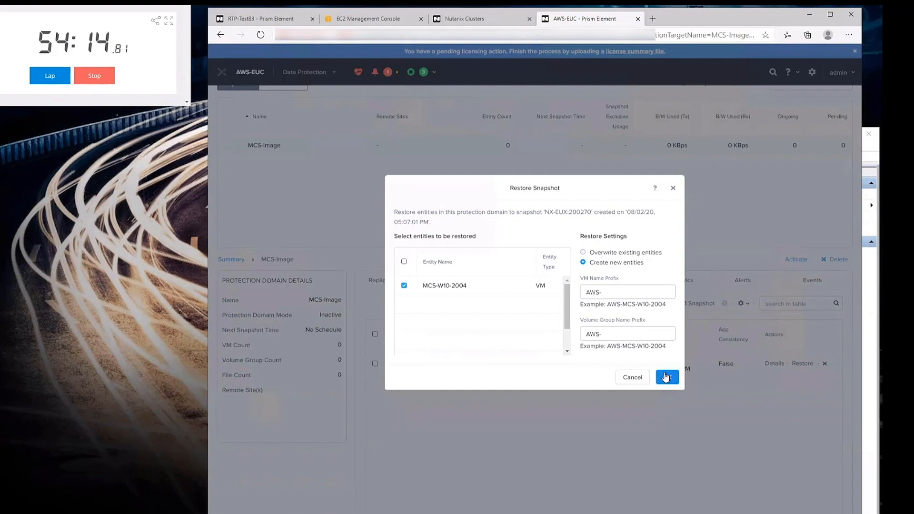
pyautogui.click(666, 377)
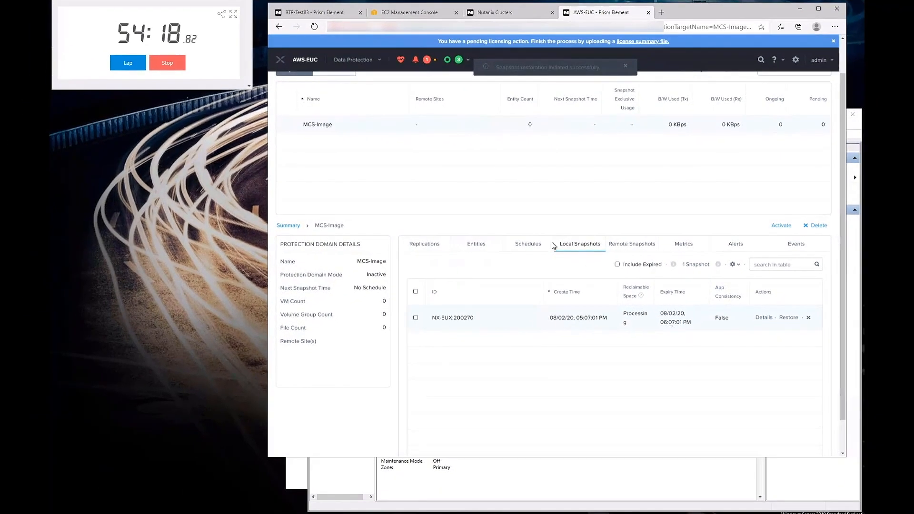
# - Show the VM table and select the restored AWS-MCS-W10-2004 virtual machine
pyautogui.click(354, 59)
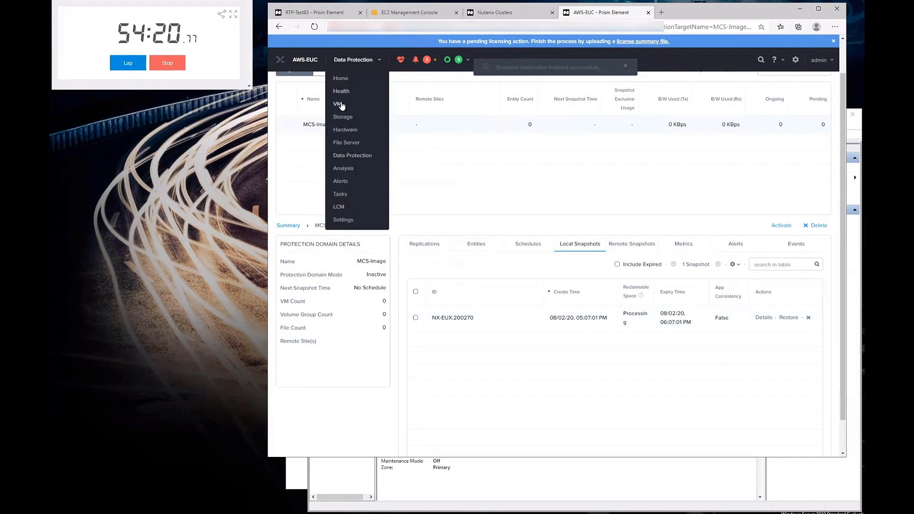
pyautogui.click(338, 104)
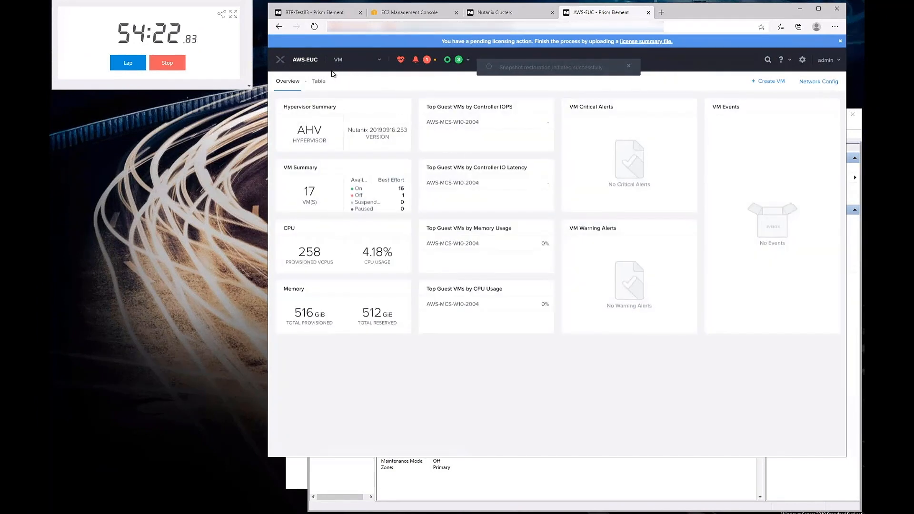
pyautogui.click(319, 81)
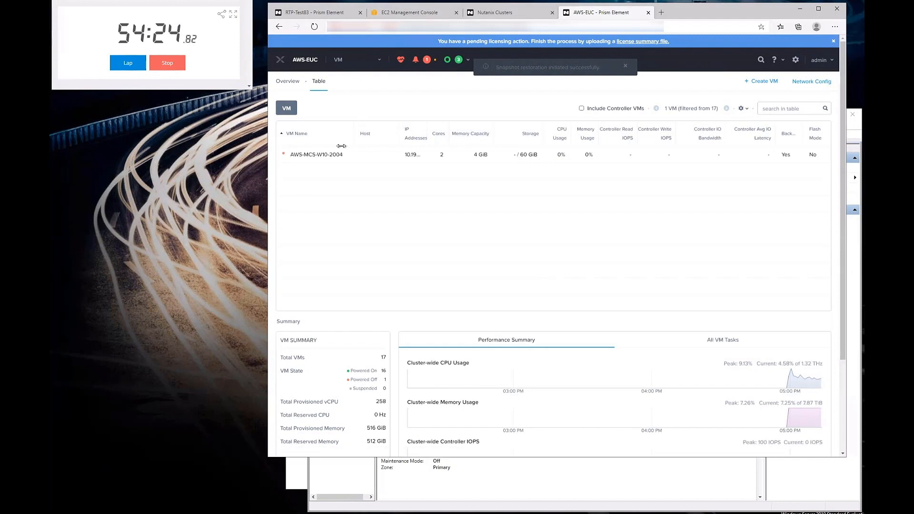
pyautogui.click(316, 154)
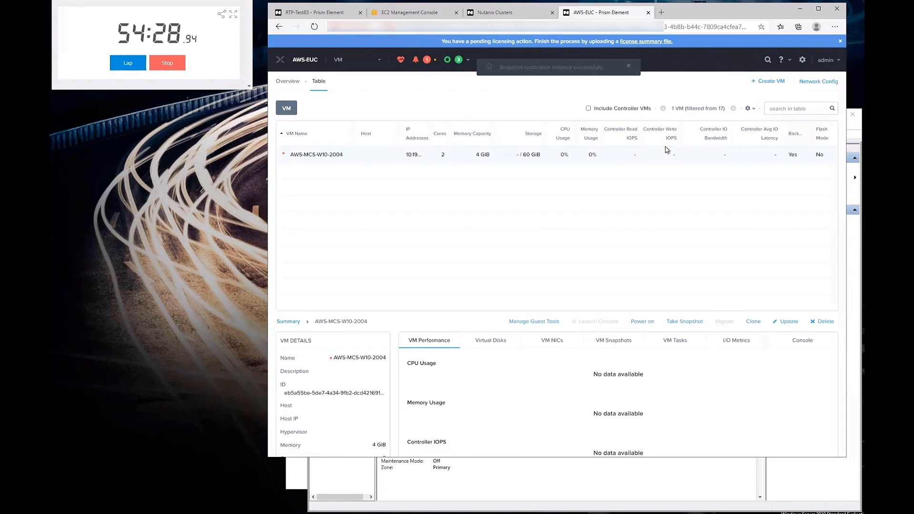
# - Review the VM's update settings by scrolling through them and close without saving
pyautogui.click(788, 321)
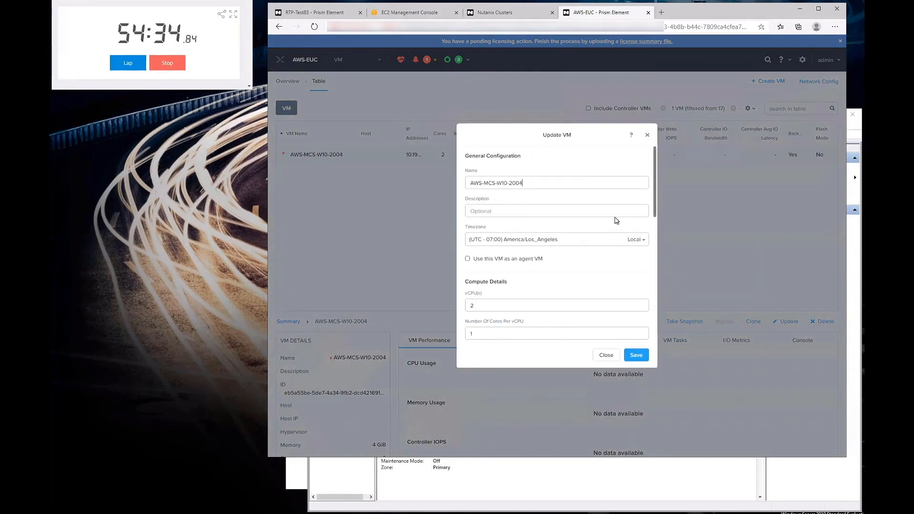
pyautogui.scroll(-3)
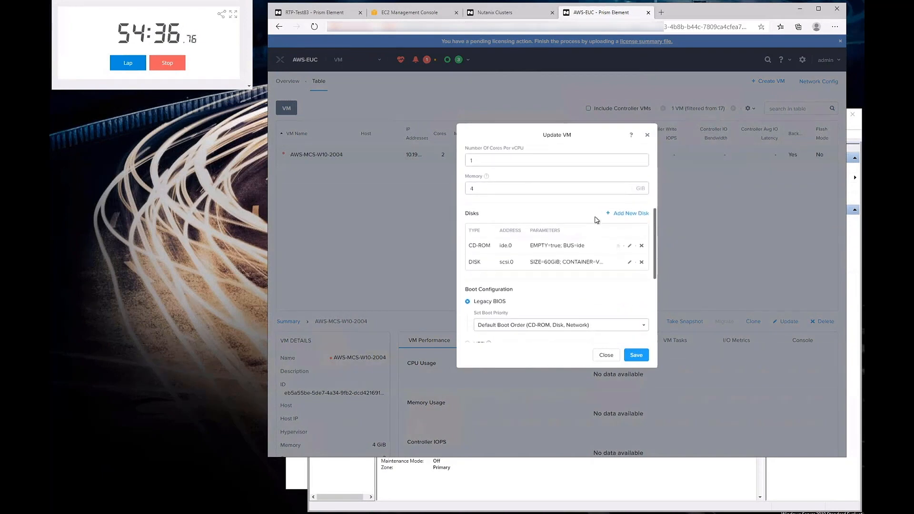
pyautogui.scroll(-3)
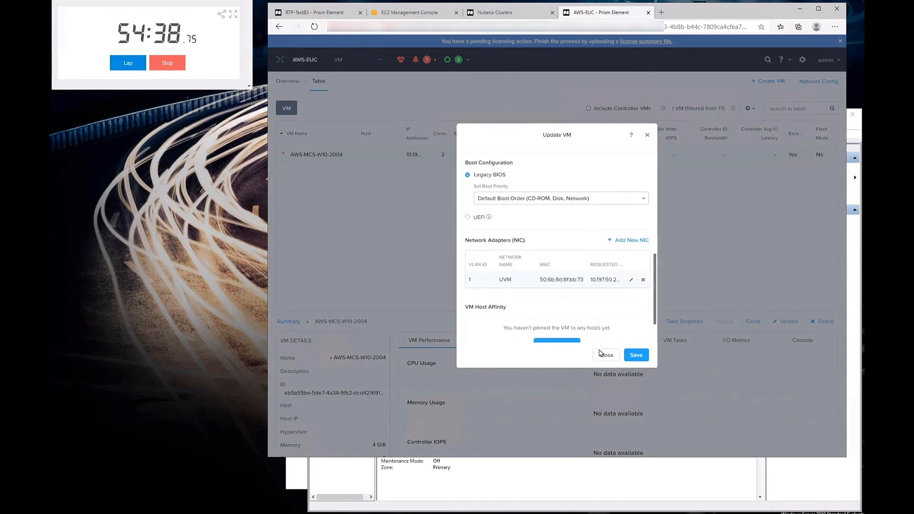
pyautogui.click(605, 356)
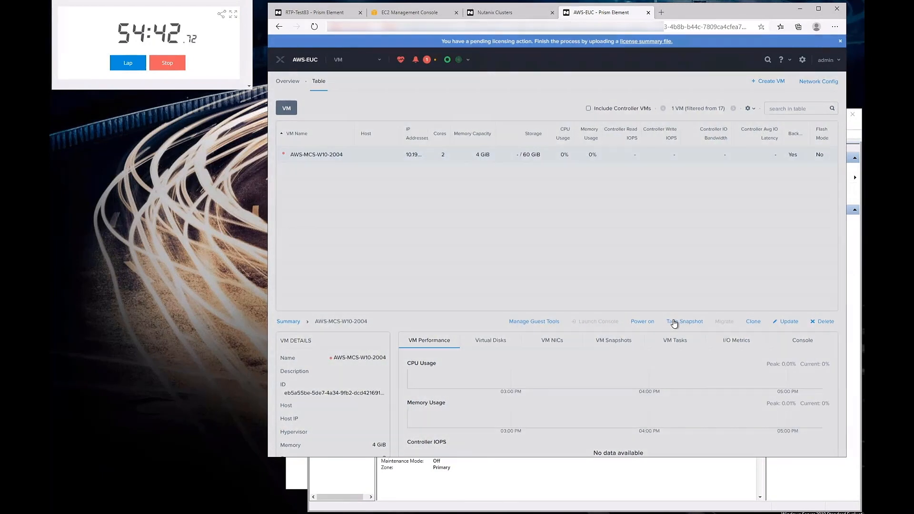
# - Submit a snapshot named AWS-W10 of AWS-MCS-W10-2004 and view the VM's snapshots list
pyautogui.click(685, 321)
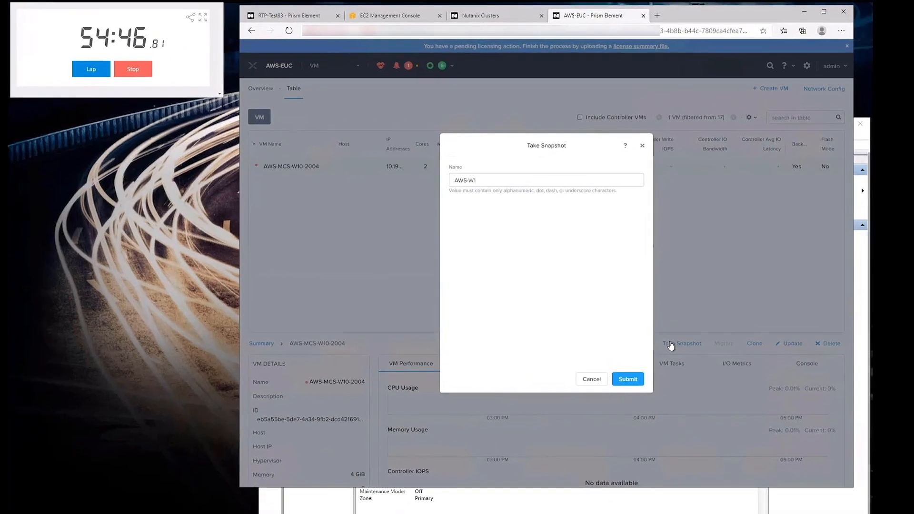
pyautogui.write('0')
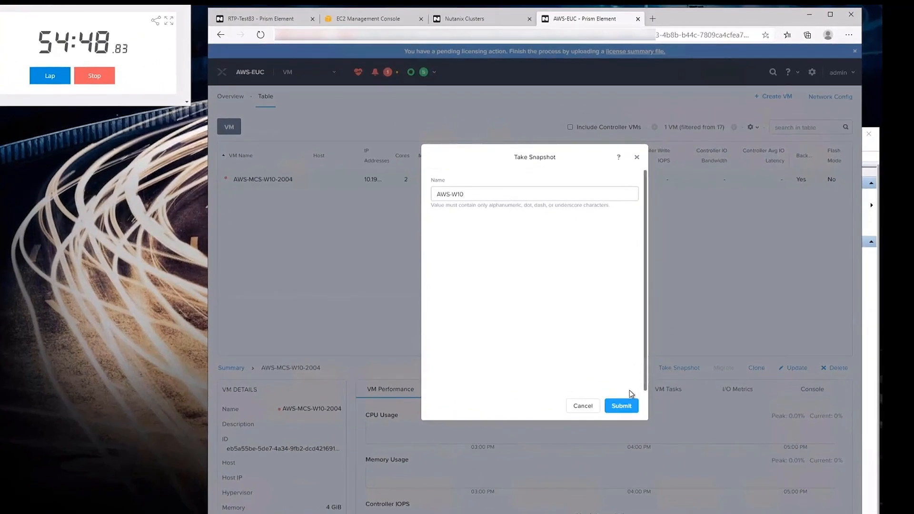
pyautogui.click(621, 405)
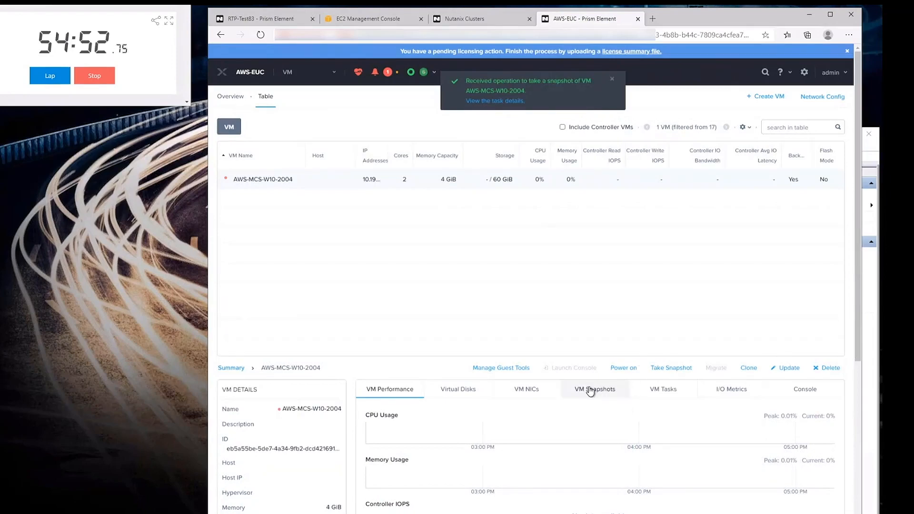
pyautogui.click(594, 389)
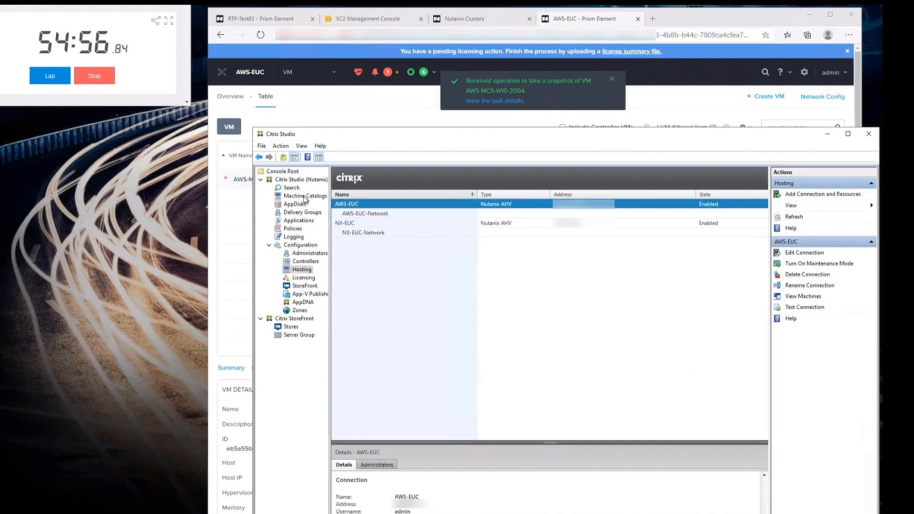
# - Begin a new machine catalog from Machine Catalogs and choose Single-session OS
pyautogui.click(305, 196)
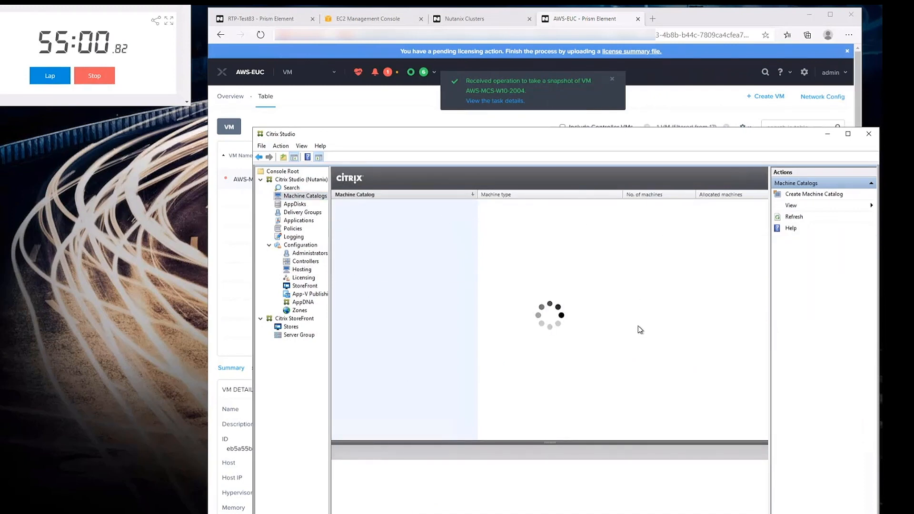
pyautogui.click(408, 208)
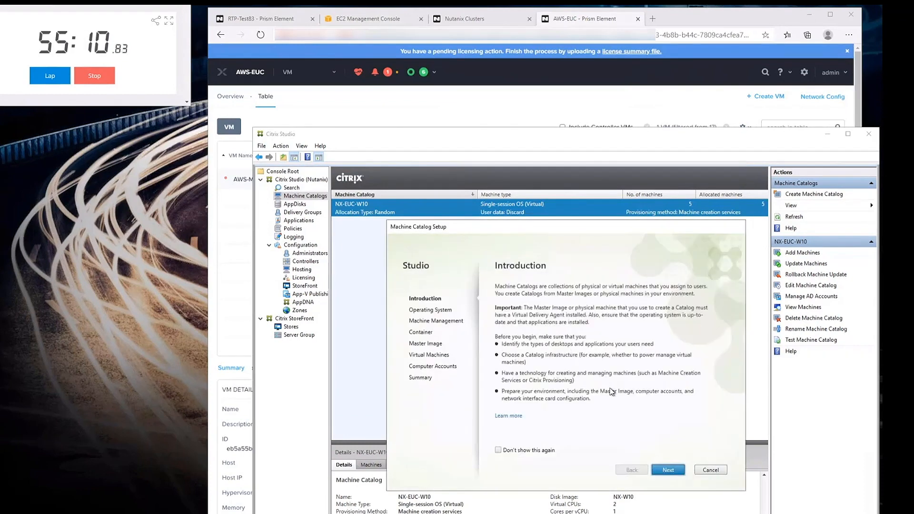
pyautogui.click(668, 470)
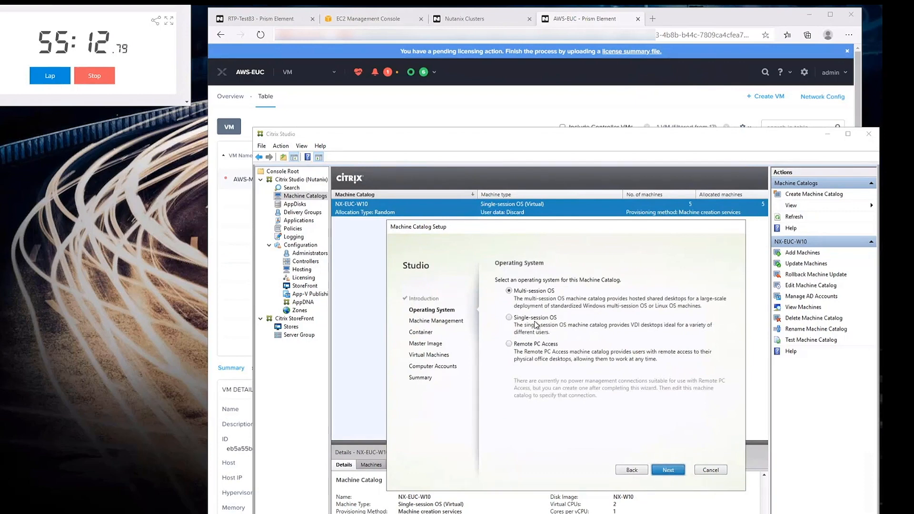
pyautogui.click(509, 317)
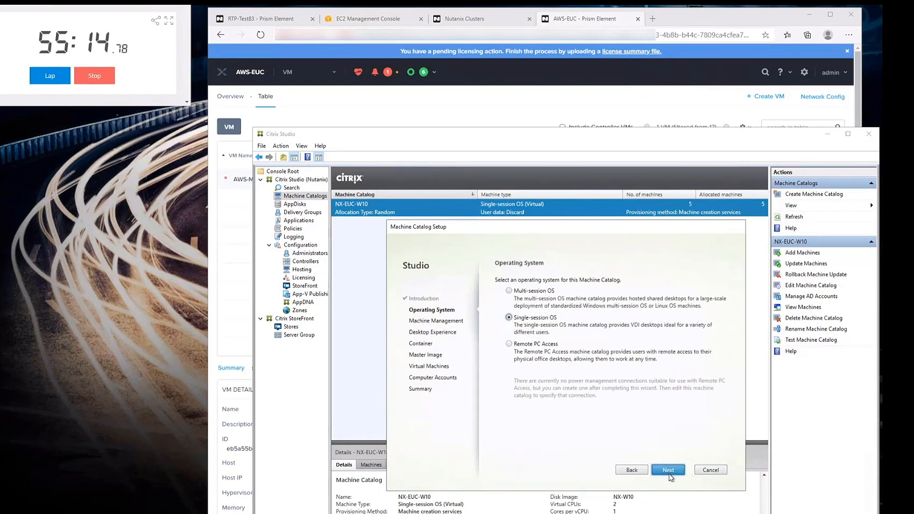
pyautogui.click(669, 469)
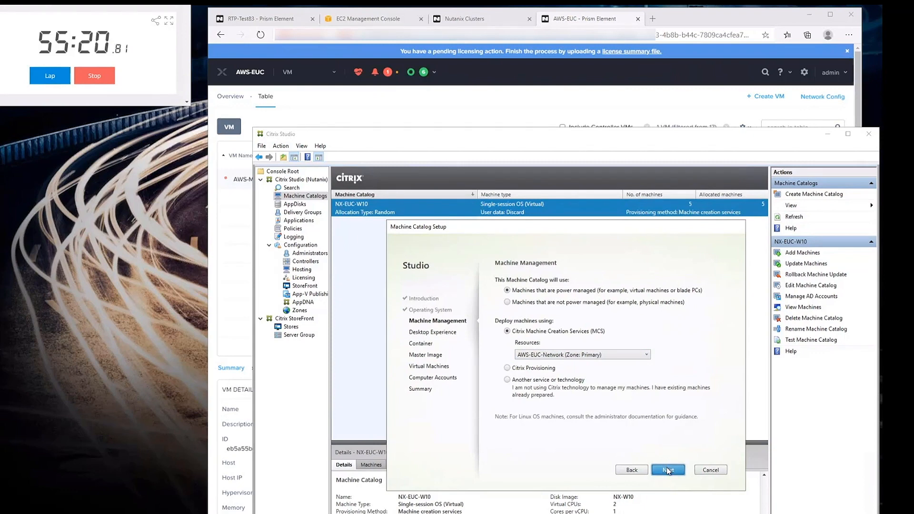
# - Choose random desktops, the VDI container, and minimum functional level 1811, proceeding to Virtual Machines
pyautogui.click(668, 470)
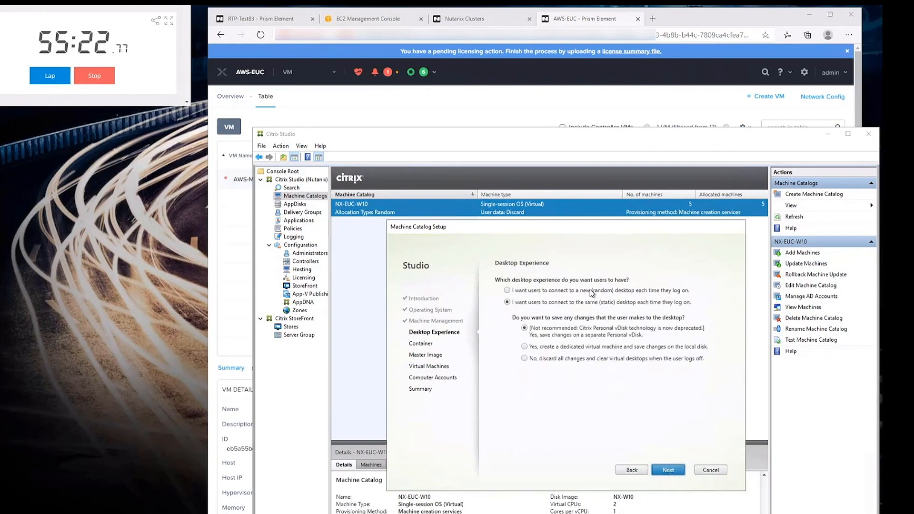
pyautogui.click(509, 291)
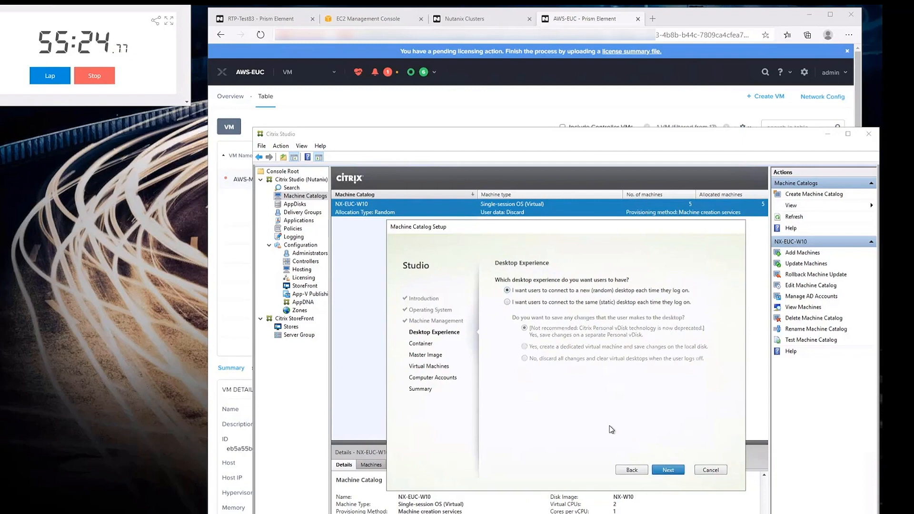
pyautogui.click(667, 469)
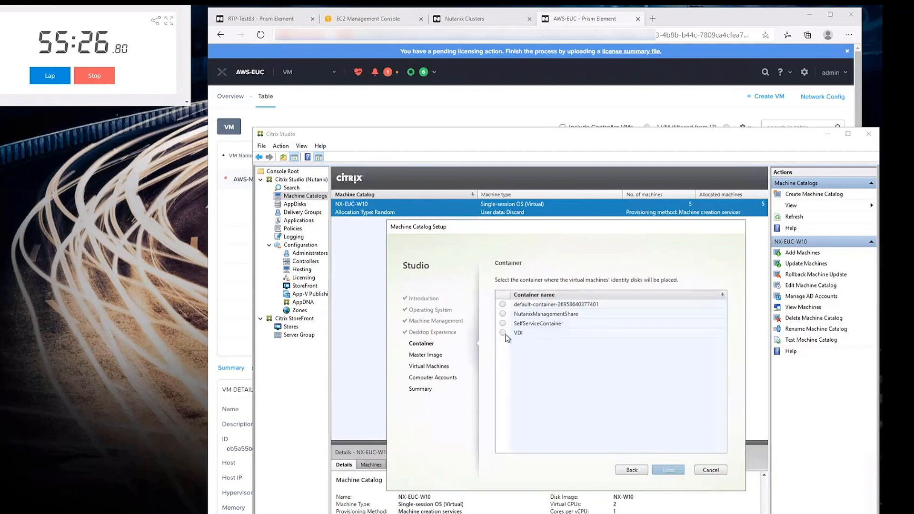
pyautogui.click(517, 332)
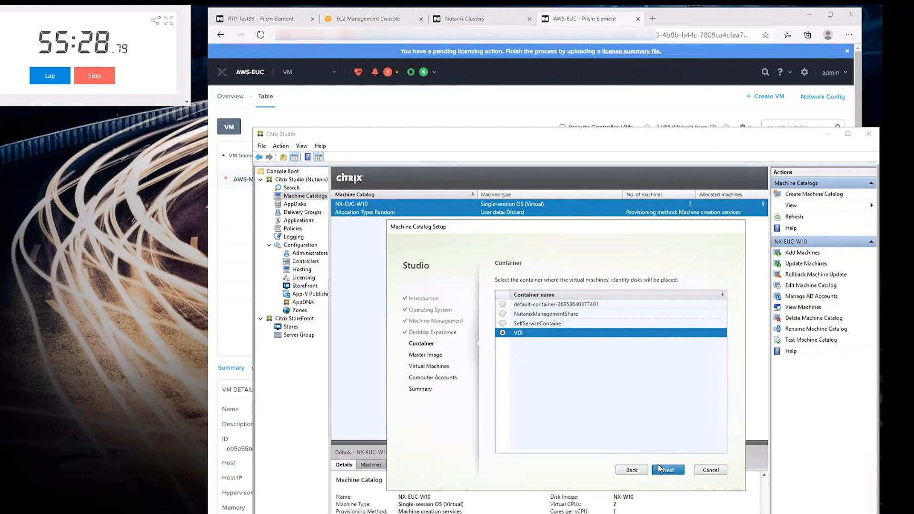
pyautogui.click(667, 470)
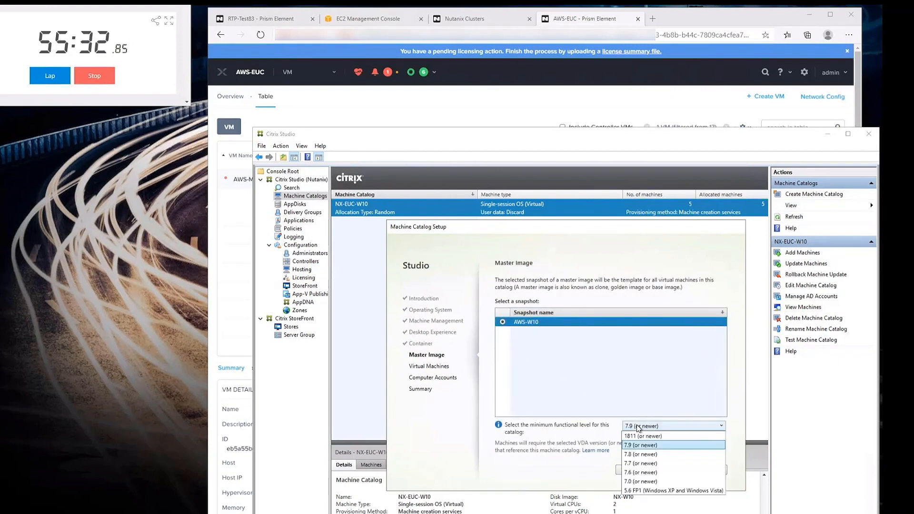
pyautogui.click(643, 436)
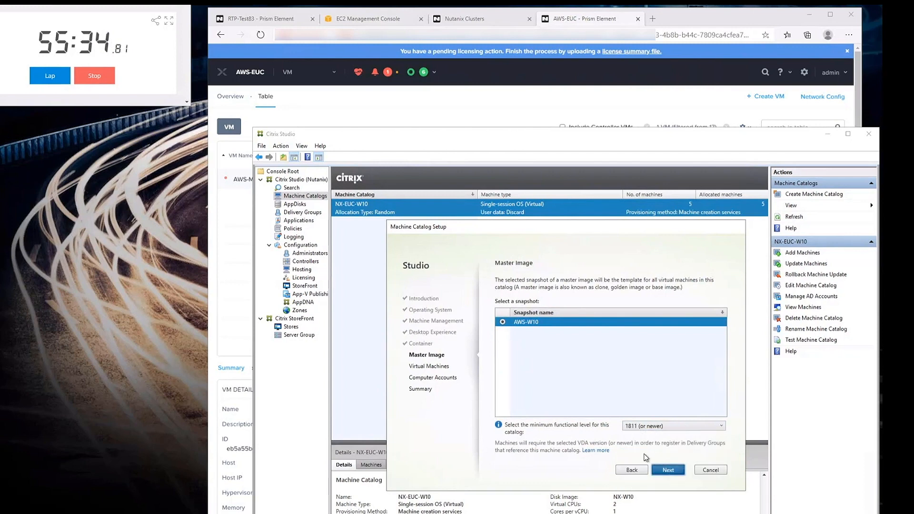
pyautogui.click(668, 469)
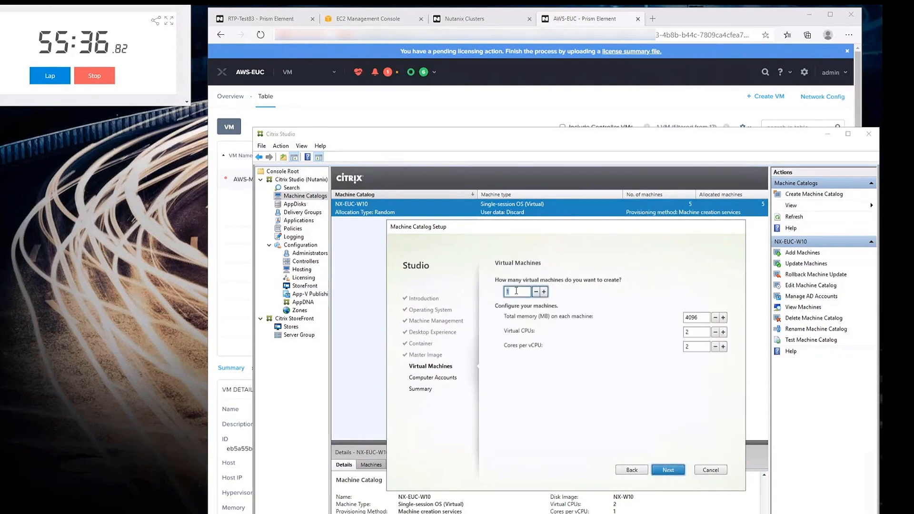
# - Set the catalog to 2000 machines with 3072 MB memory and one core per vCPU
pyautogui.write('2000')
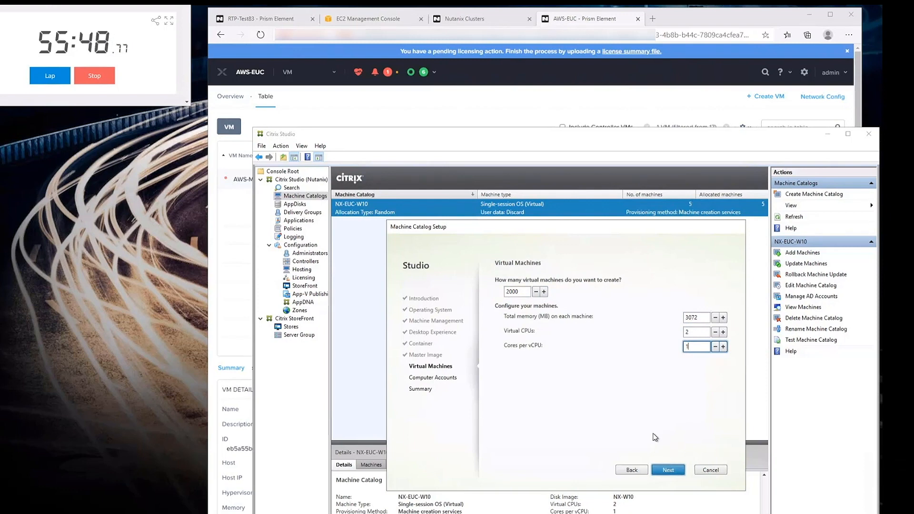
pyautogui.click(667, 469)
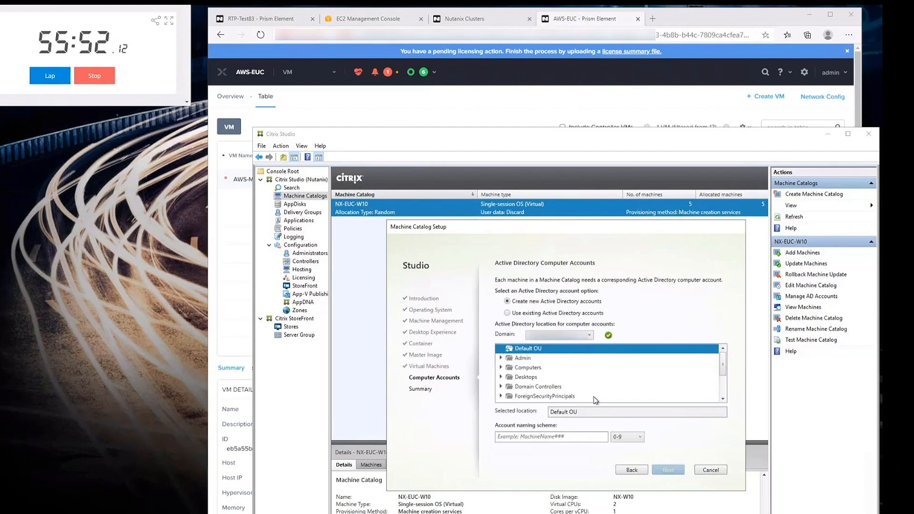
# - Place new computer accounts in the Desktops OU with naming scheme AWS-W10-####
pyautogui.click(526, 377)
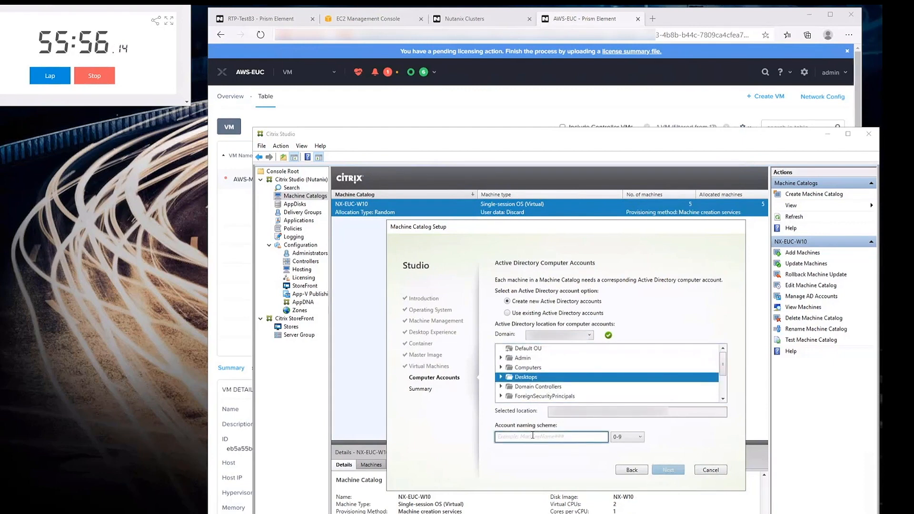
pyautogui.write('AWS-')
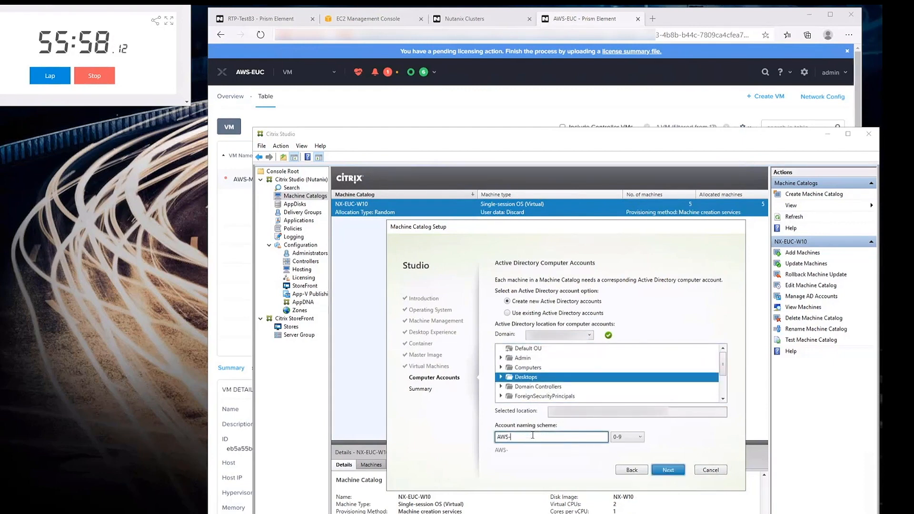
pyautogui.write('W10-#')
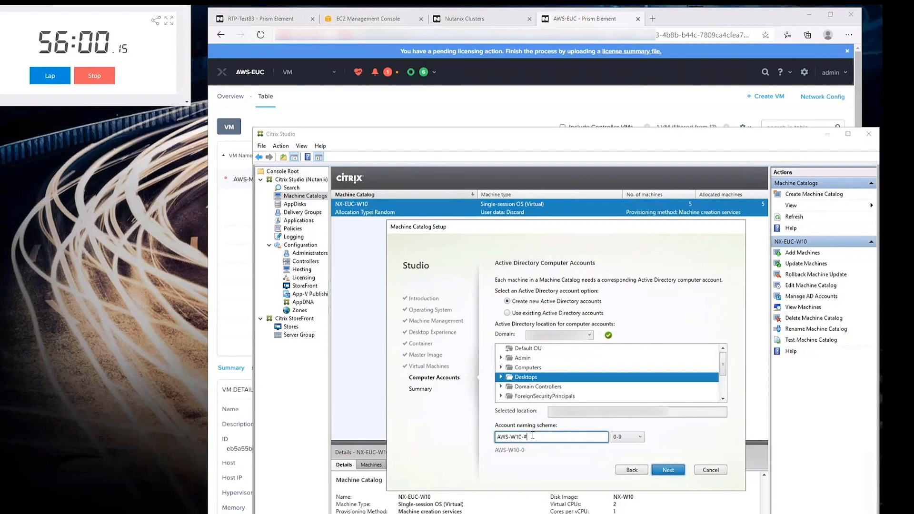
pyautogui.write('###')
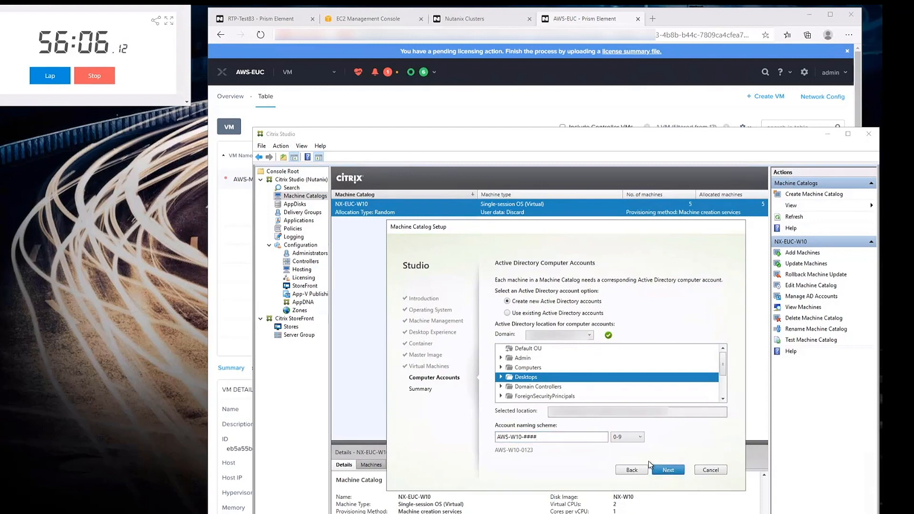
pyautogui.click(668, 469)
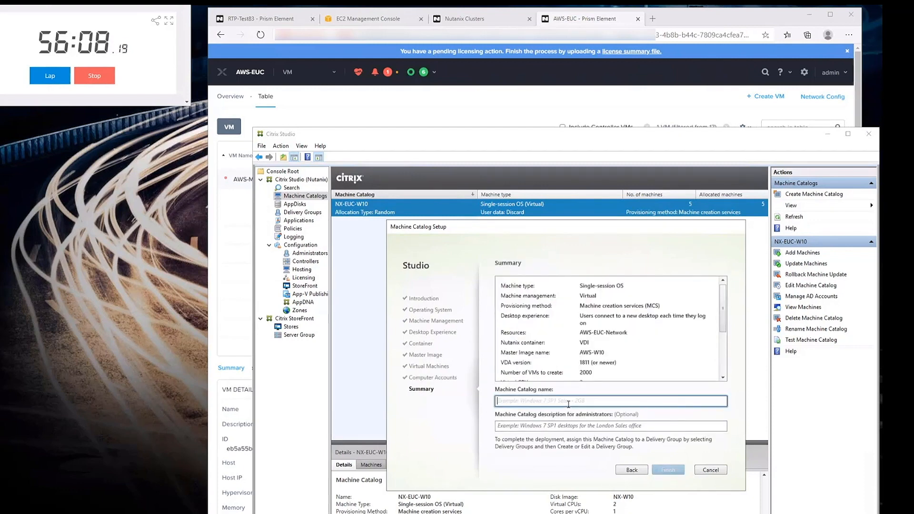
# - Name the catalog AWS-EUC-W10 and finish the wizard to provision its 2000 machines
pyautogui.write('AWS-EUC-W10')
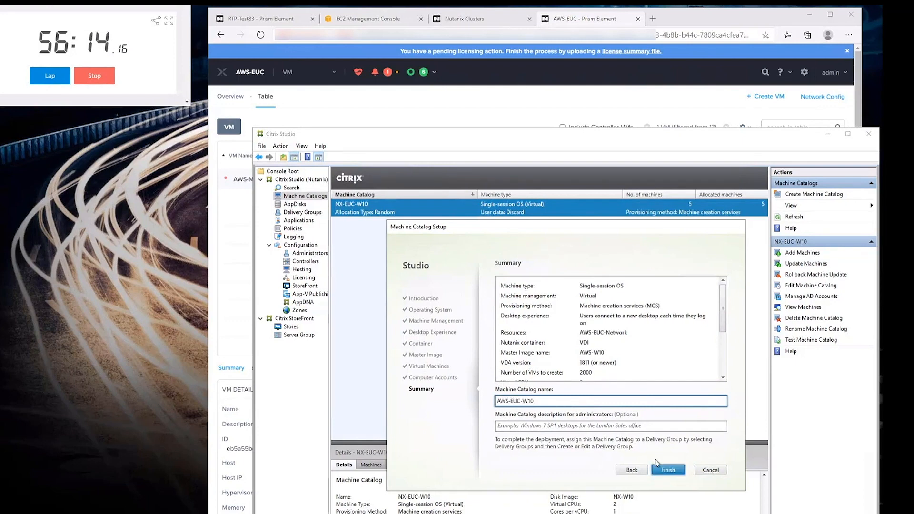
pyautogui.click(668, 469)
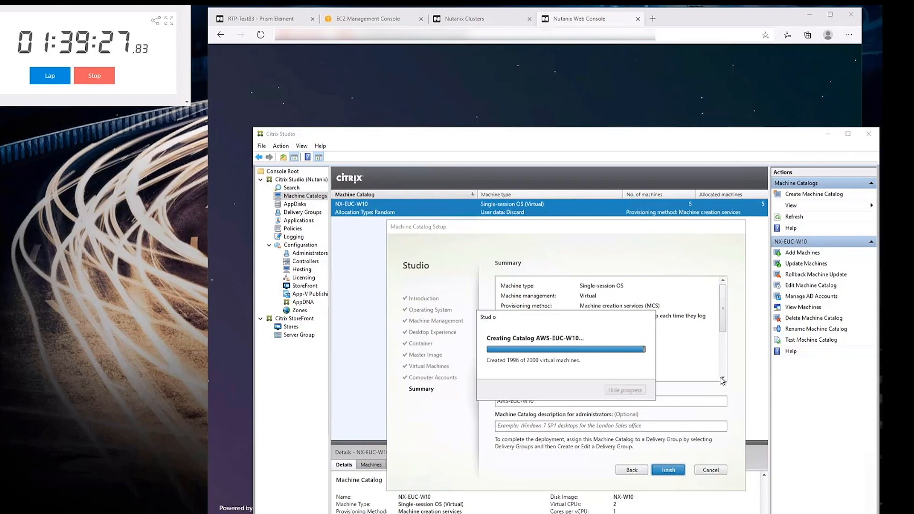
pyautogui.click(667, 470)
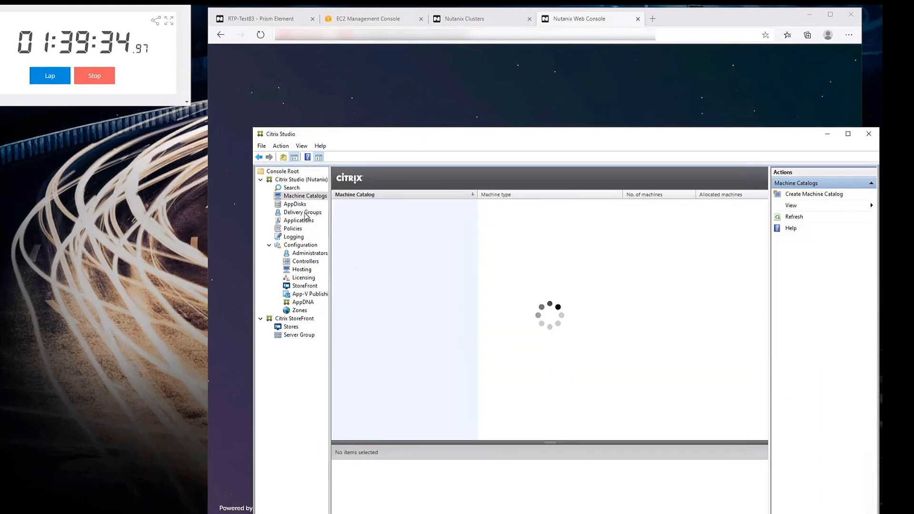
# - Start a delivery group from the AWS-EUC-W10 catalog with 1996 machines for any authenticated user
pyautogui.click(303, 212)
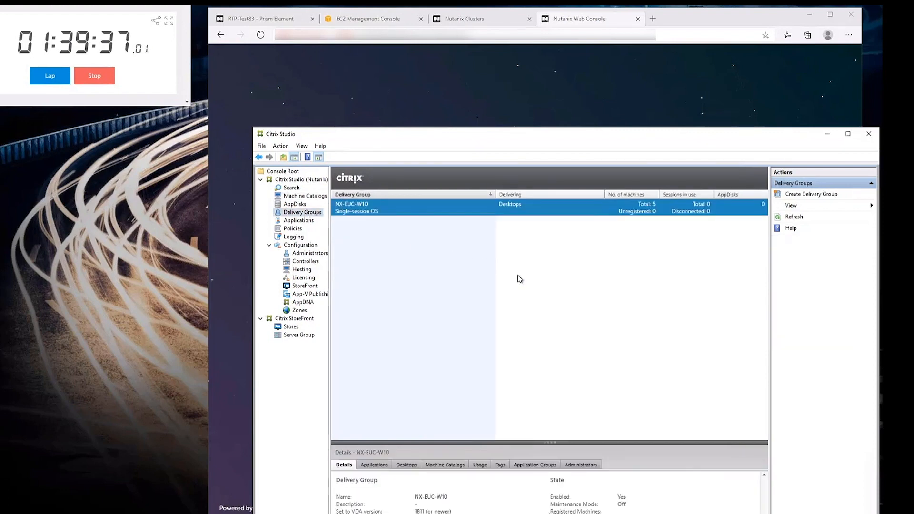
pyautogui.click(409, 204)
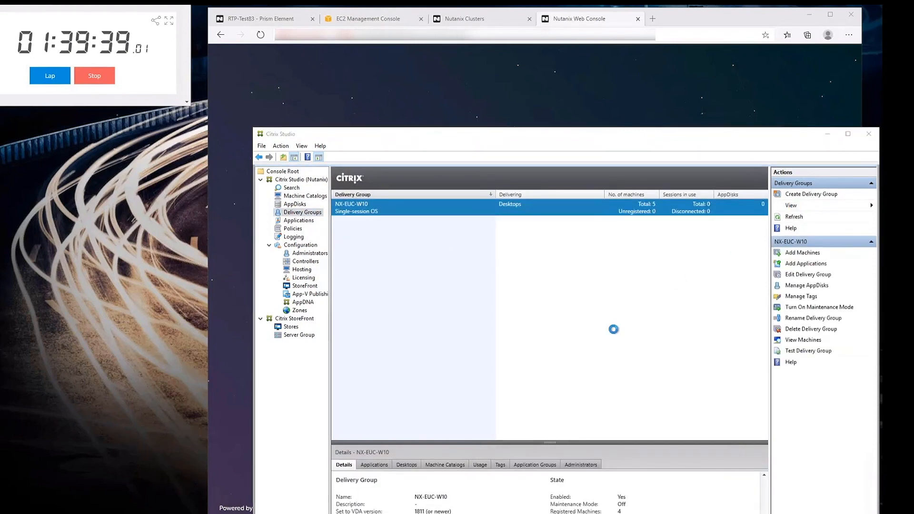
pyautogui.click(810, 193)
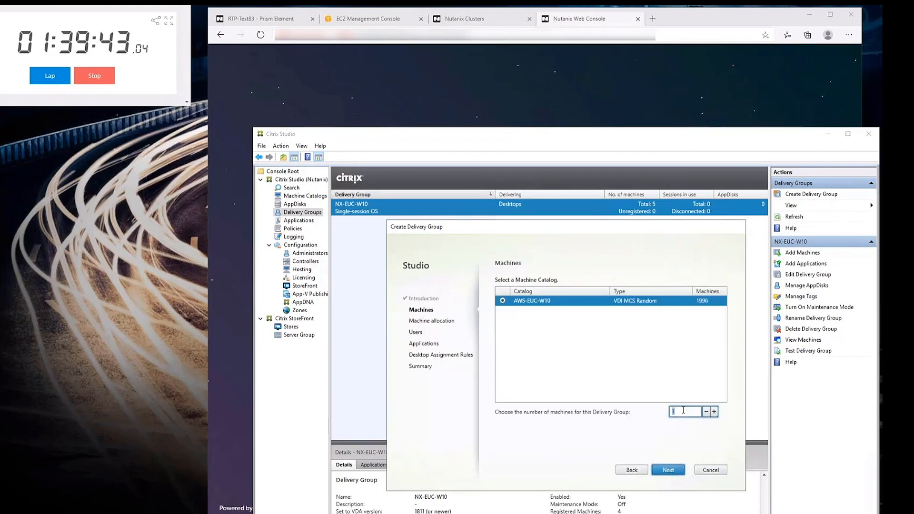
pyautogui.write('1996')
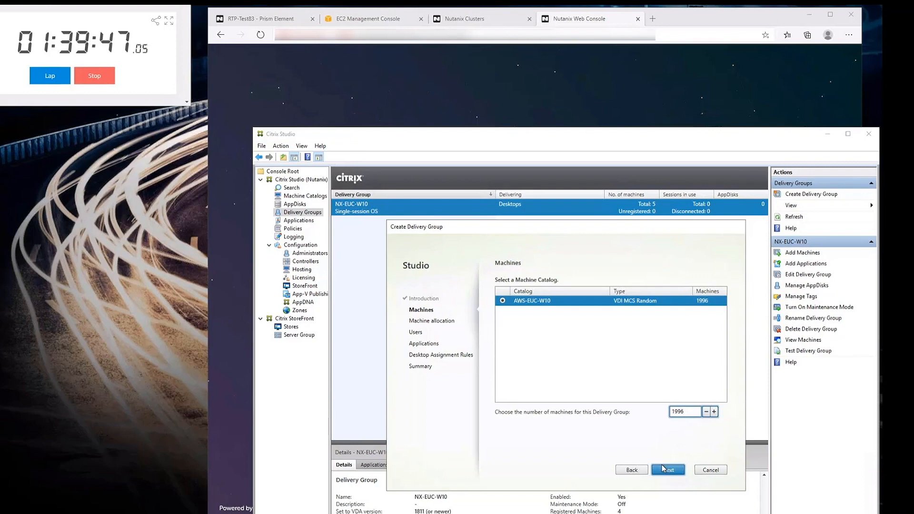
pyautogui.click(667, 469)
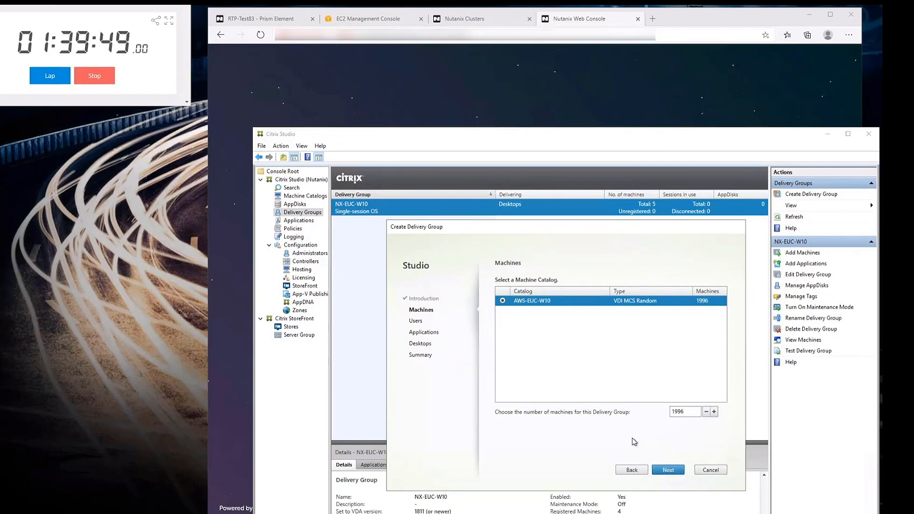
pyautogui.click(668, 470)
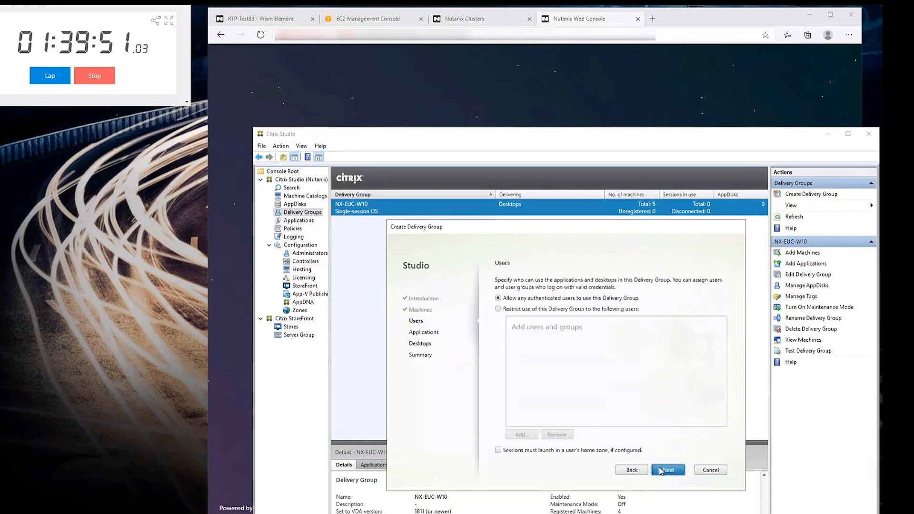
pyautogui.click(667, 469)
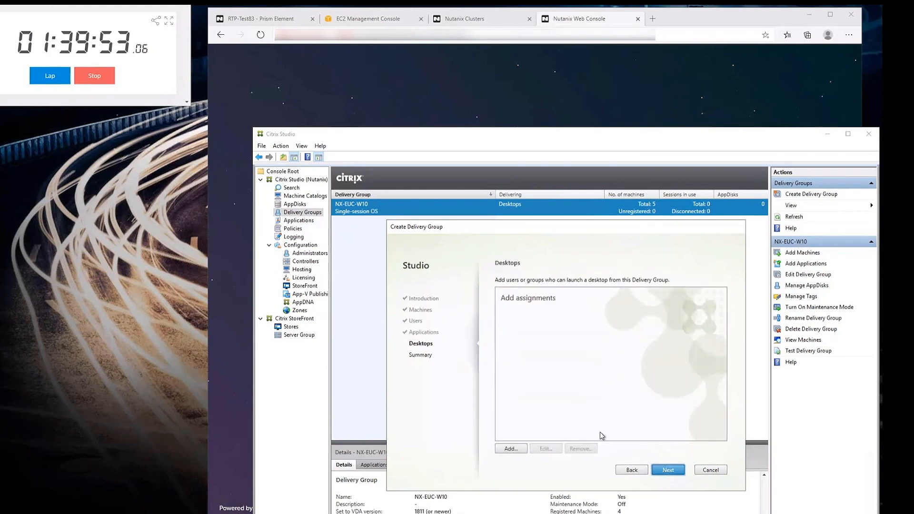
# - Add a published desktop named AWS Desktop and proceed to the summary
pyautogui.click(509, 449)
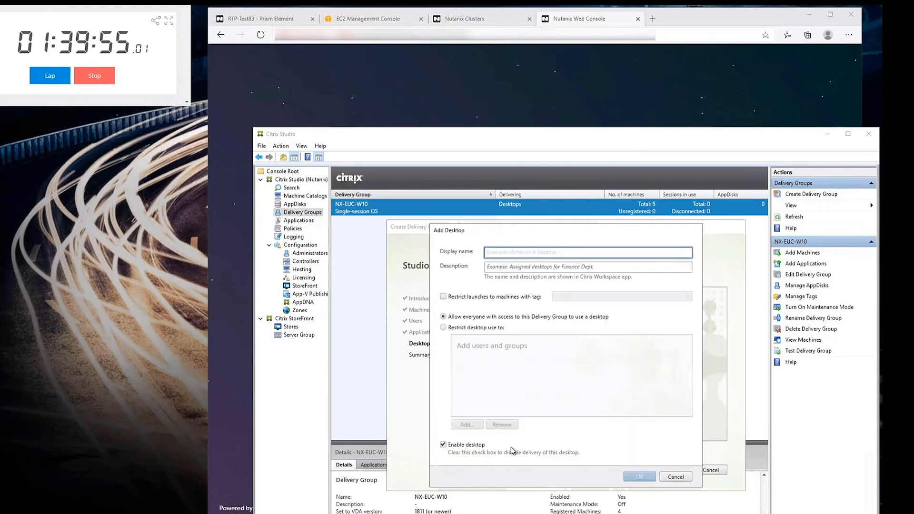
pyautogui.write('AWS')
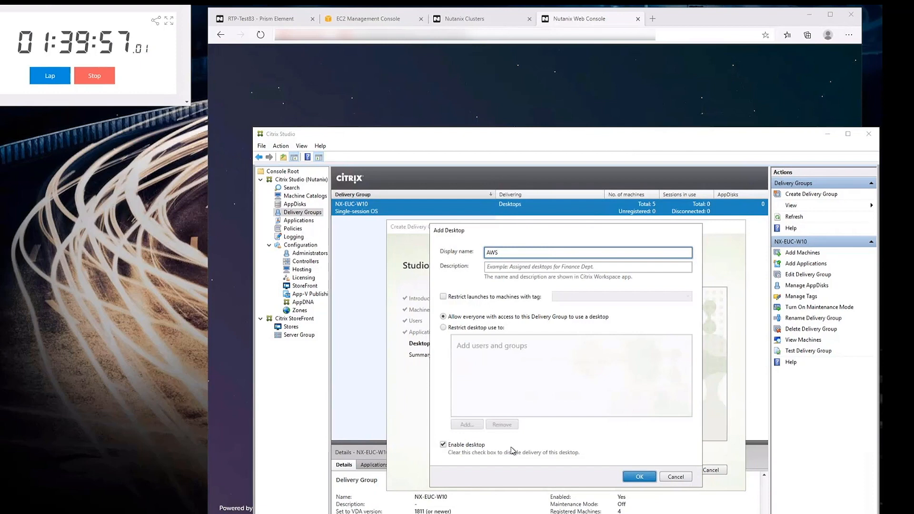
pyautogui.write('Desktop')
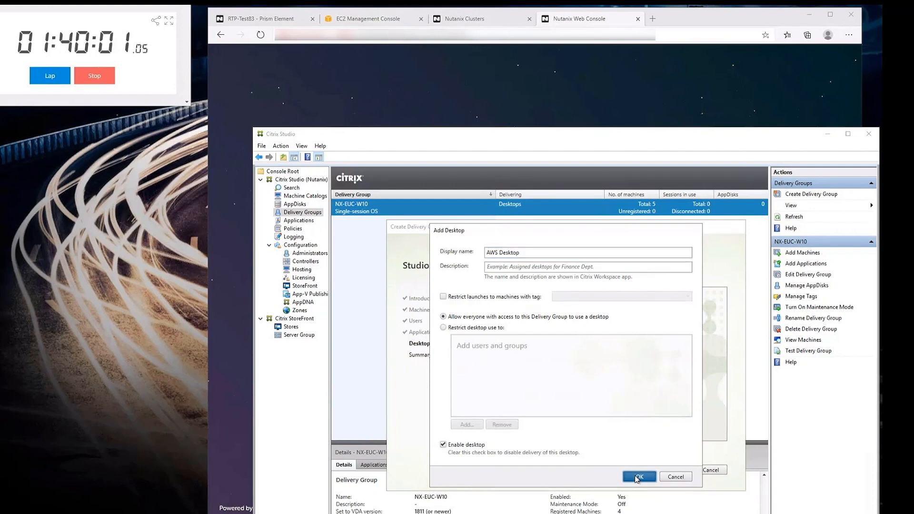
pyautogui.click(639, 473)
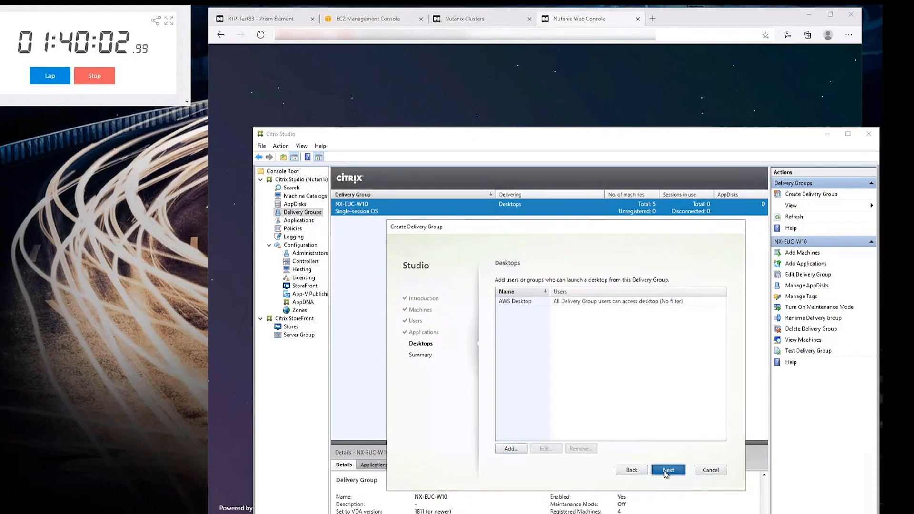
pyautogui.click(668, 470)
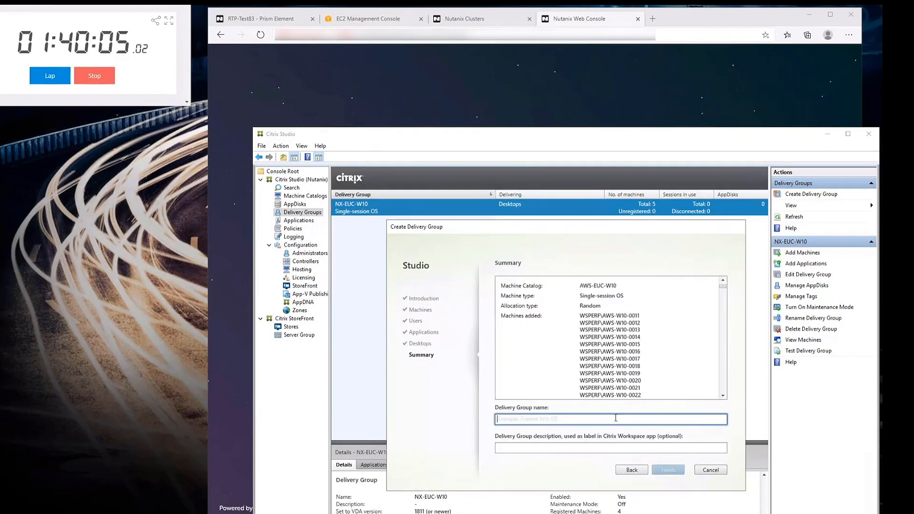
# - Name the delivery group AWS-EUC-W10 and create it
pyautogui.write('AWS-EUC')
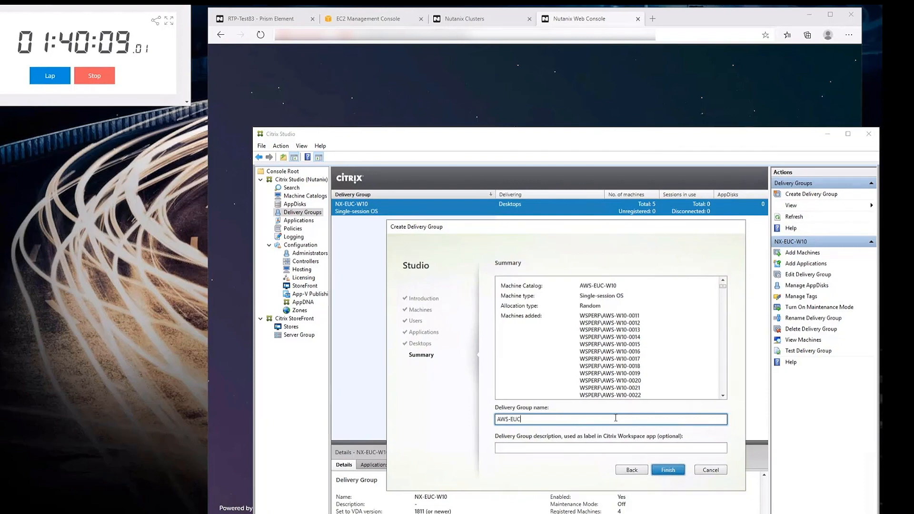
pyautogui.write('-W10')
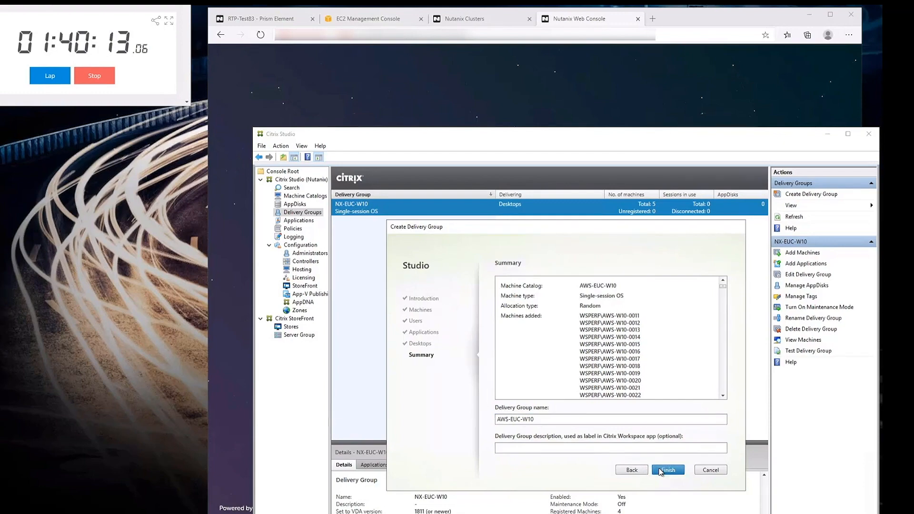
pyautogui.click(667, 470)
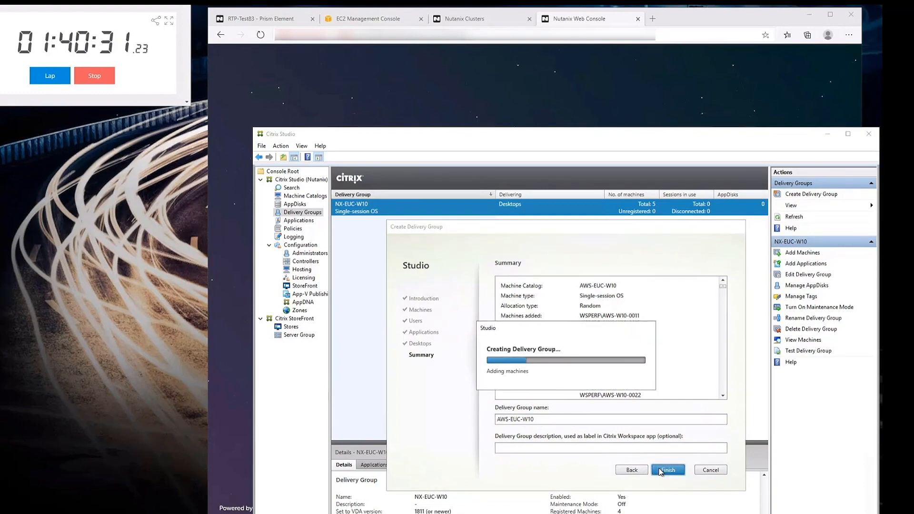
pyautogui.click(666, 470)
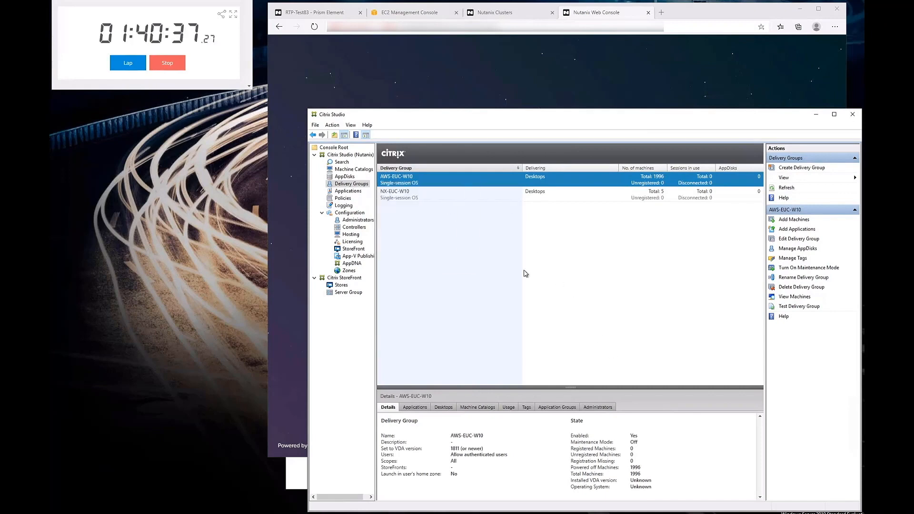
pyautogui.click(799, 238)
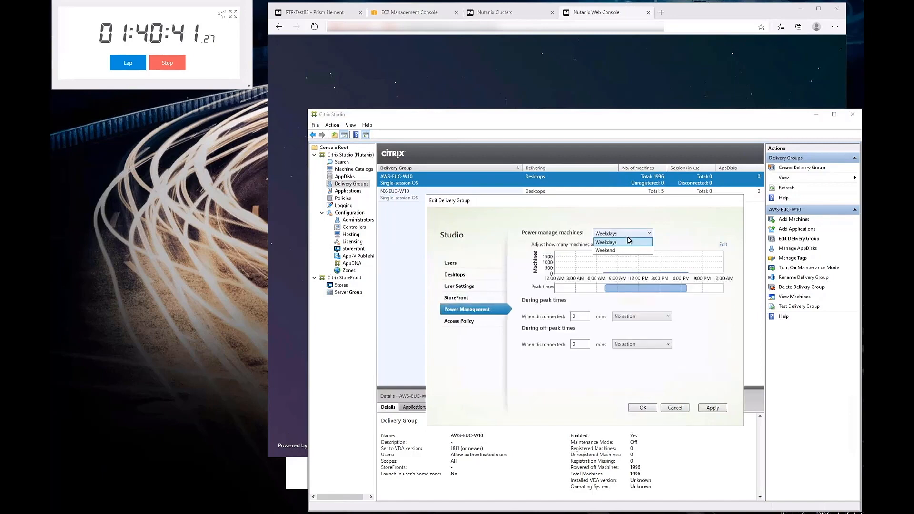
pyautogui.click(605, 250)
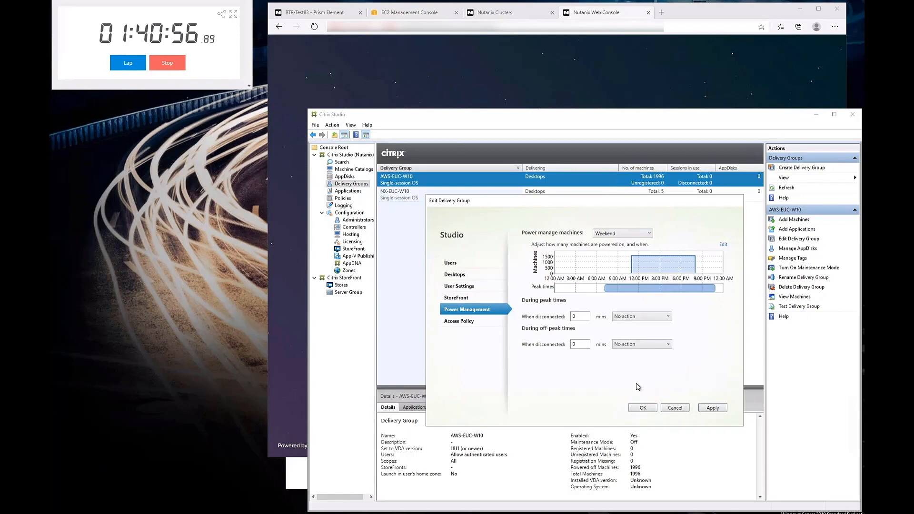
pyautogui.click(674, 408)
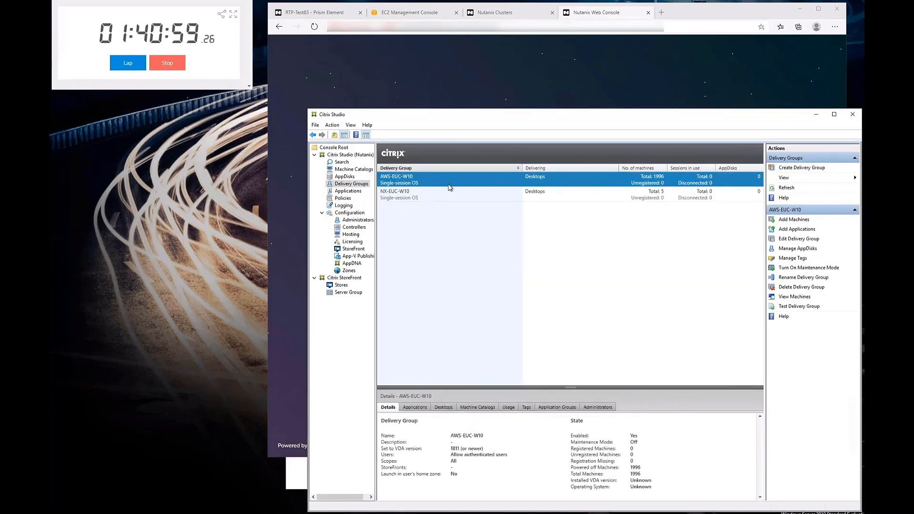
# - List the machines in the AWS-EUC-W10 delivery group via View Machines
pyautogui.click(794, 296)
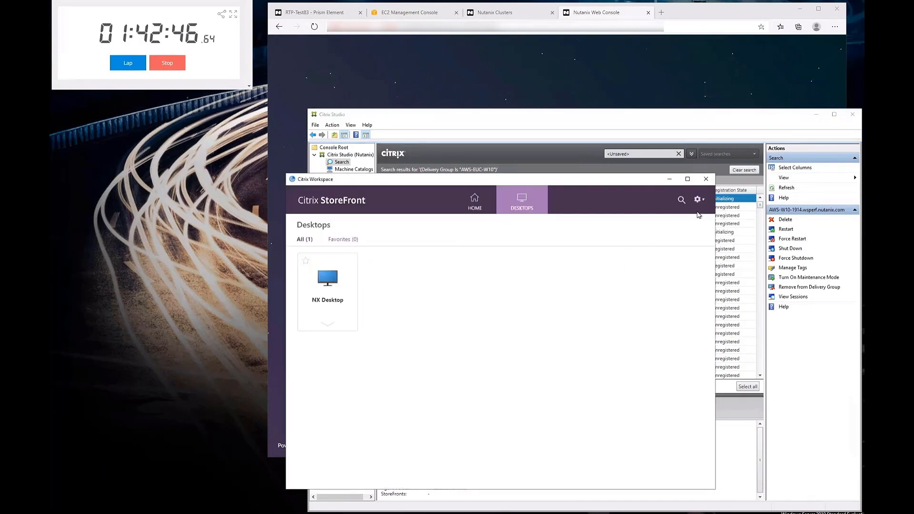
# - Refresh the Workspace store's desktops so AWS Desktop appears for launch
pyautogui.click(698, 199)
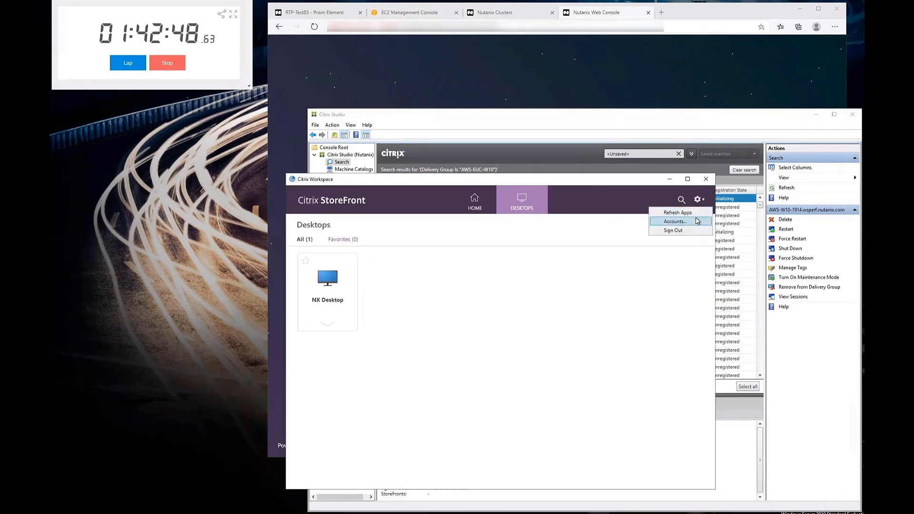
pyautogui.click(674, 221)
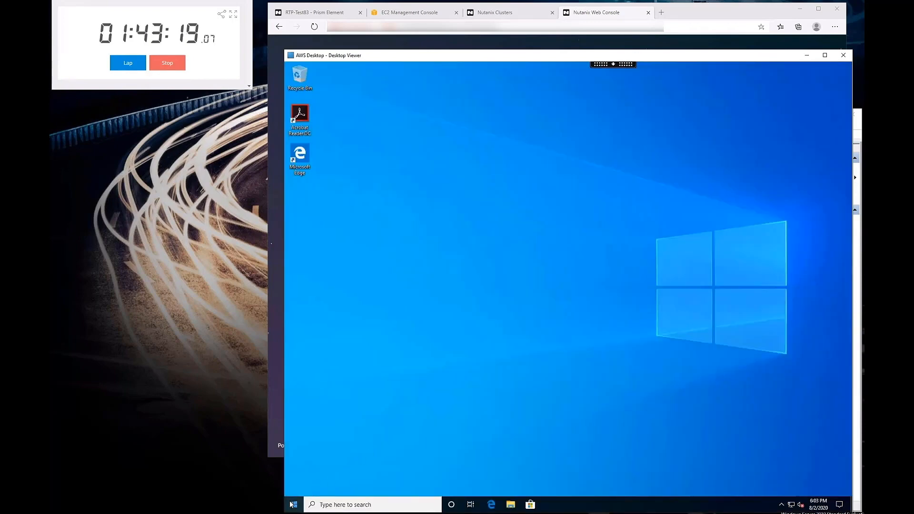
# - Sign out of the AWS Windows 10 desktop session from the Start menu
pyautogui.click(292, 505)
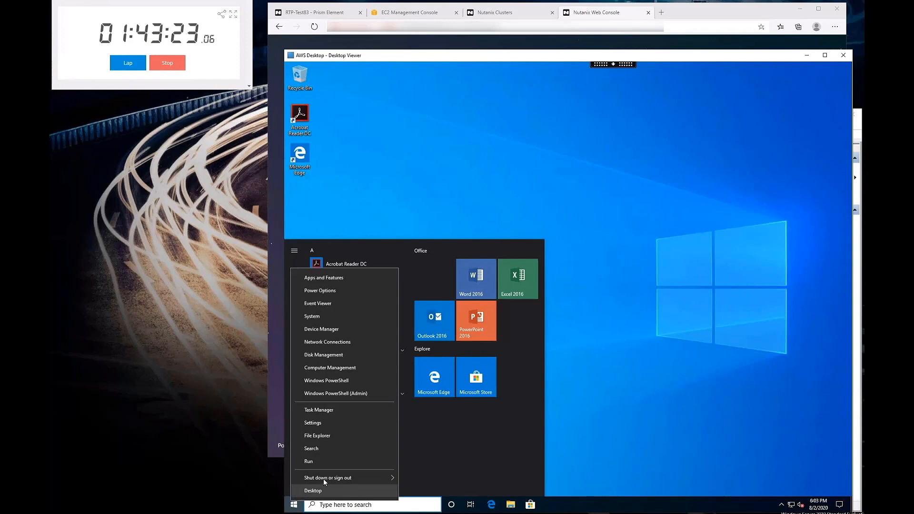
pyautogui.click(328, 477)
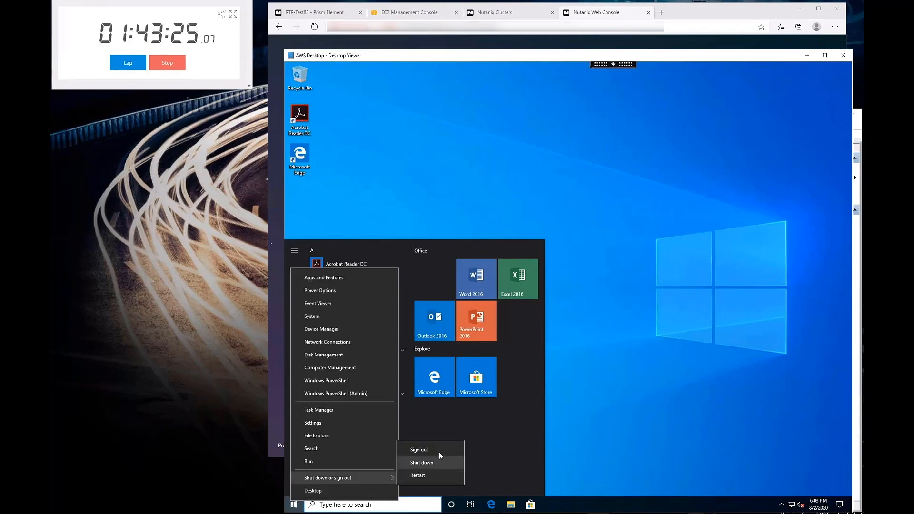
pyautogui.click(419, 450)
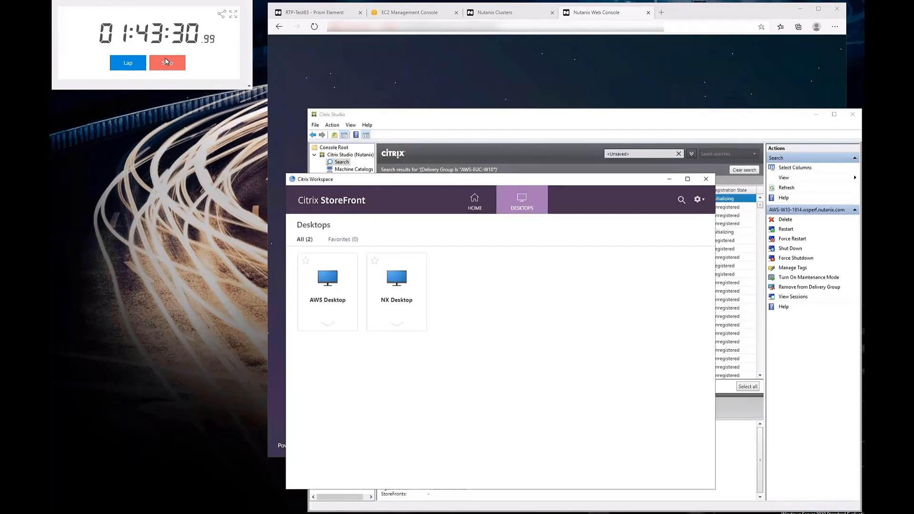
pyautogui.click(168, 62)
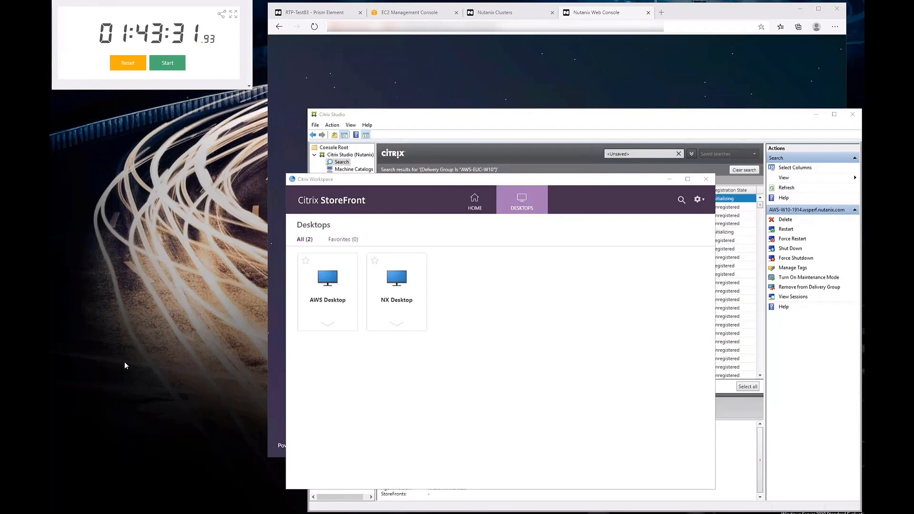
pyautogui.moveTo(127, 370)
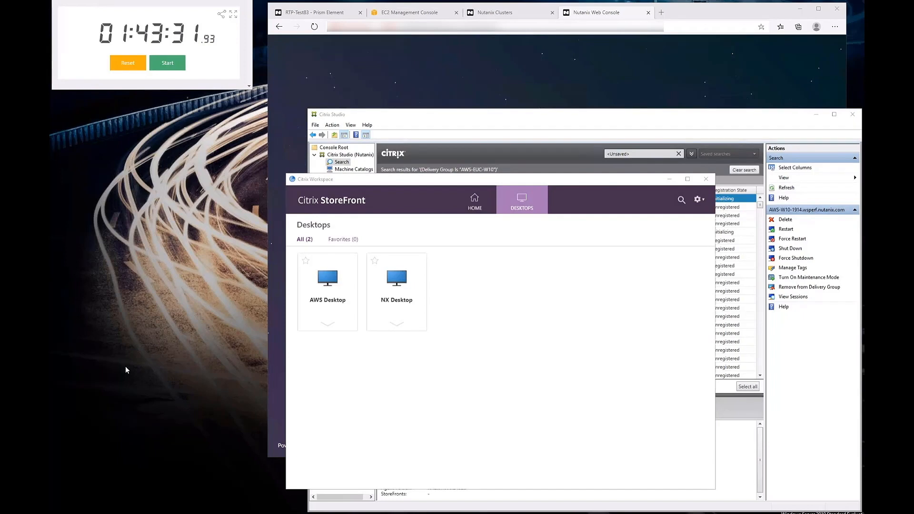